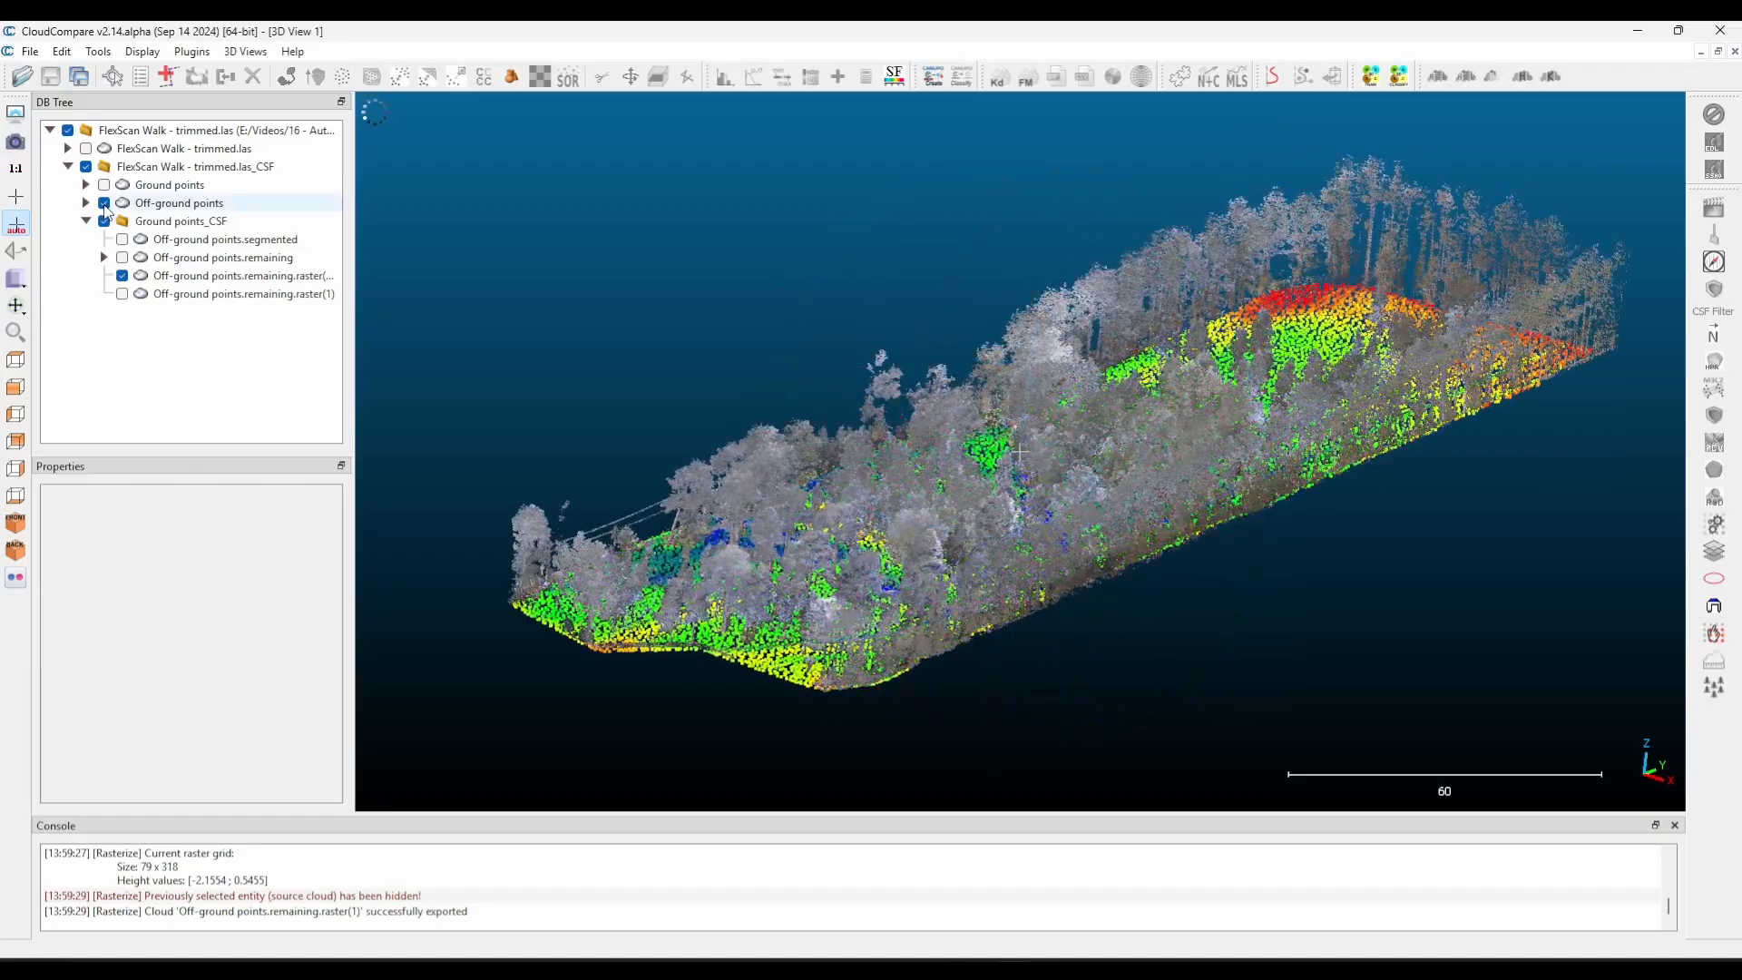
Hide the Off-ground points cloud so only the elevation-coloured ground raster shows.
left_click(103, 201)
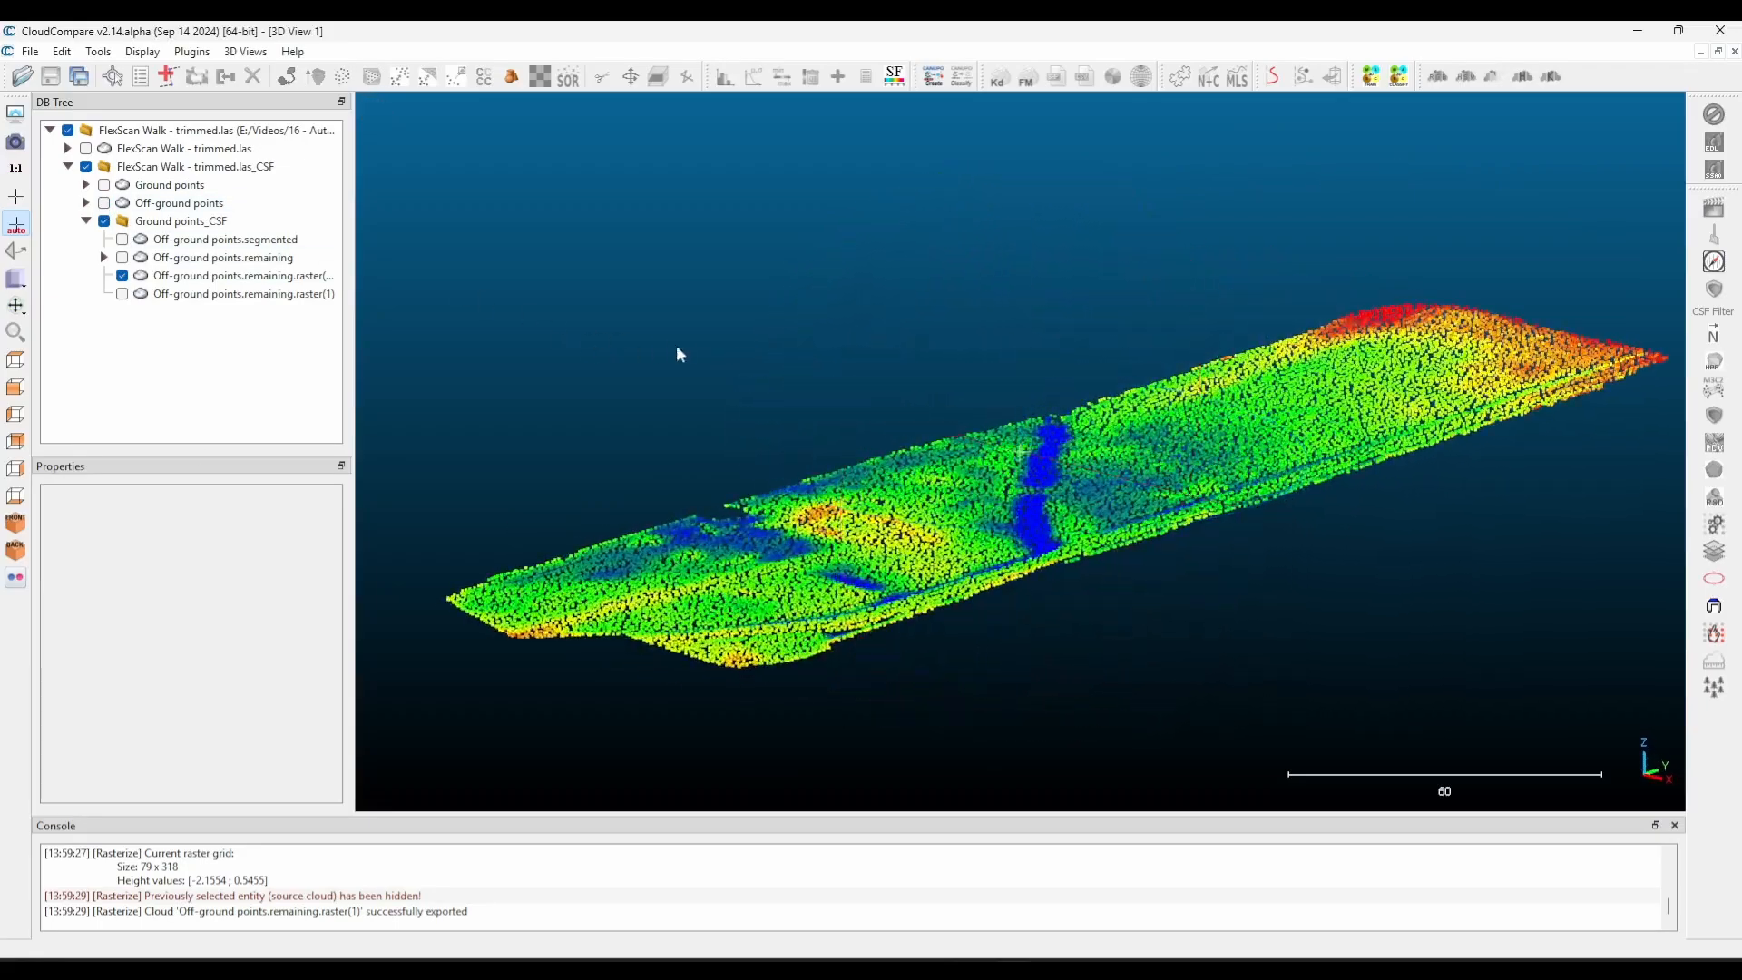
left_click(103, 201)
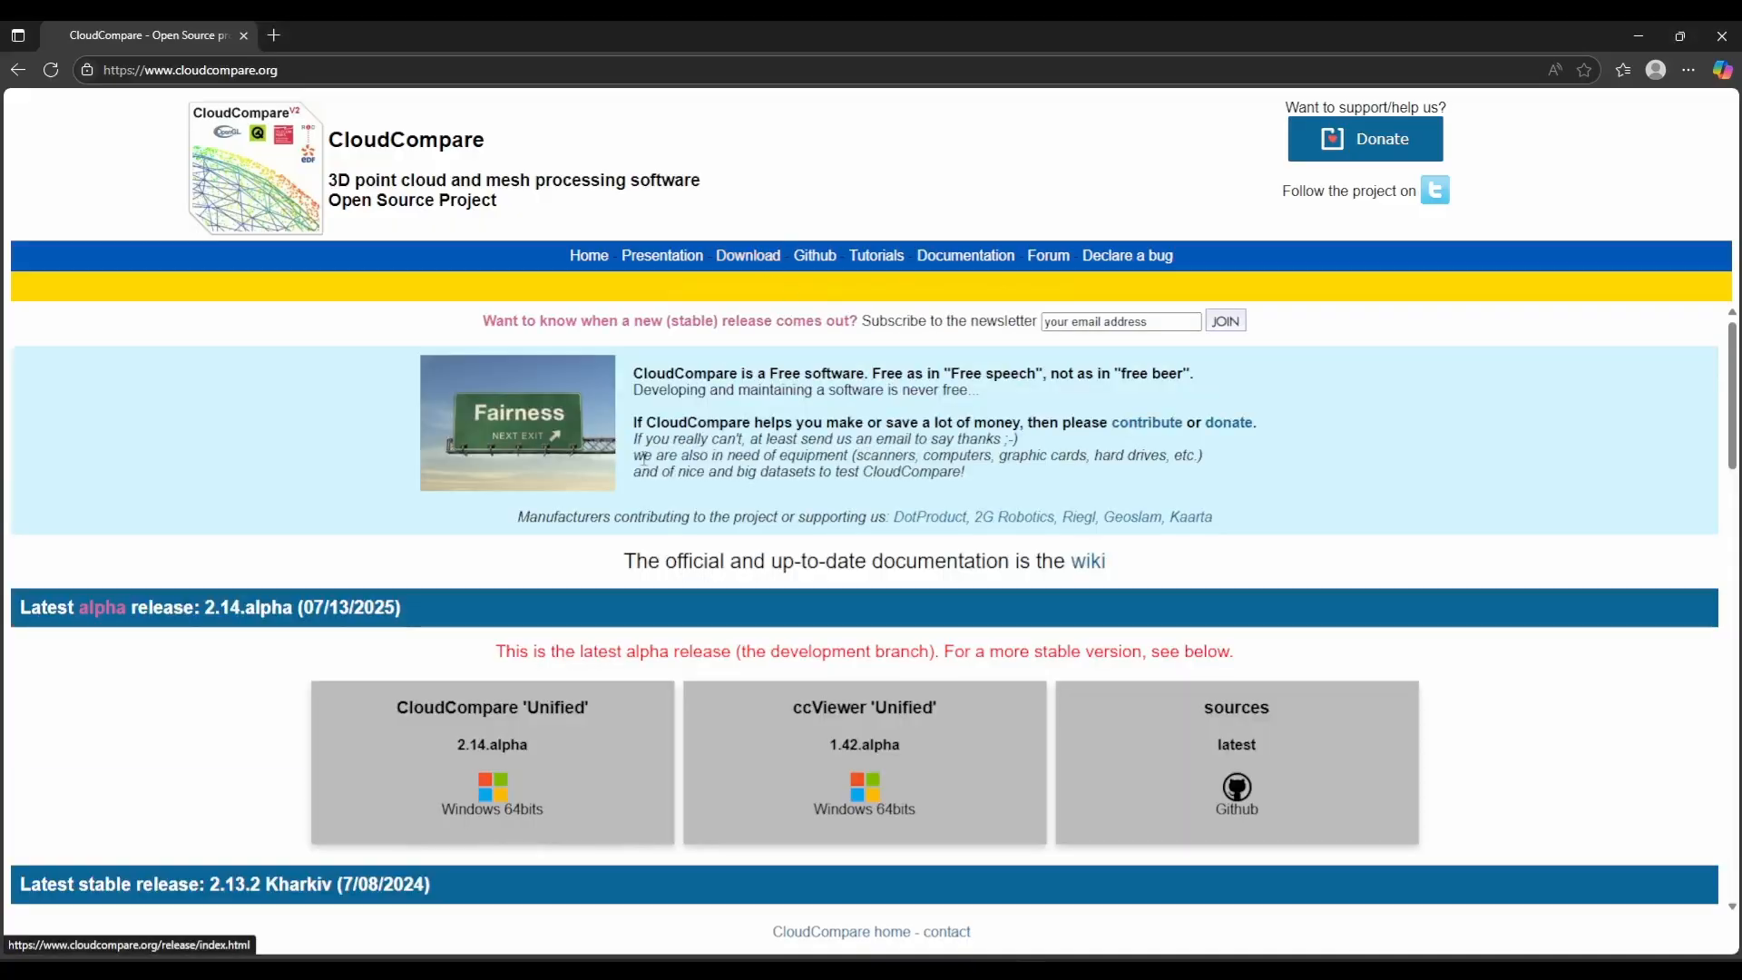
Scroll down the cloudcompare.org release page to look over the downloads.
scroll("down", 3)
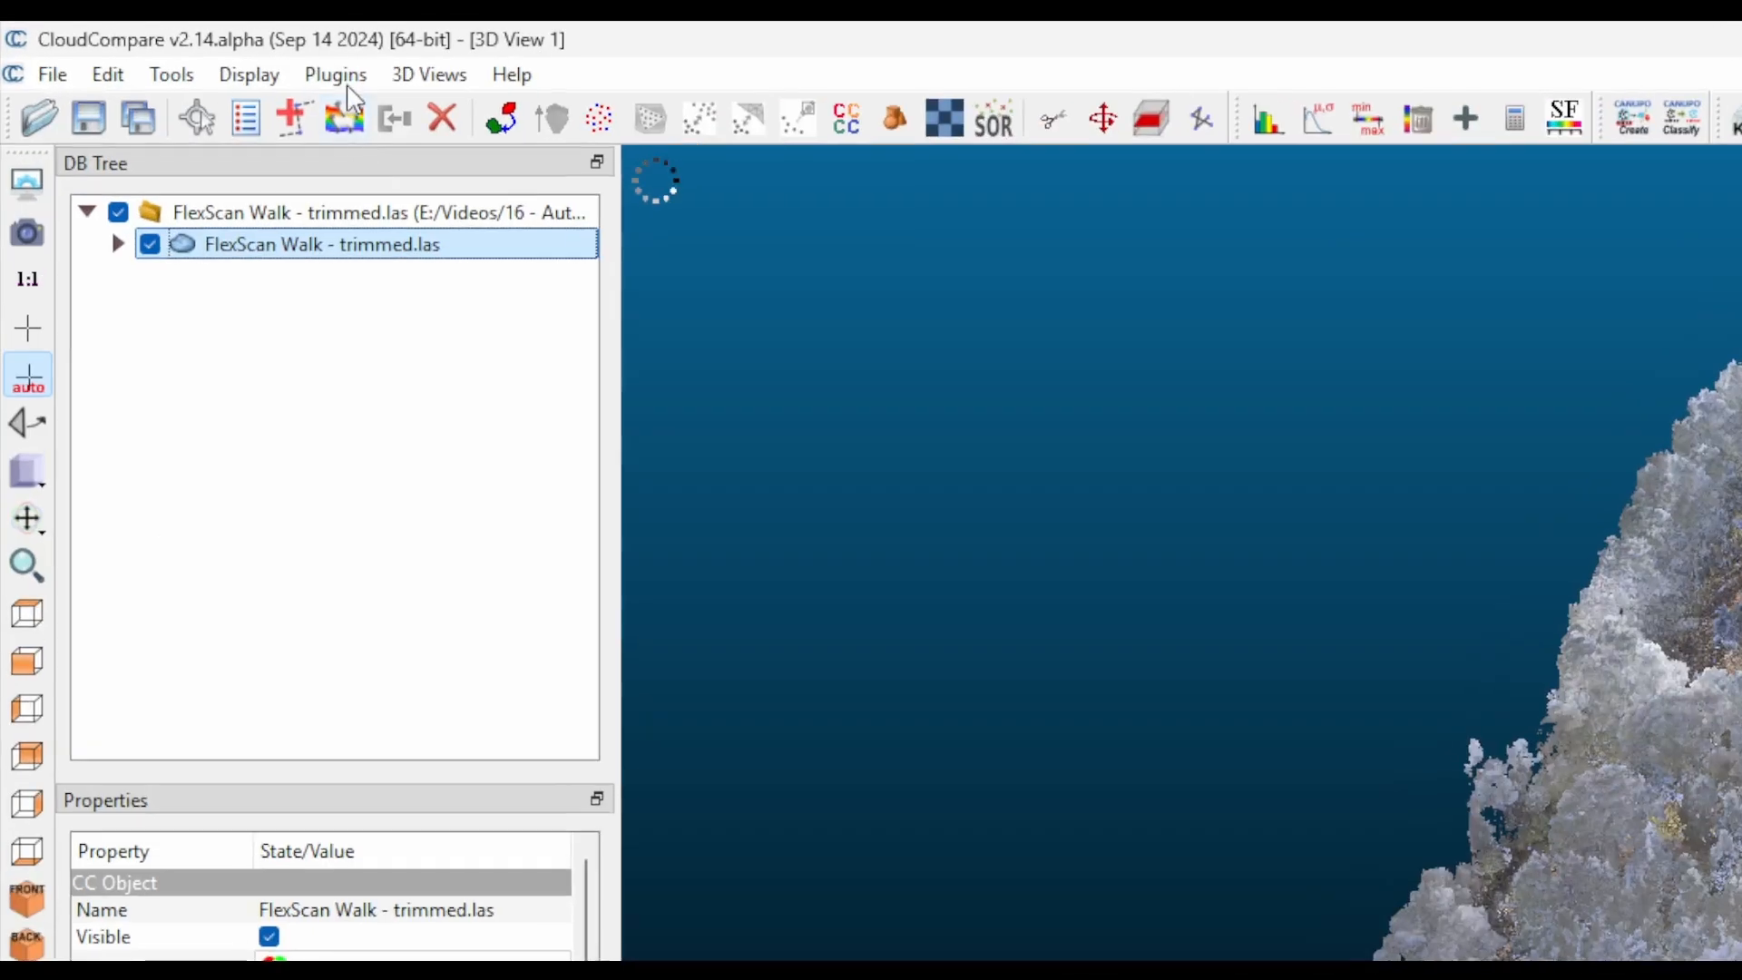
Select the trimmed .las cloud and bring up the CSF Filter from the Plugins menu.
left_click(334, 74)
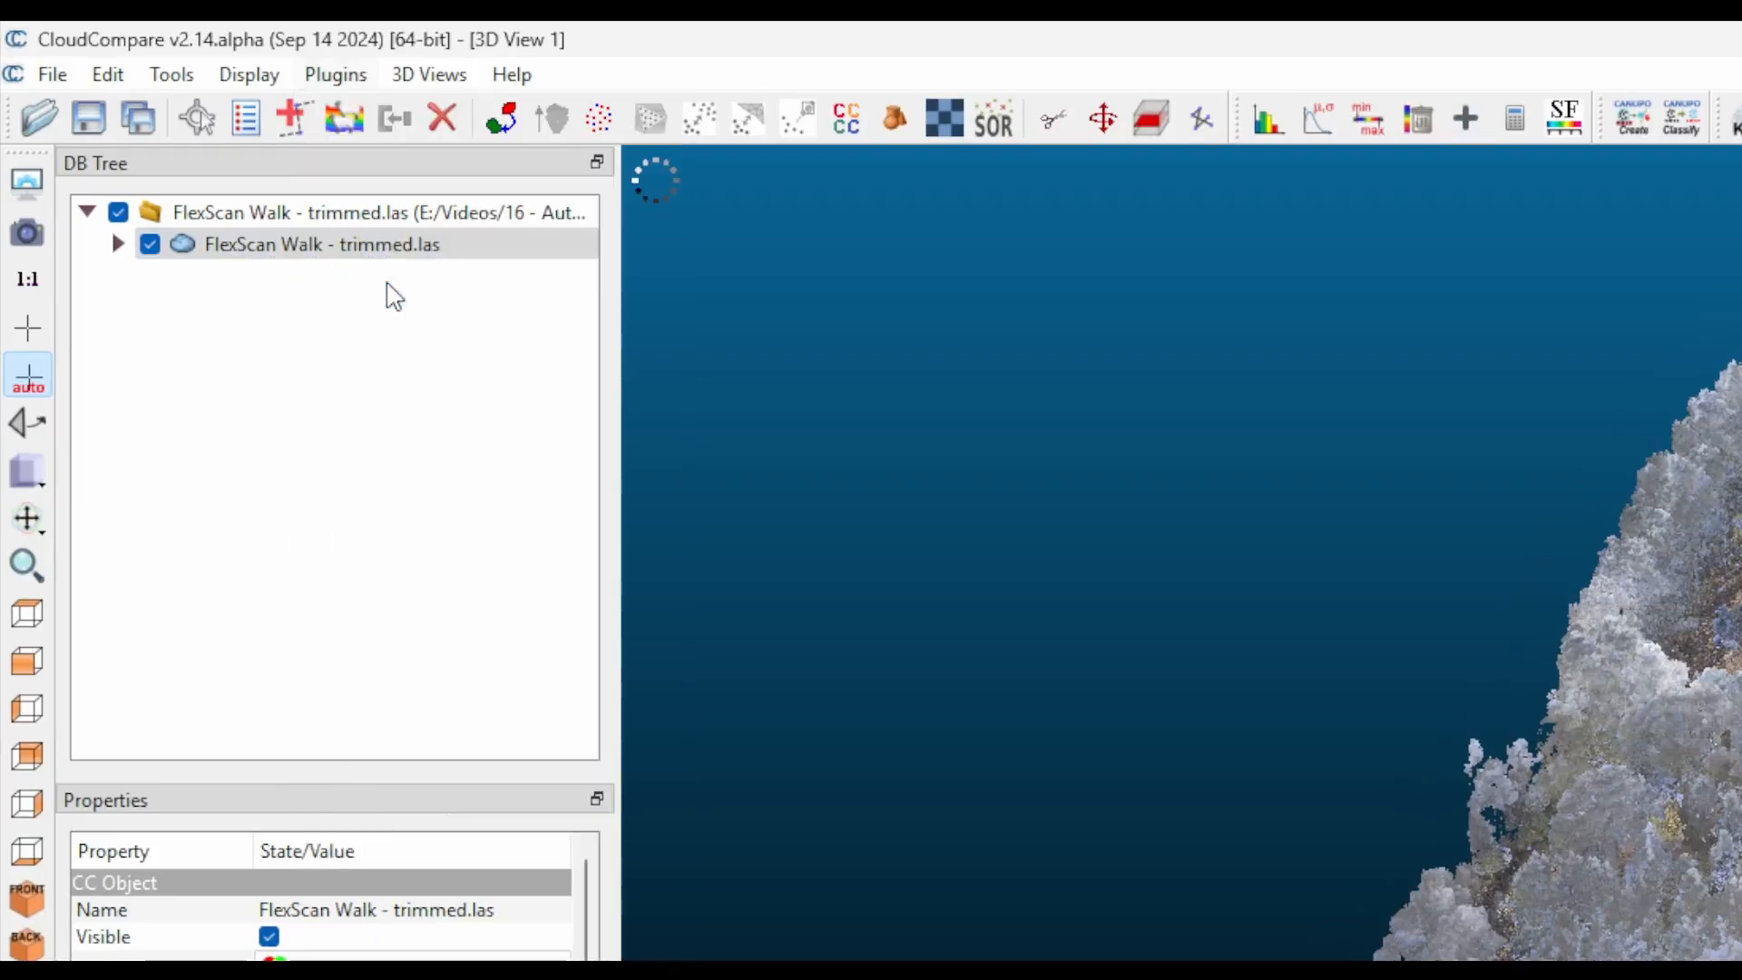
left_click(322, 245)
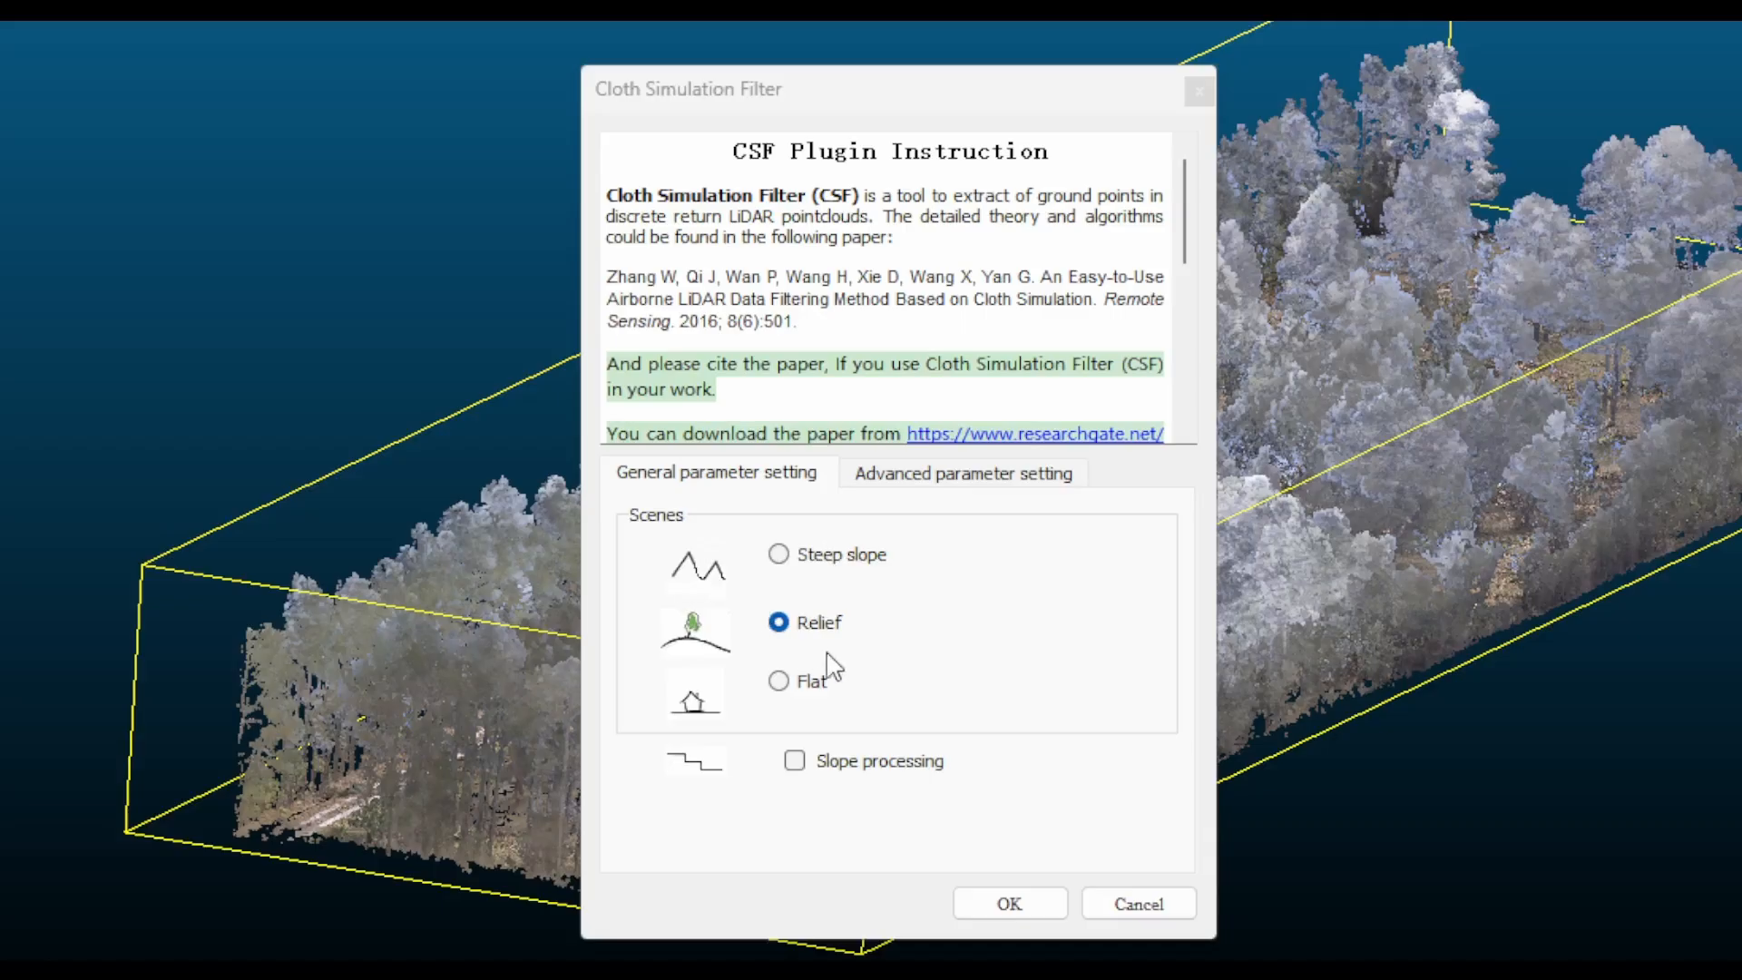
mouse_move(784, 765)
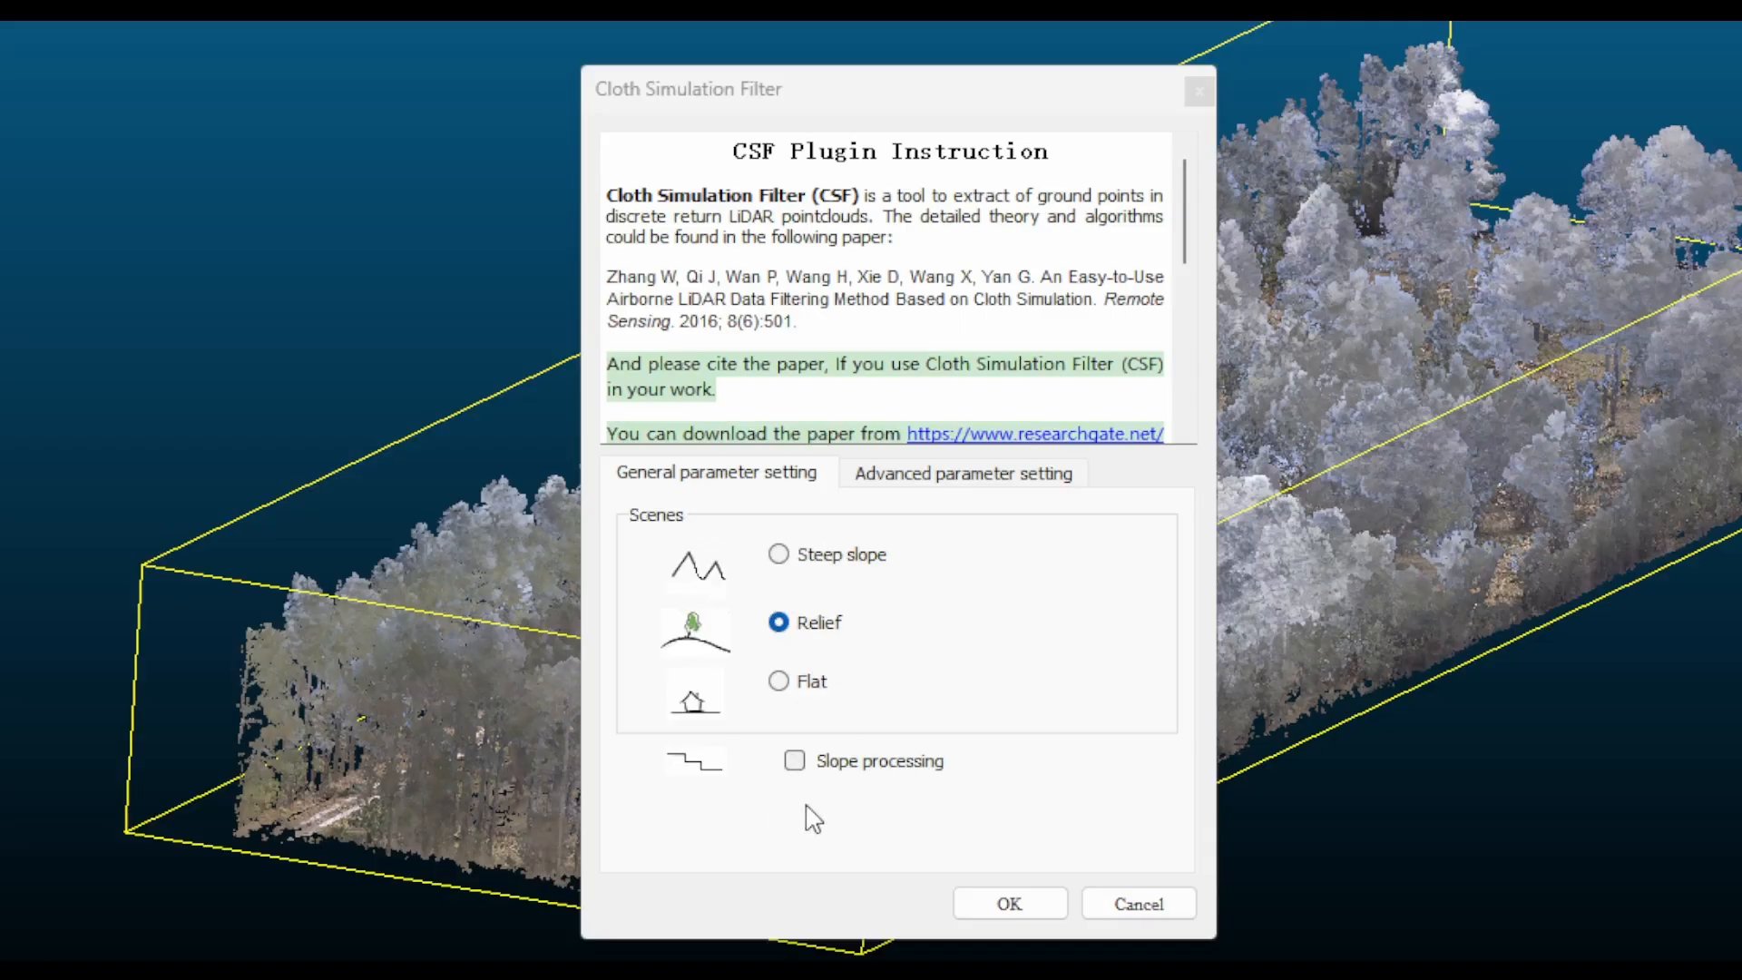
mouse_move(798, 581)
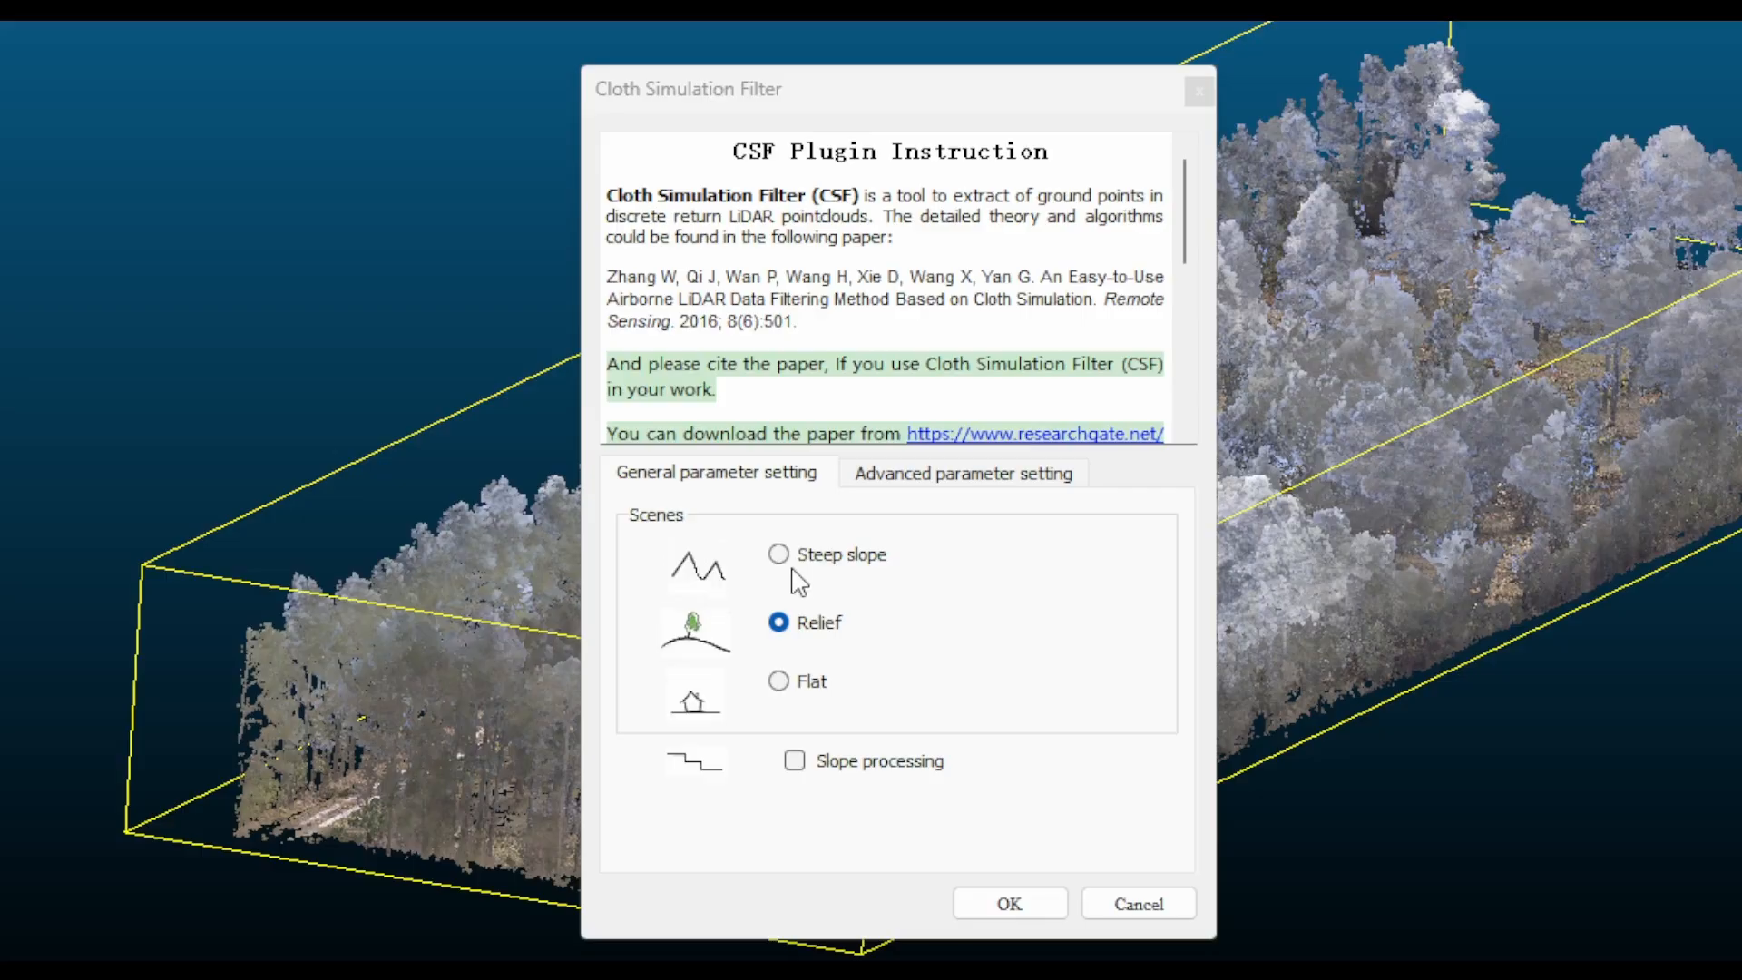
Run the cloth simulation filter with Steep slope scene and cloth resolution 0.400.
left_click(779, 555)
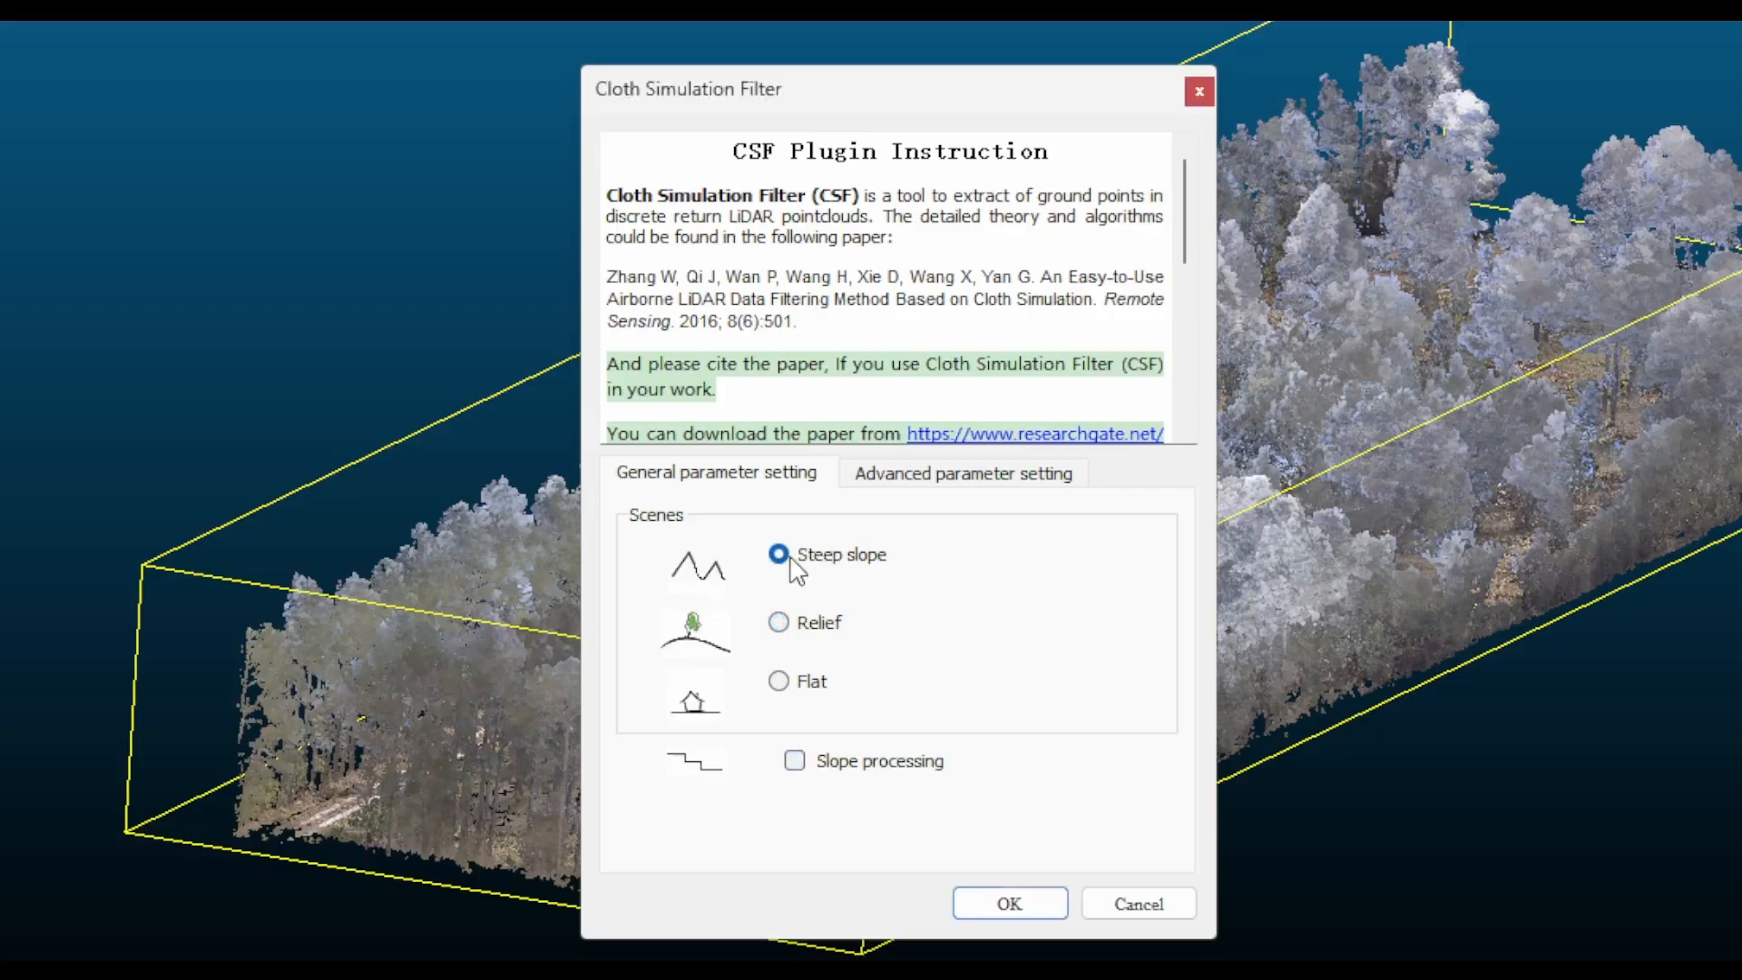
left_click(962, 472)
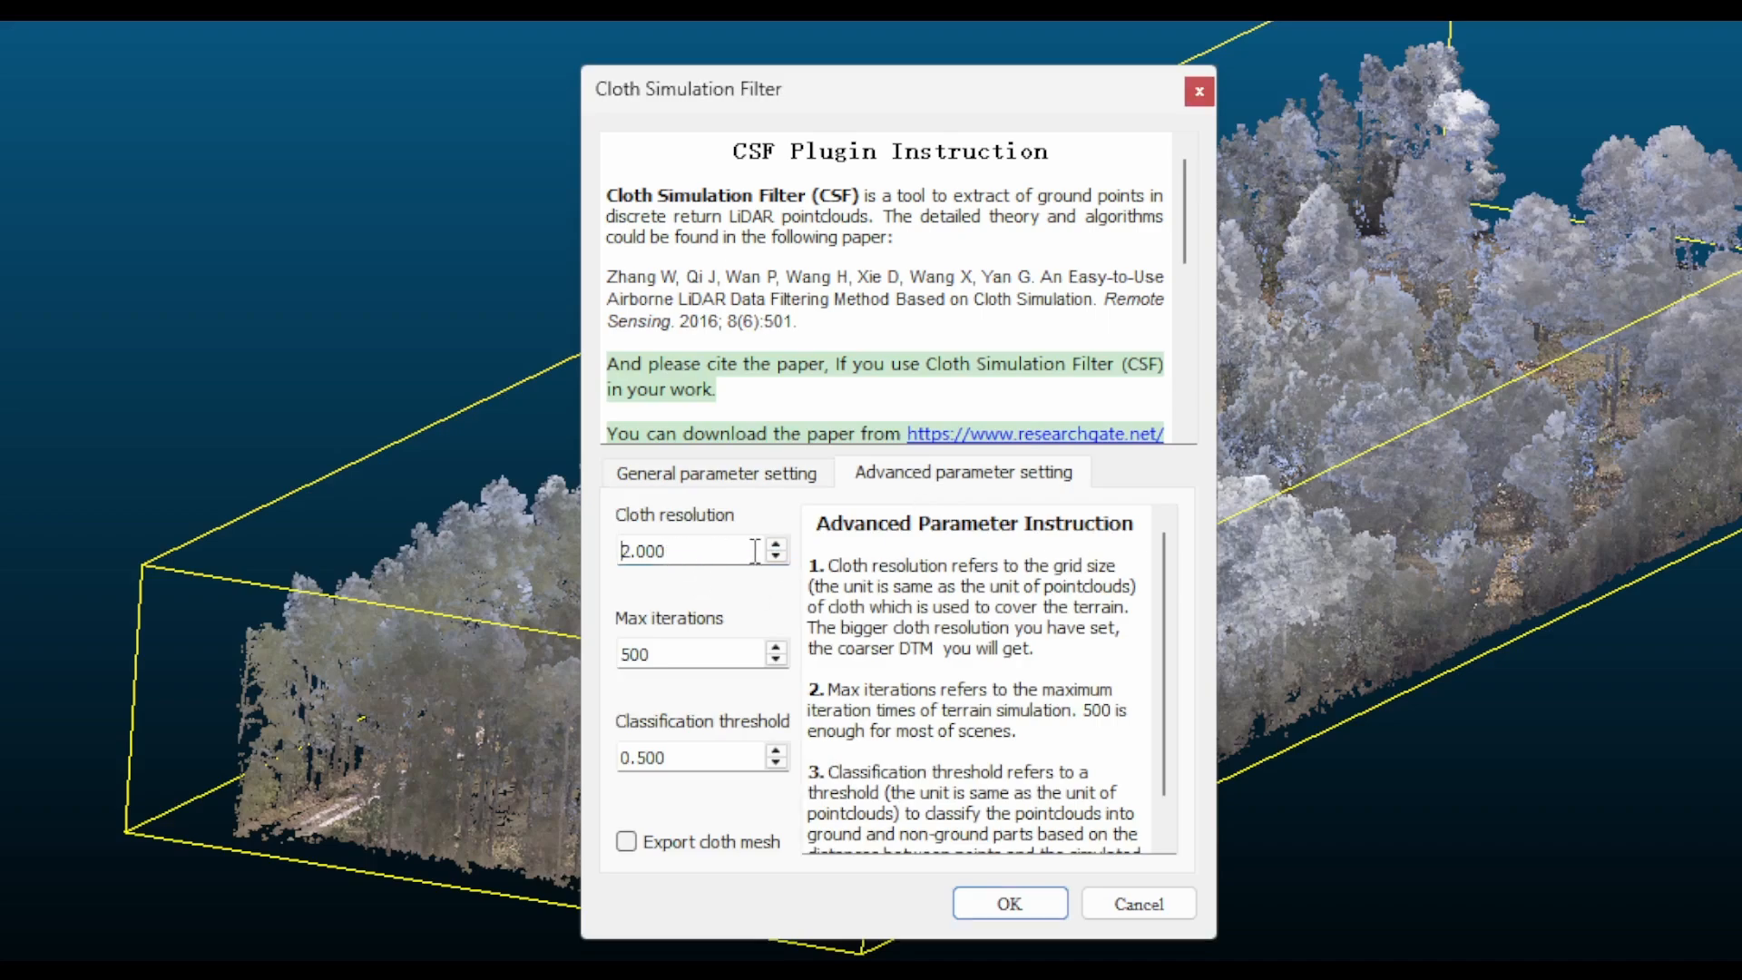
triple_click(677, 653)
type(".")
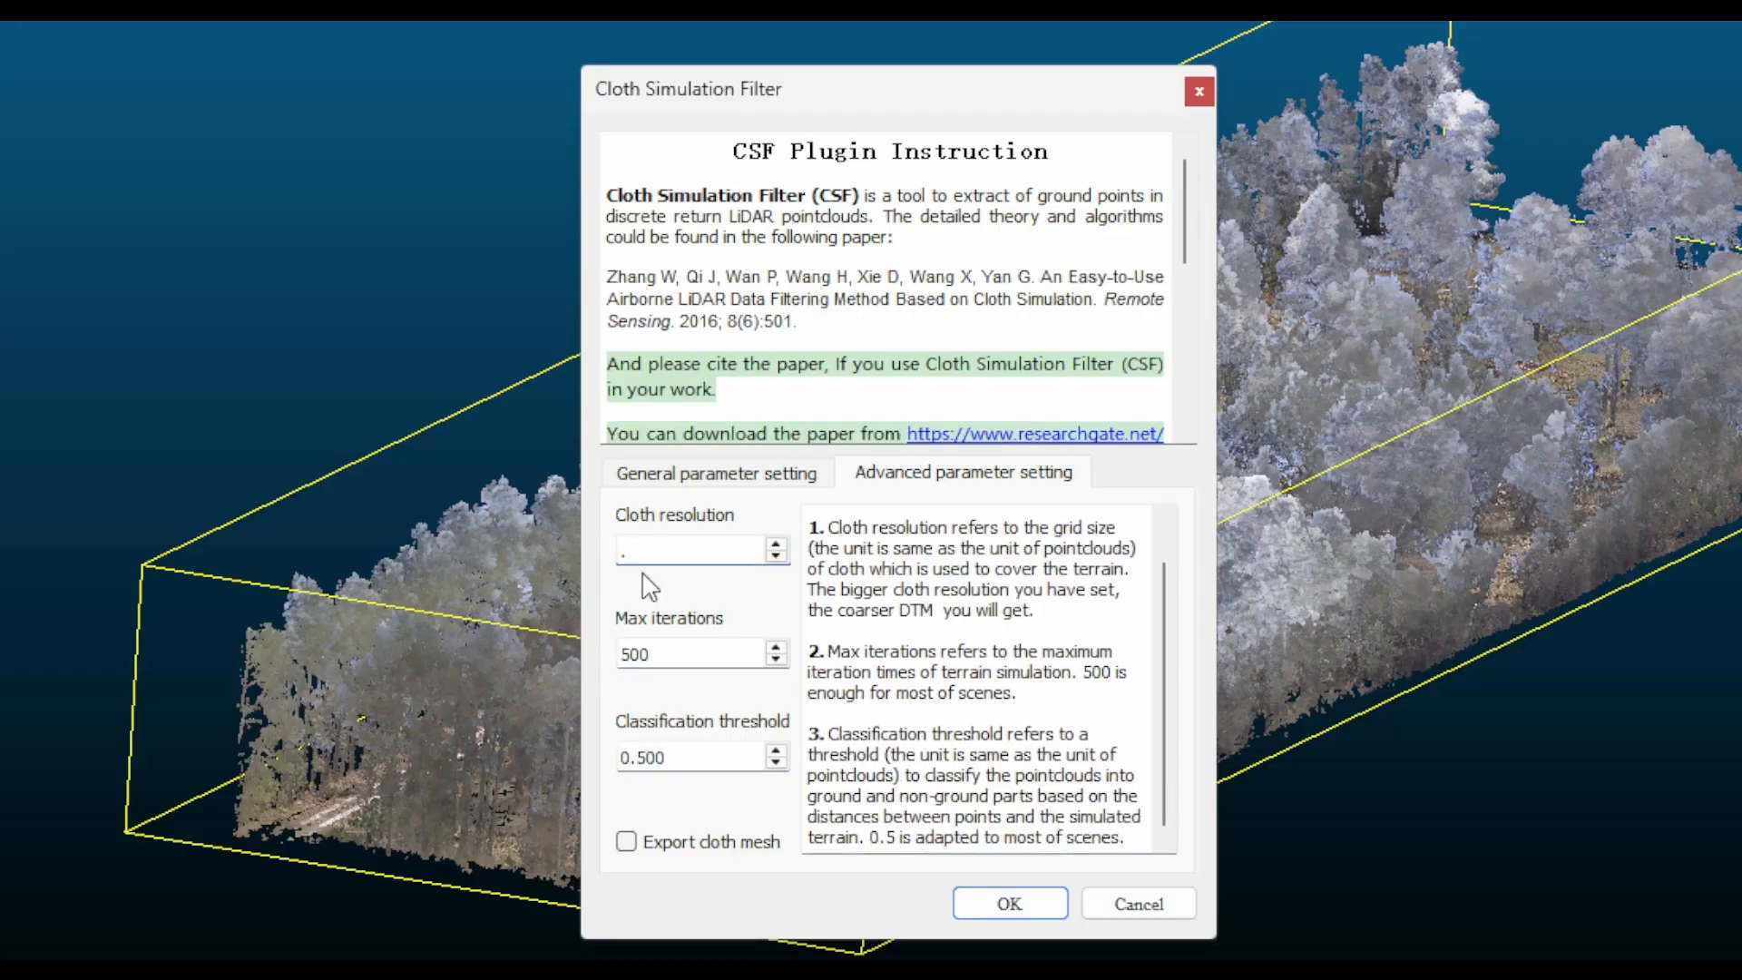
type("0.400")
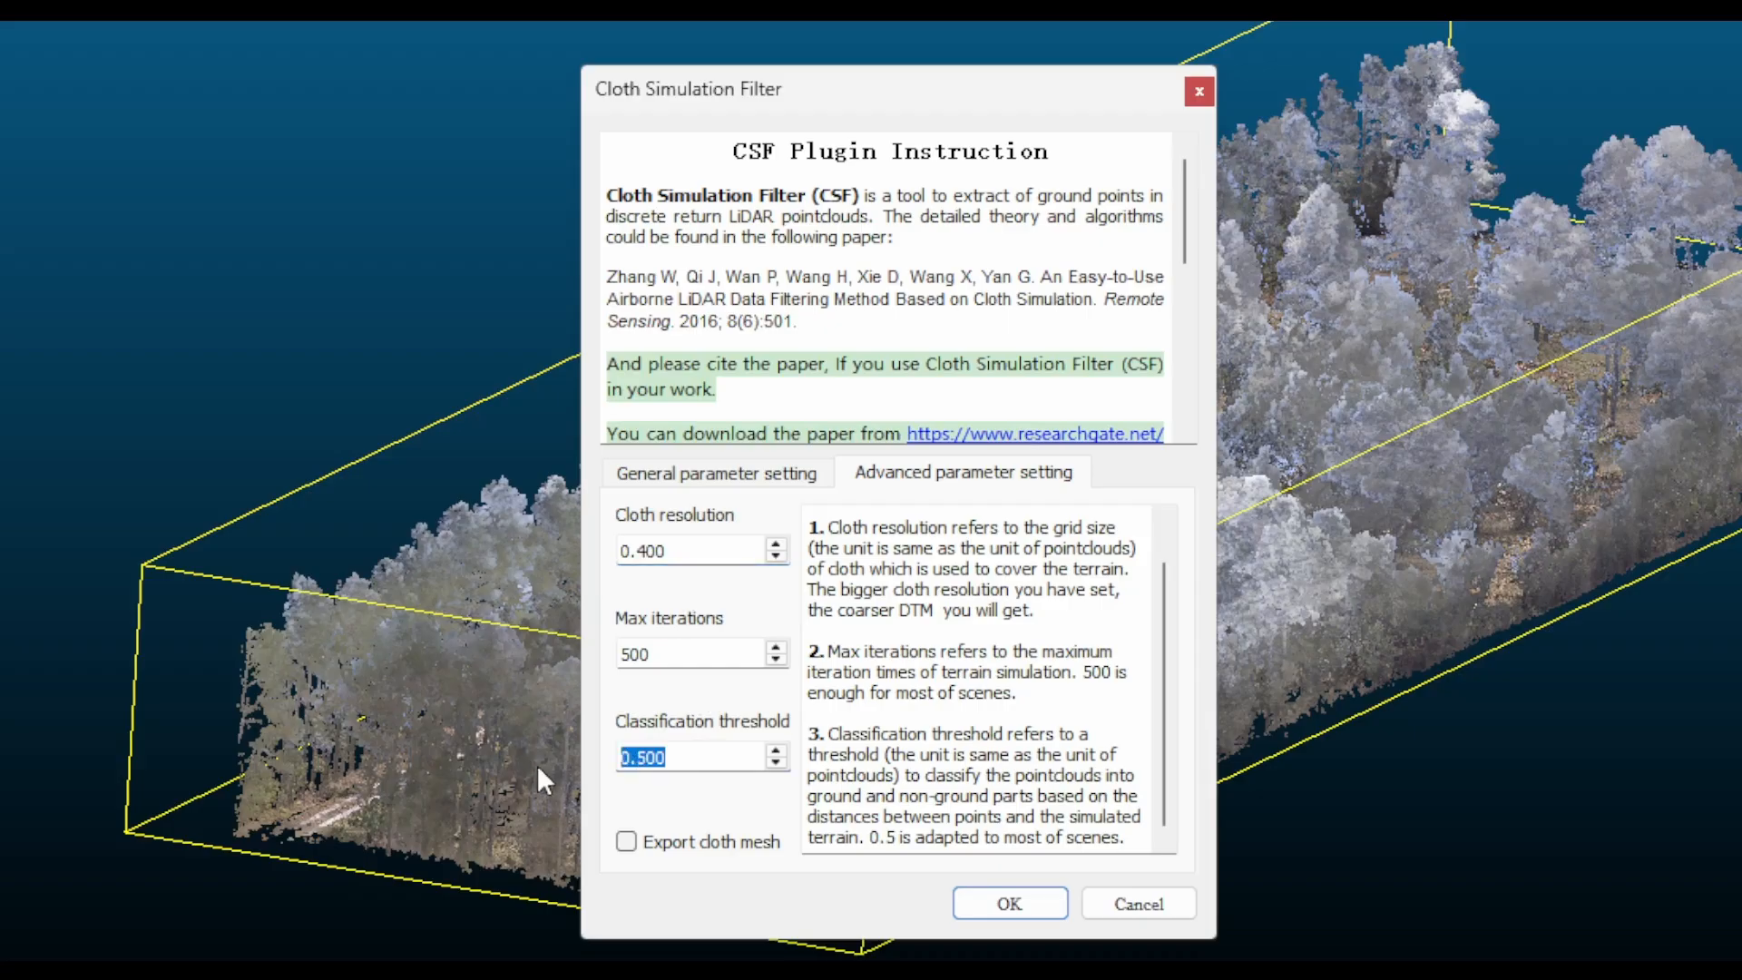
left_click(1007, 904)
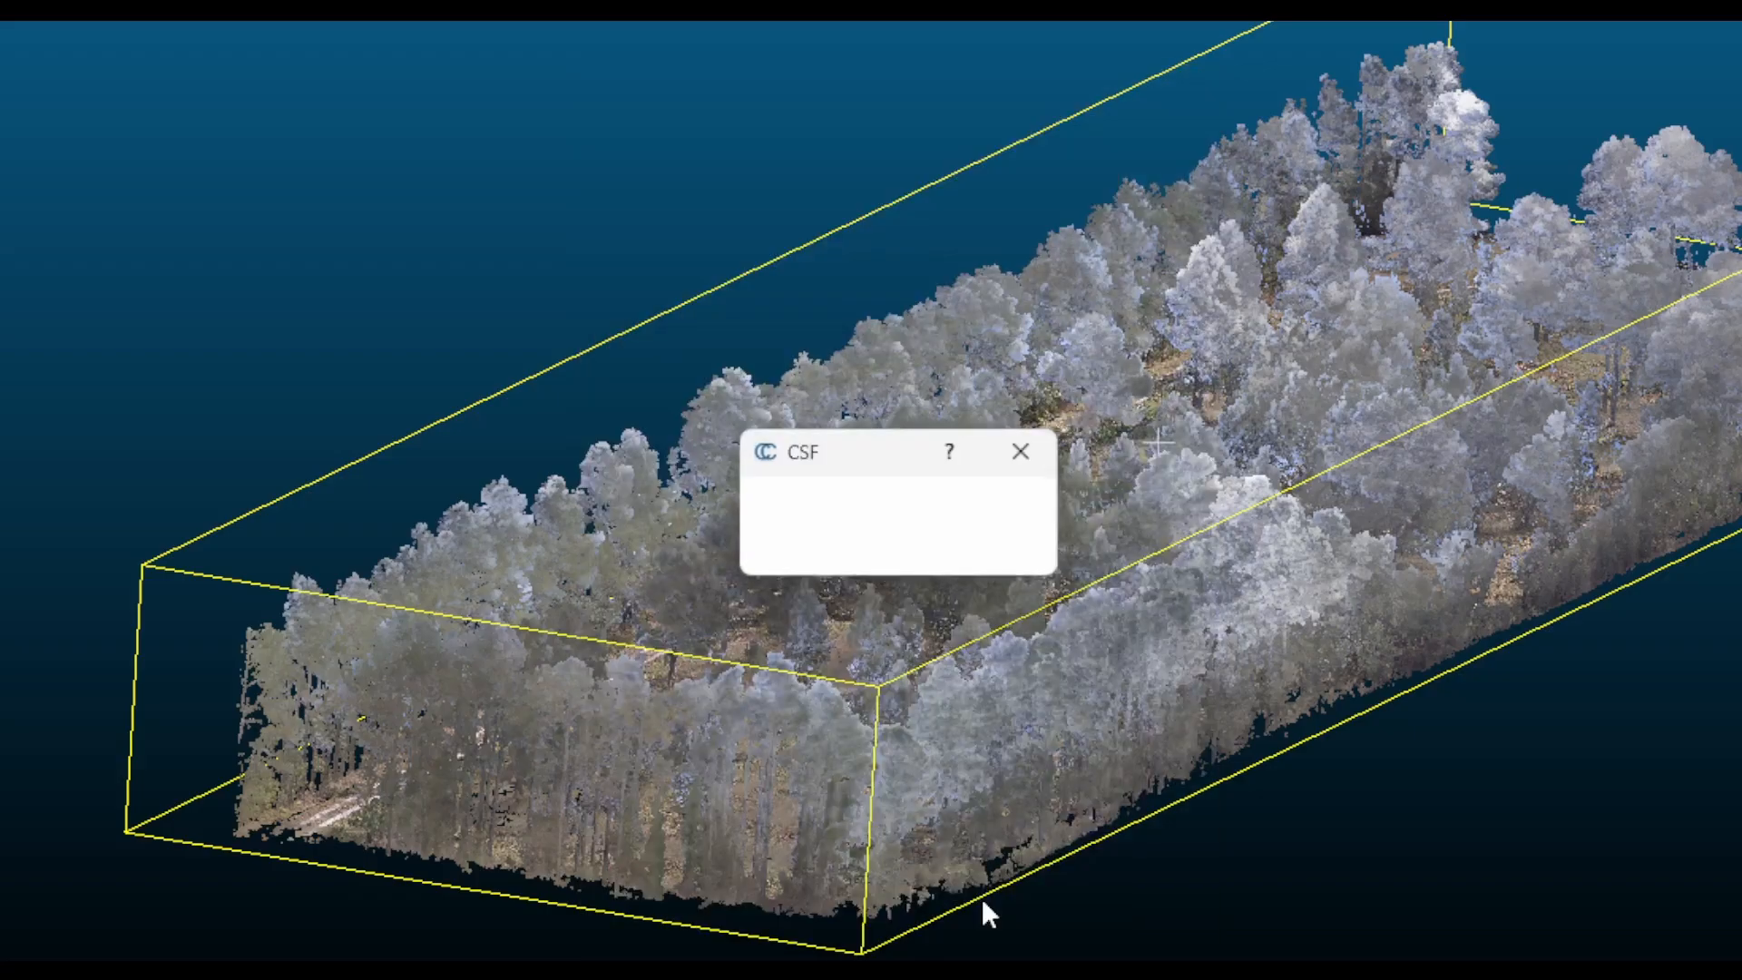
Hide the original cloud and colour the Off-ground points by scalar field.
left_click(1022, 451)
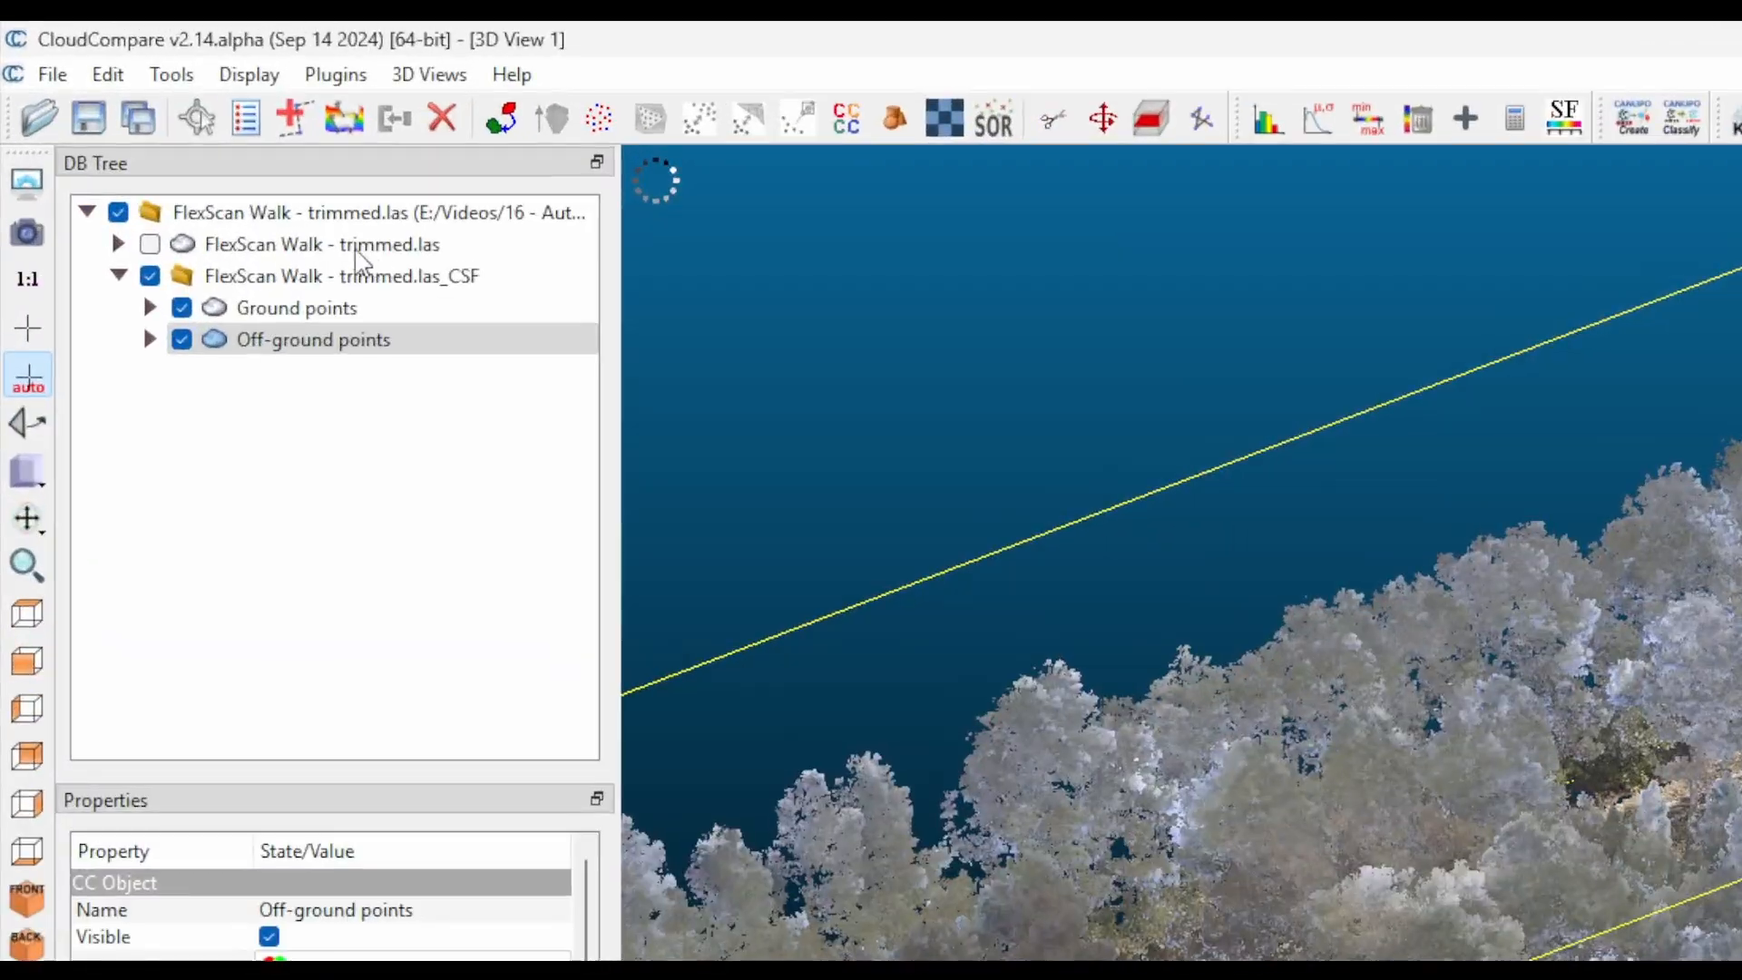
left_click(321, 243)
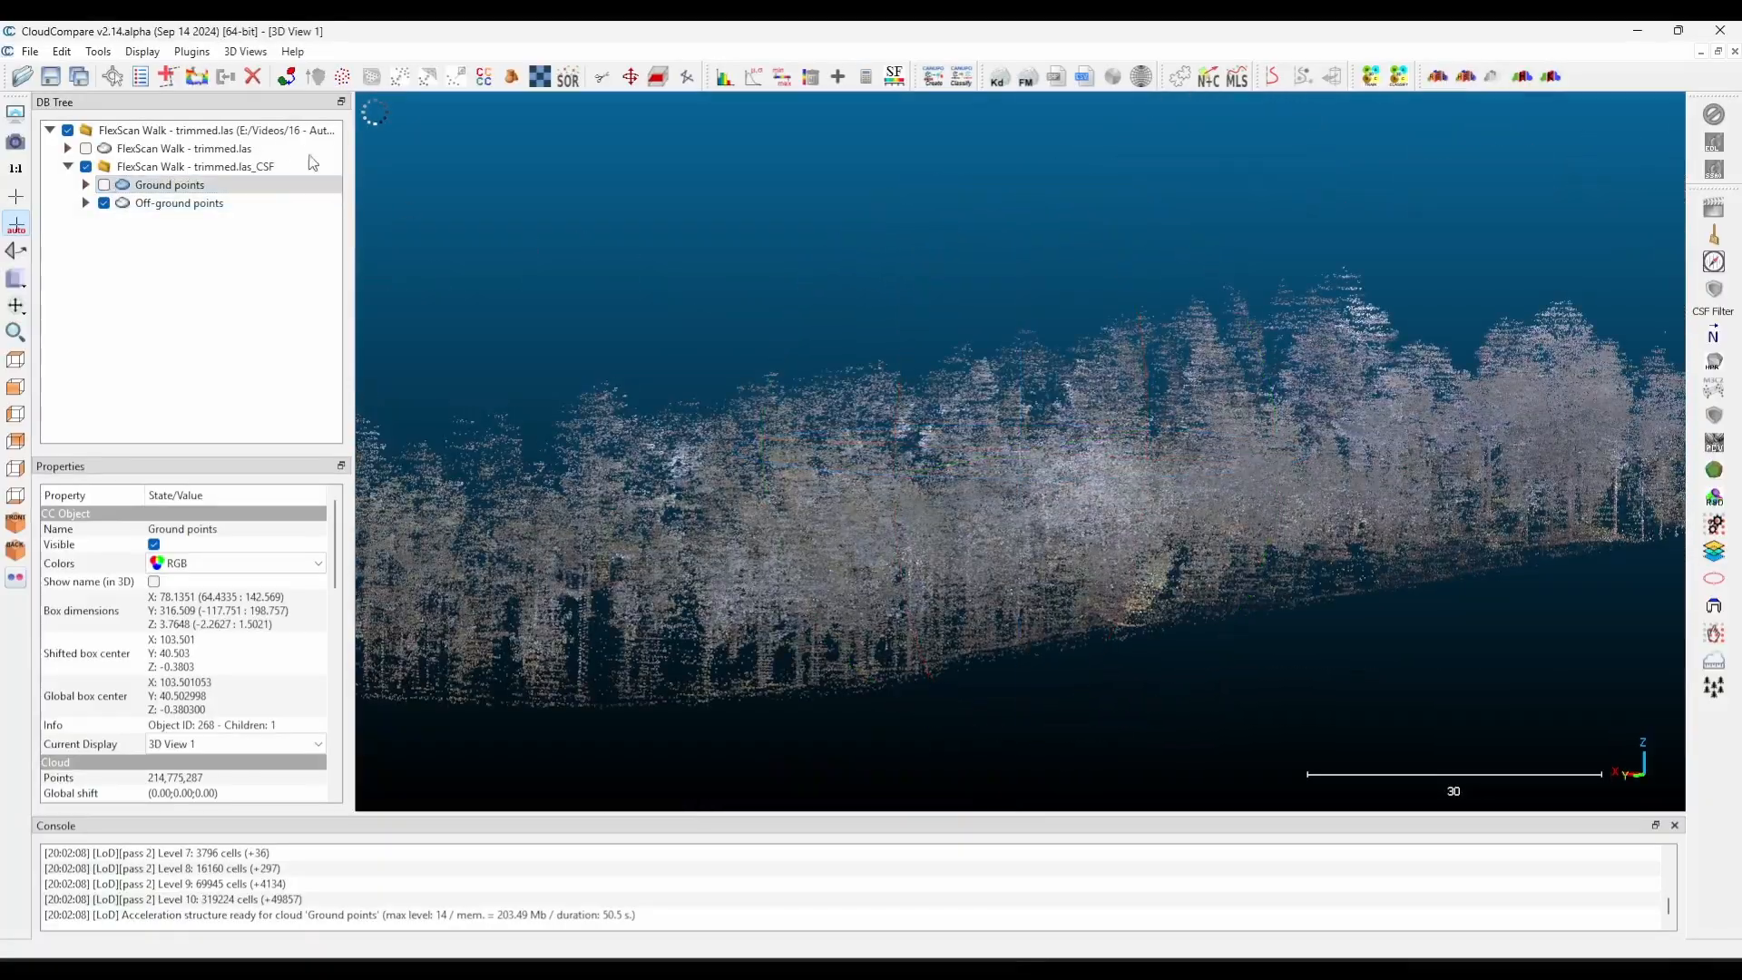
left_click(168, 185)
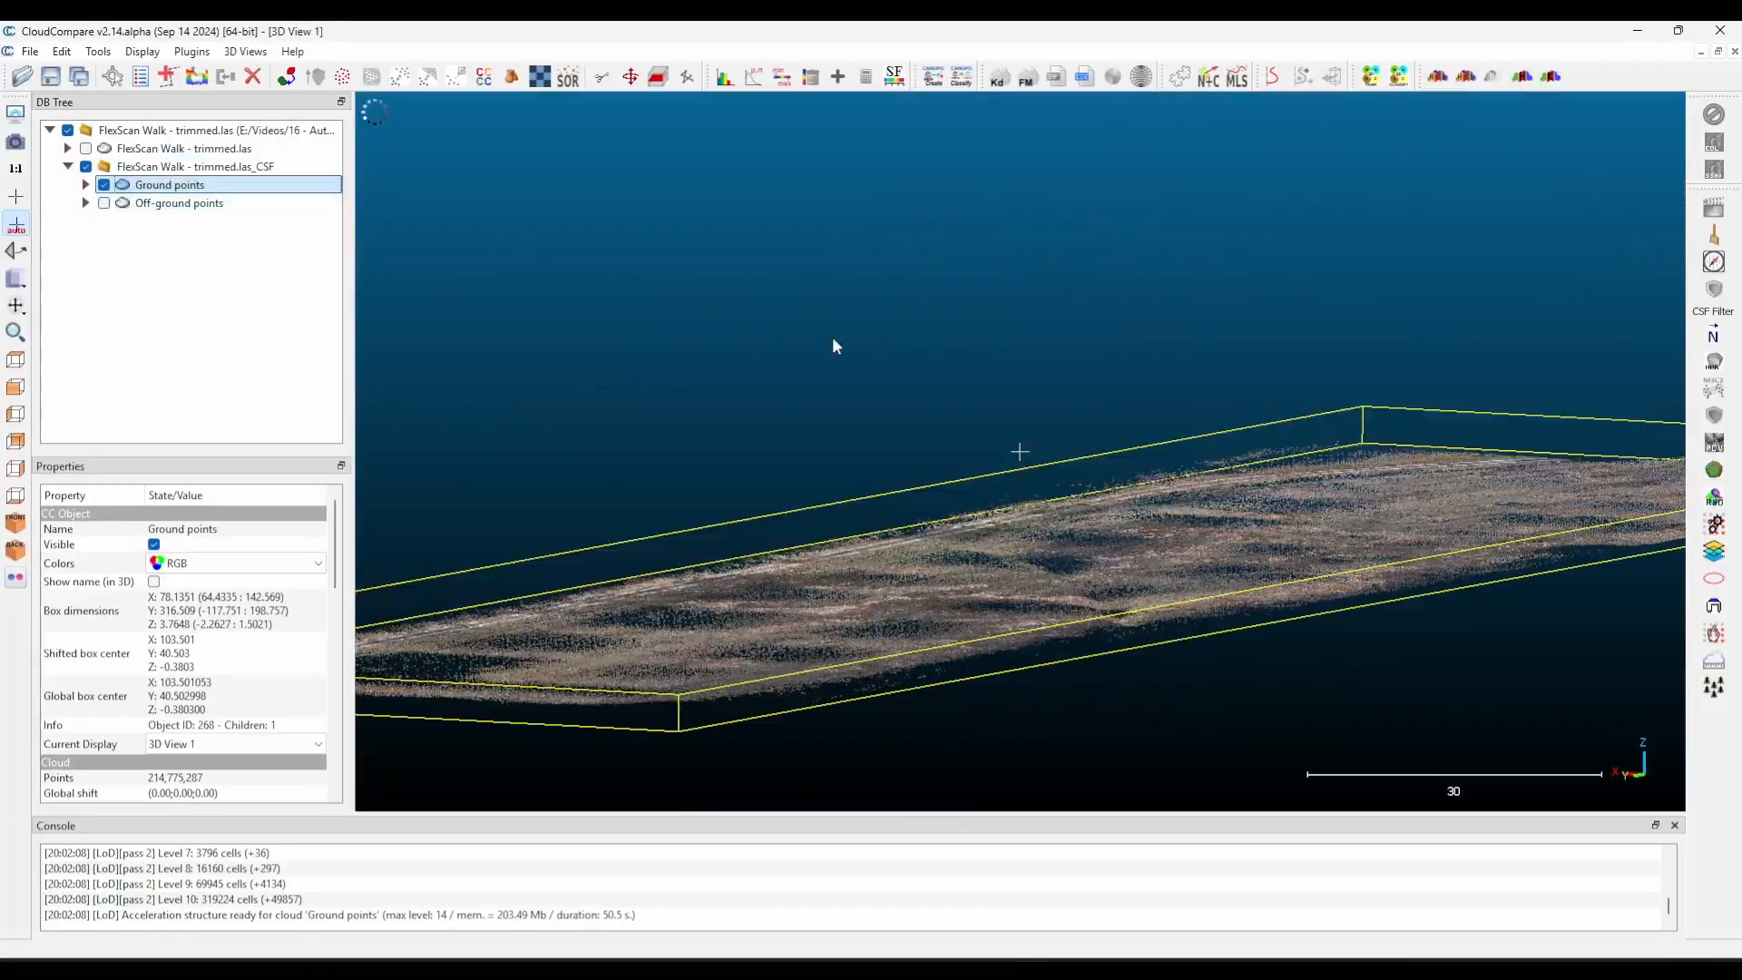
left_click(180, 203)
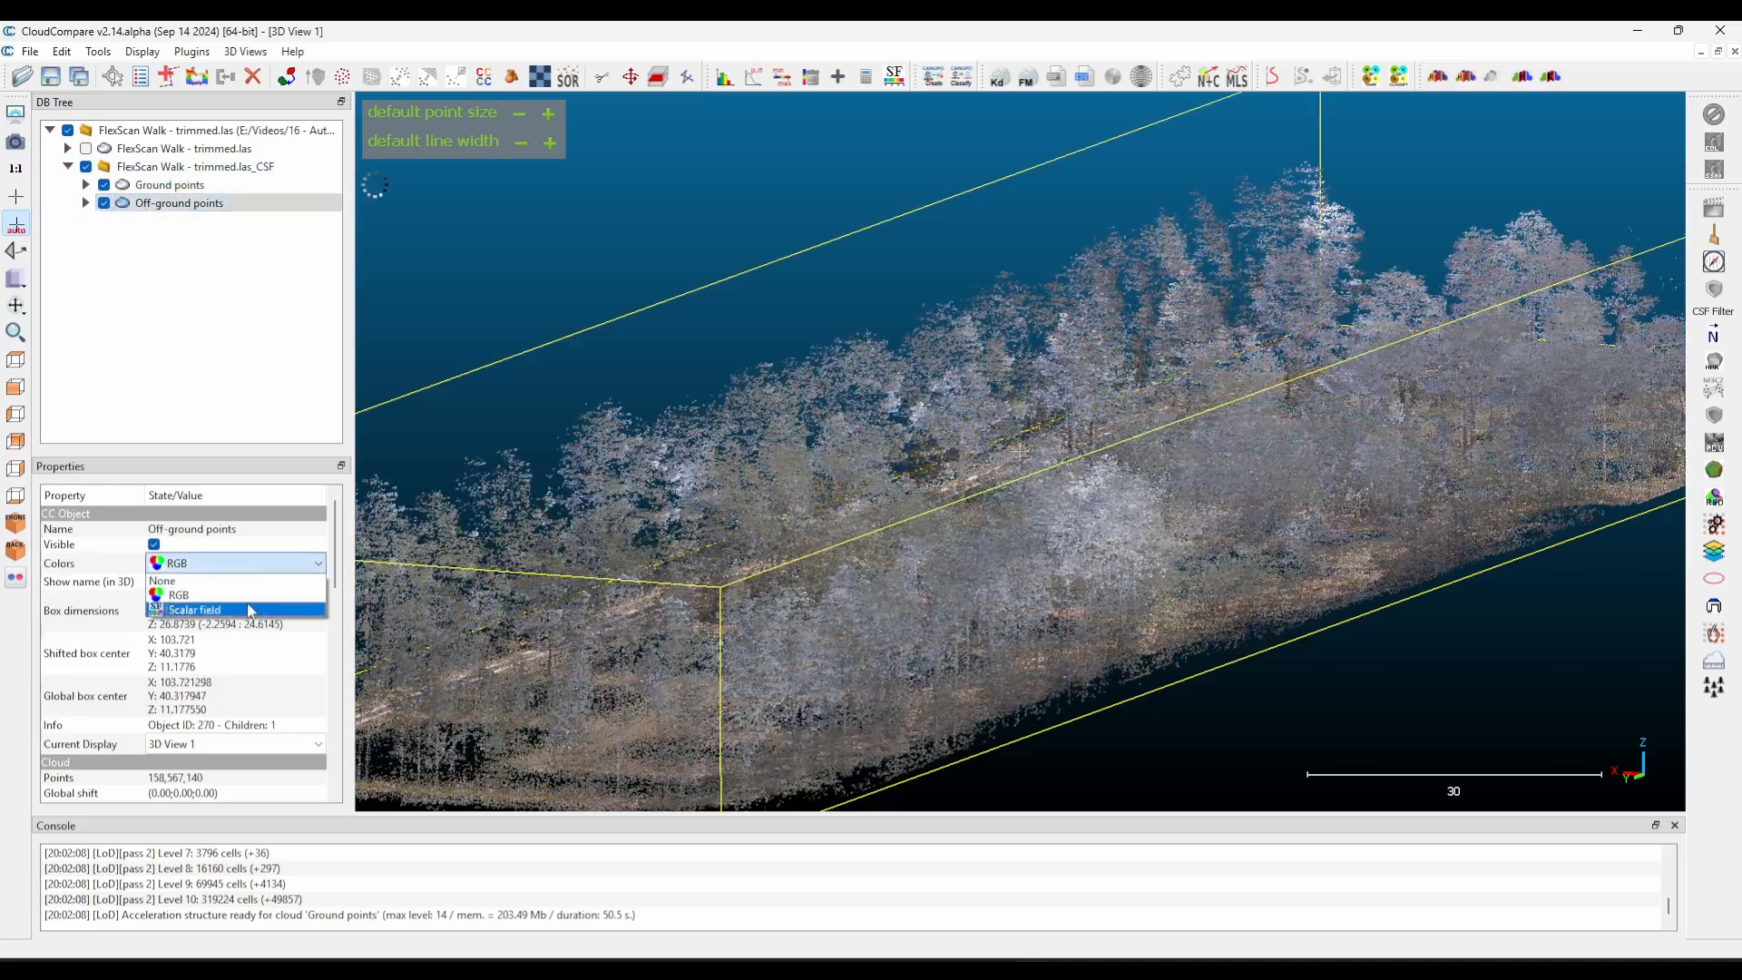
left_click(194, 610)
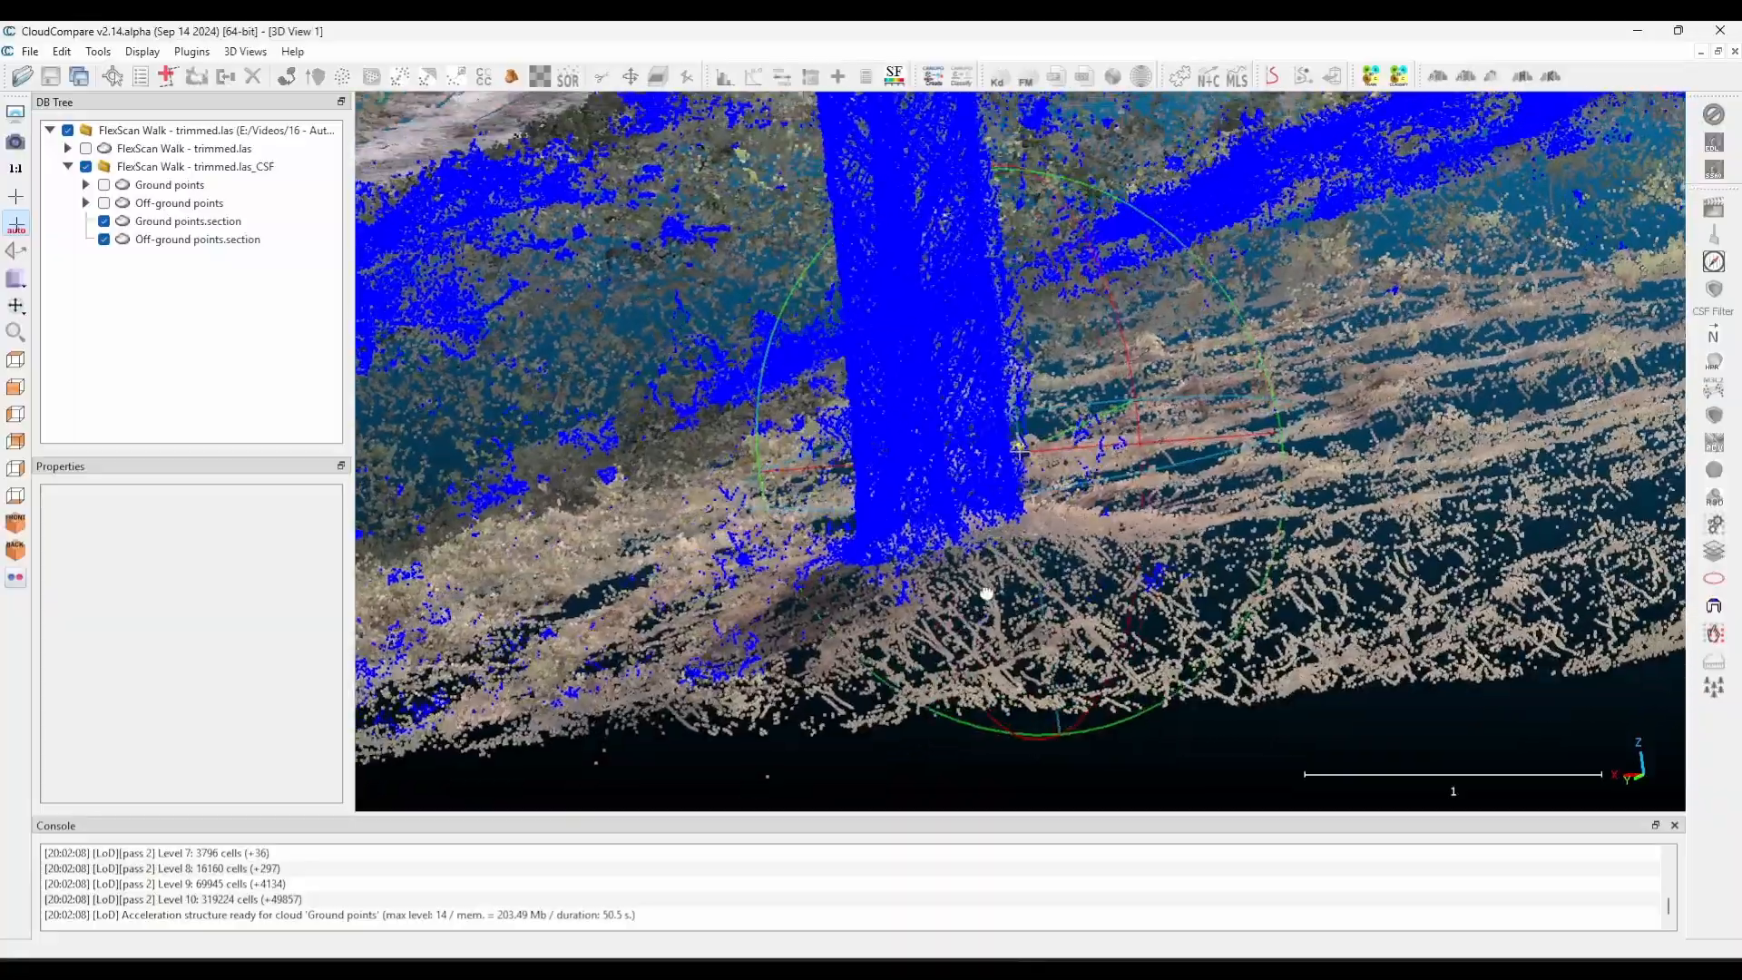
Orbit the thin cross section to inspect trunk bases left among the ground points.
left_click_drag(985, 592, 961, 588)
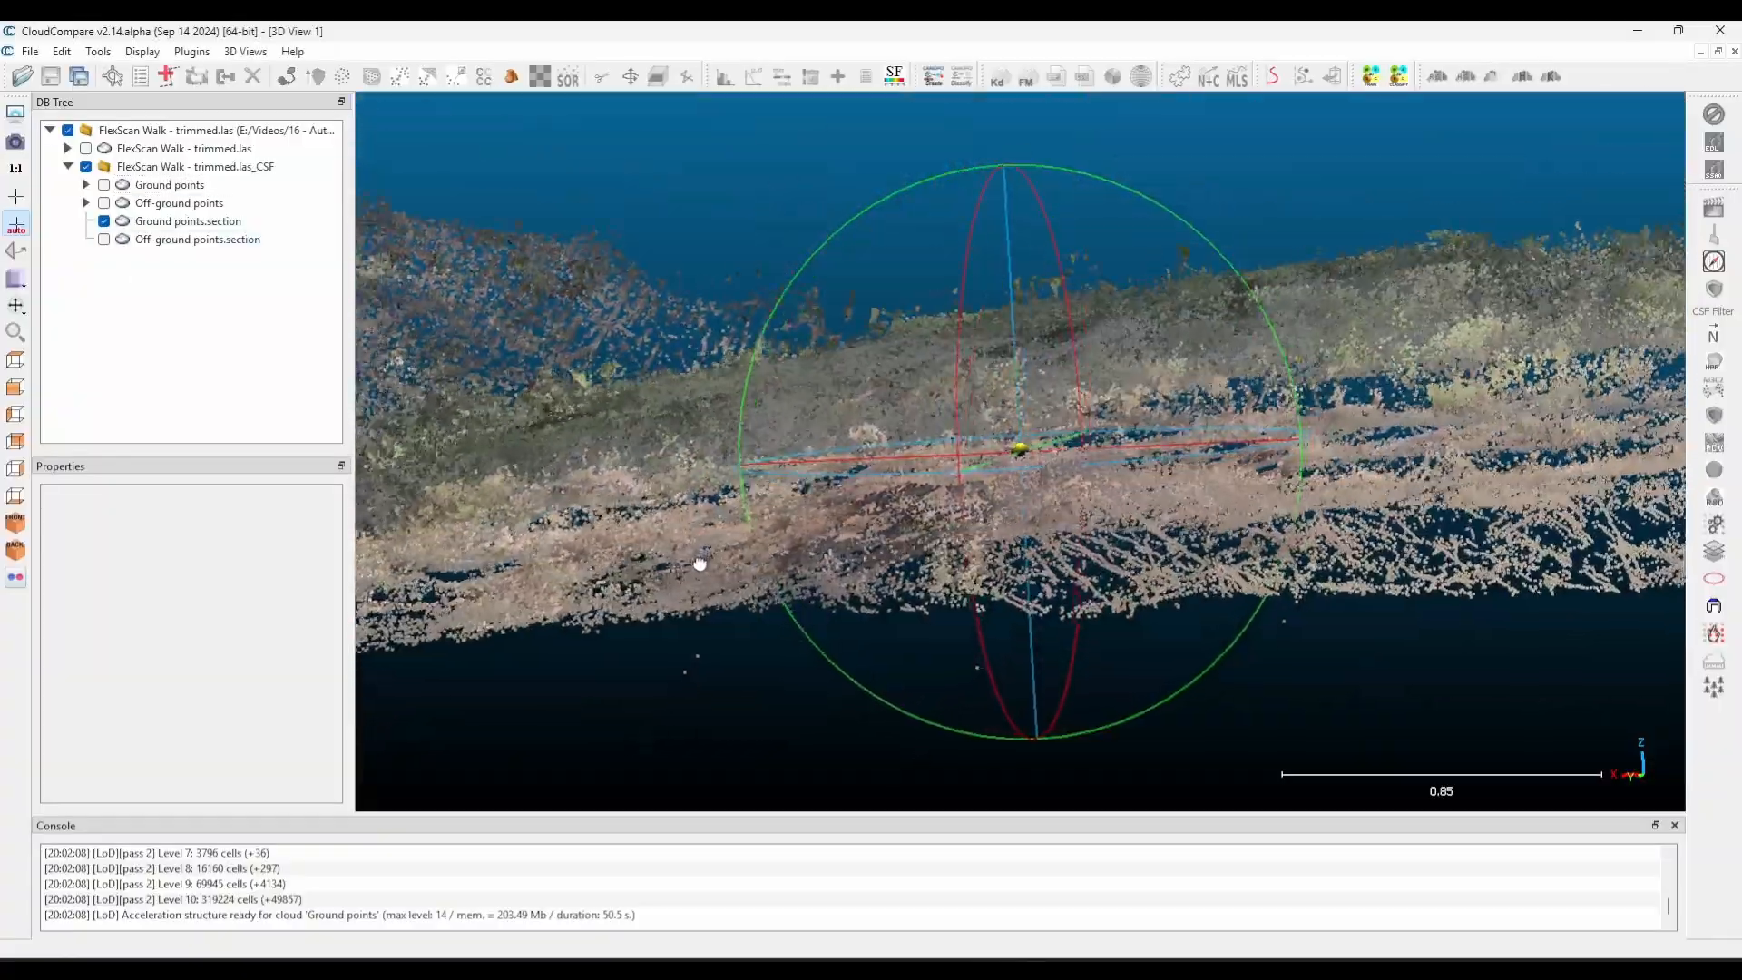
left_click_drag(700, 562, 706, 580)
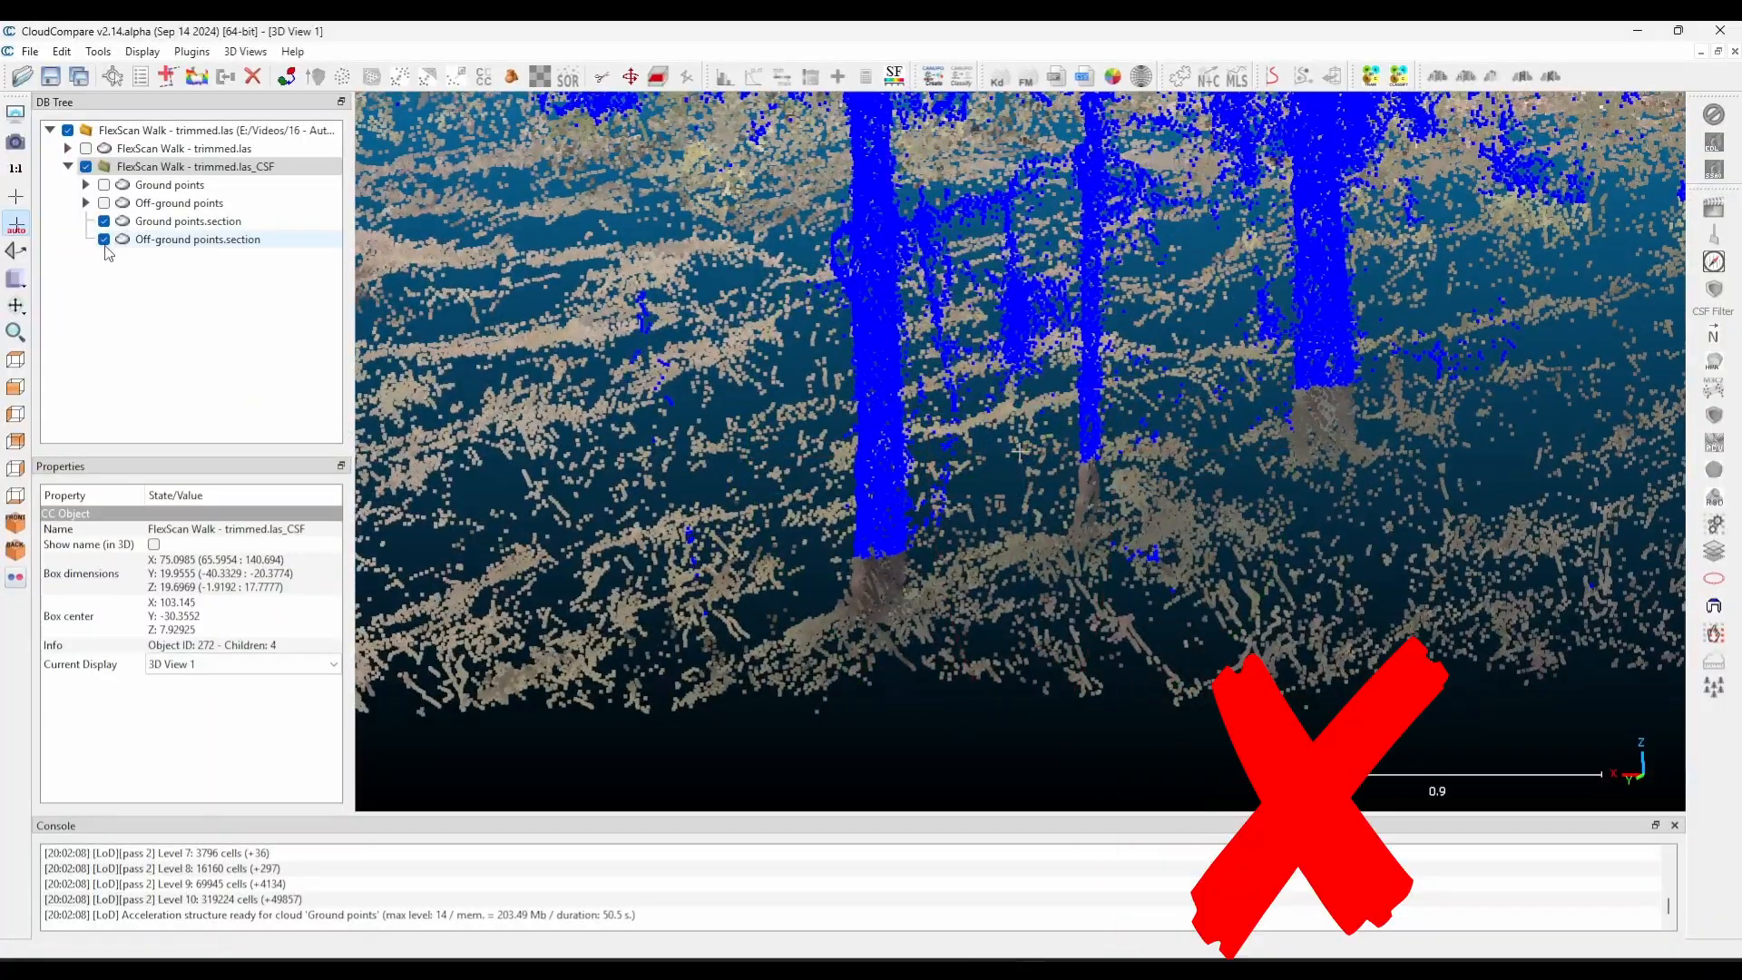
Re-run CSF on the ground cloud alone with cloth resolution 0.8, iterations 500, threshold 0.4.
left_click(104, 239)
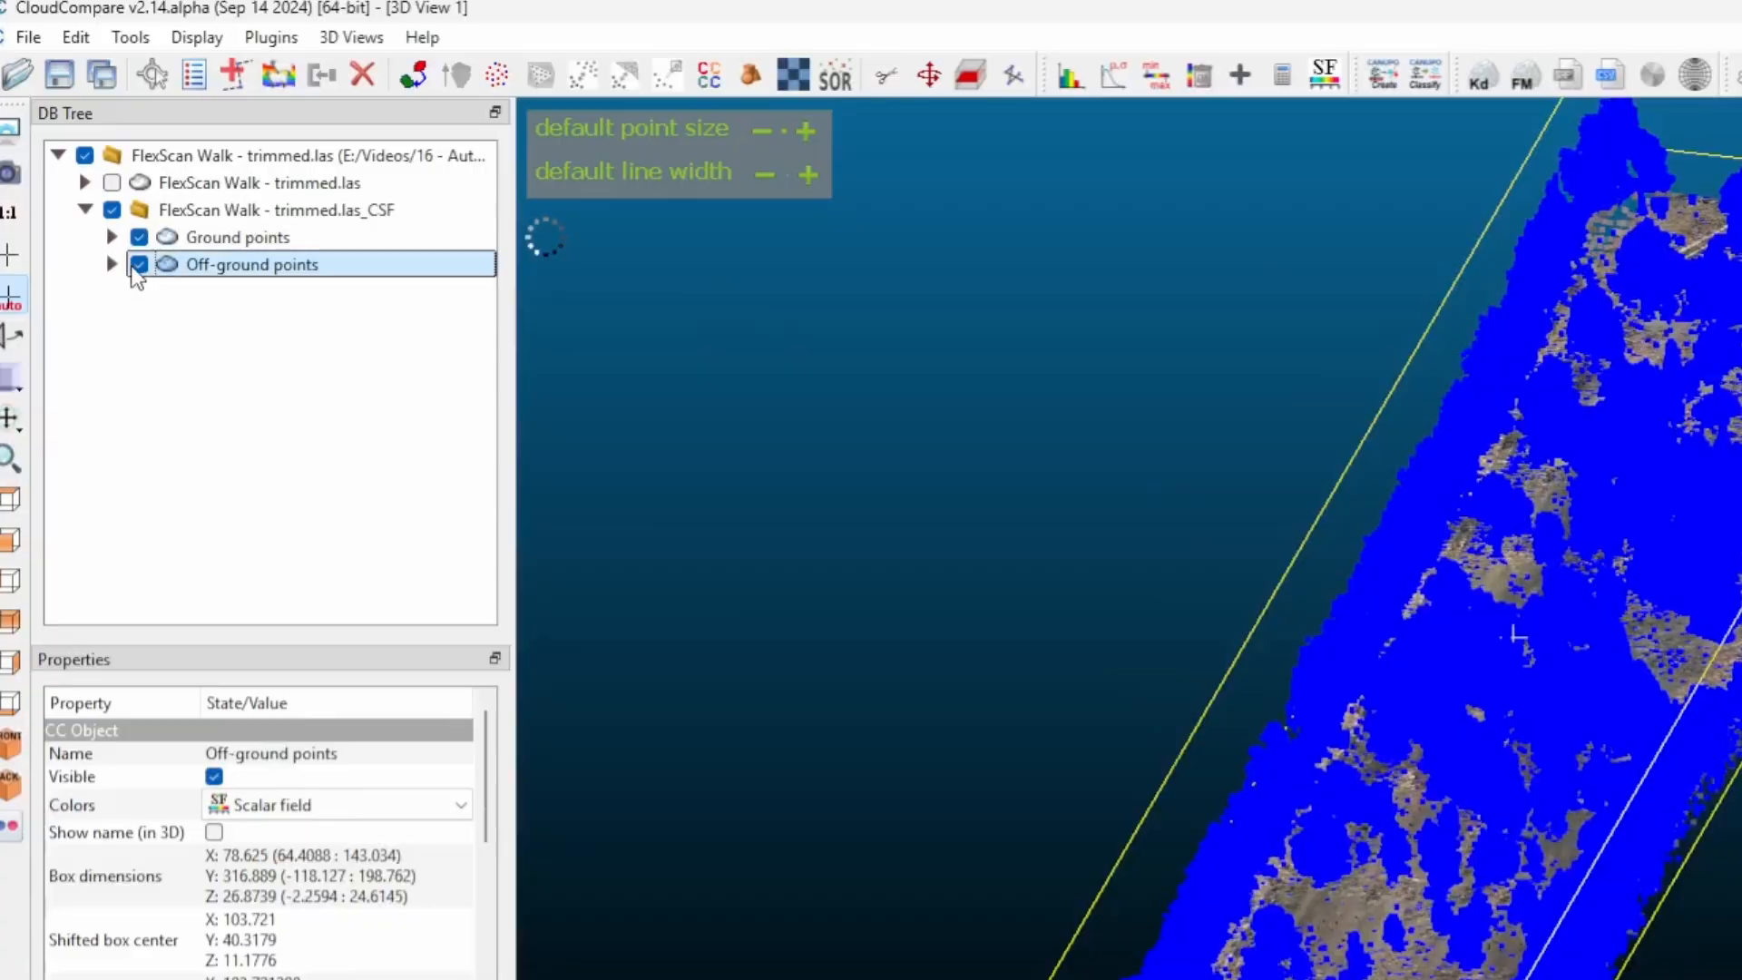
left_click(140, 263)
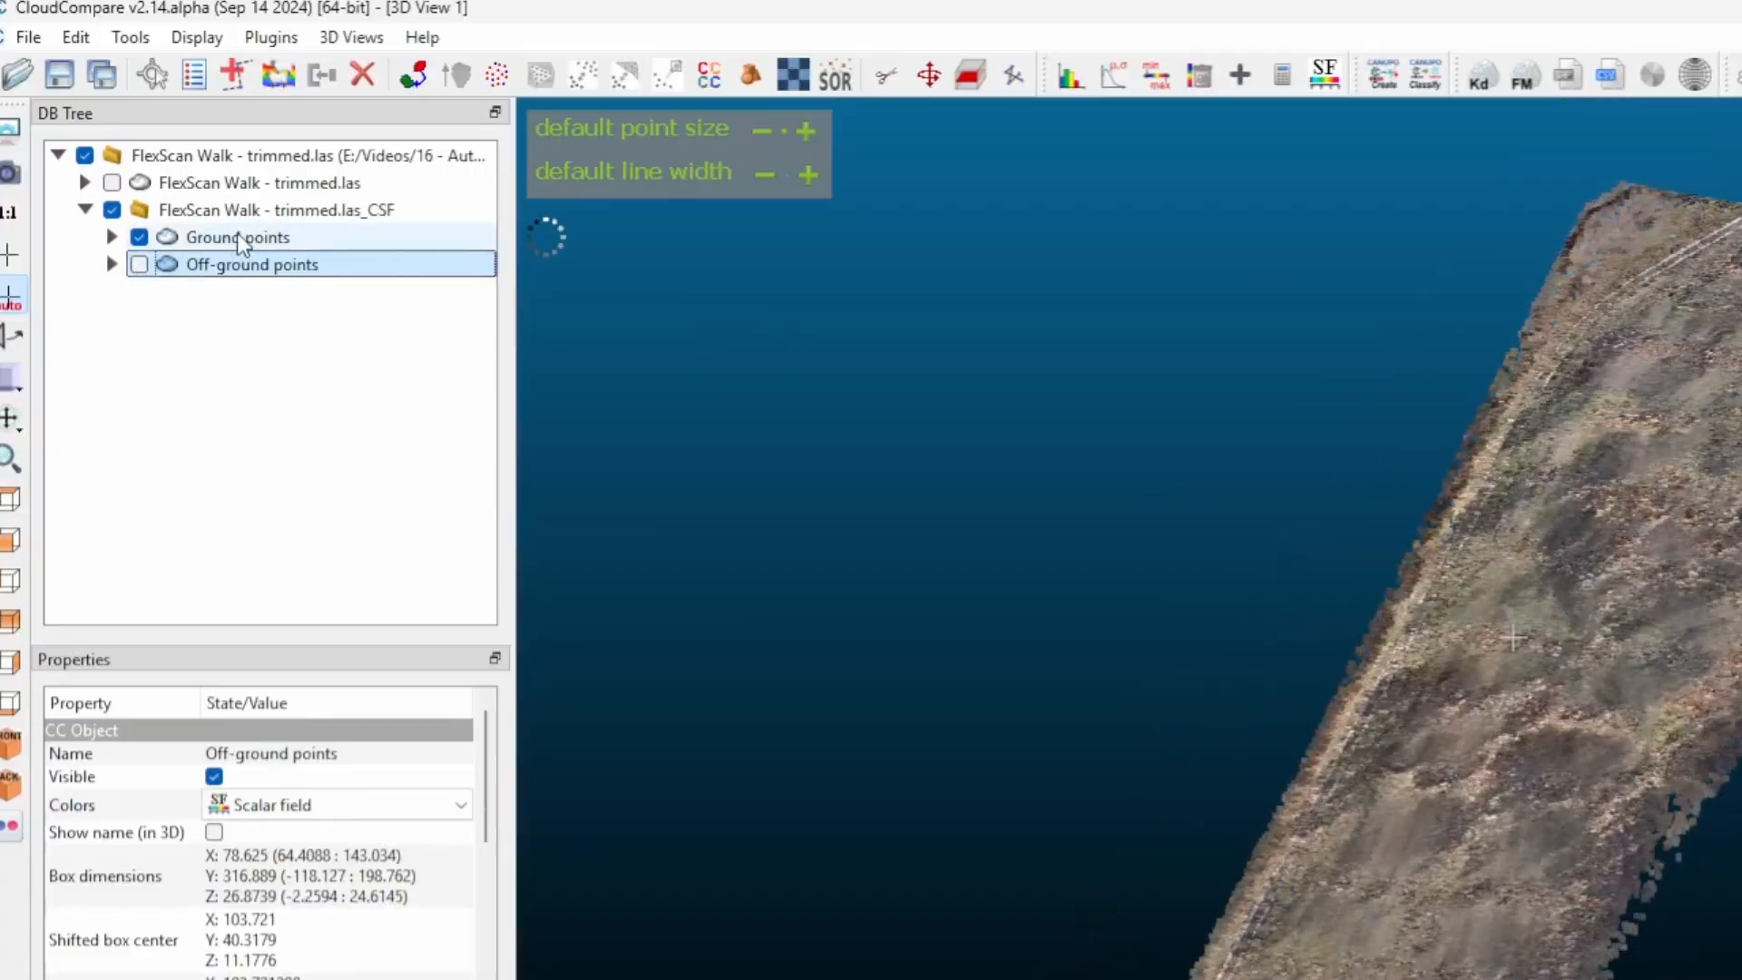
left_click(236, 236)
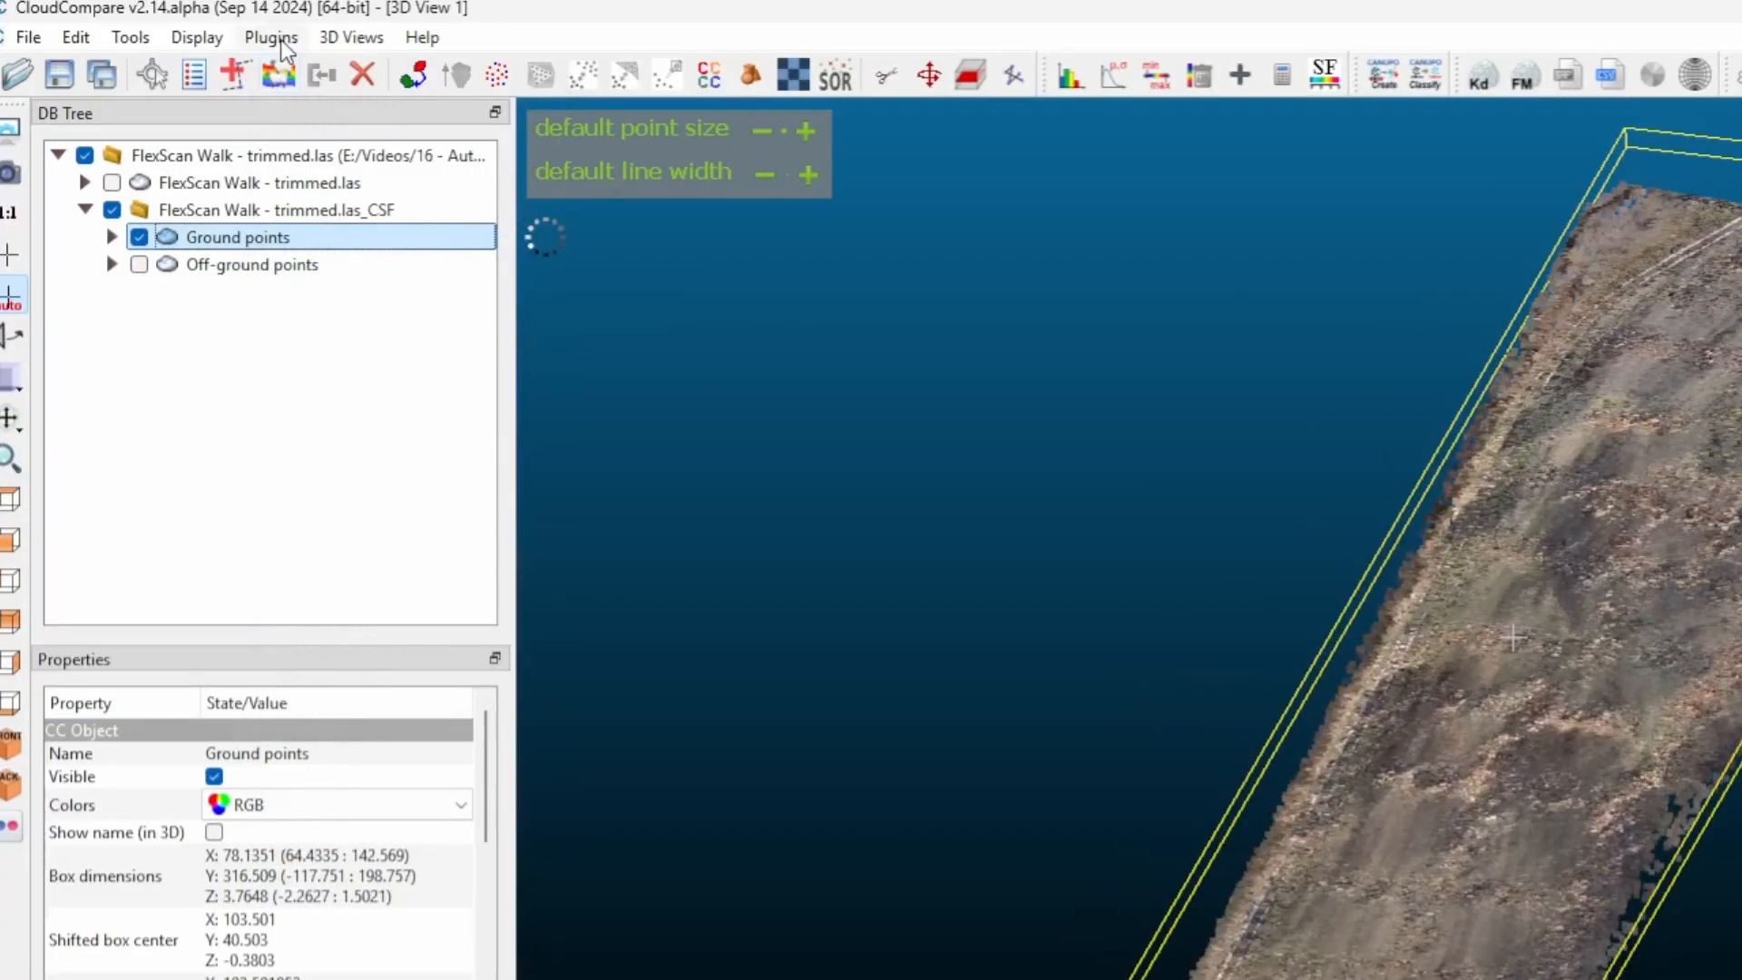
left_click(271, 36)
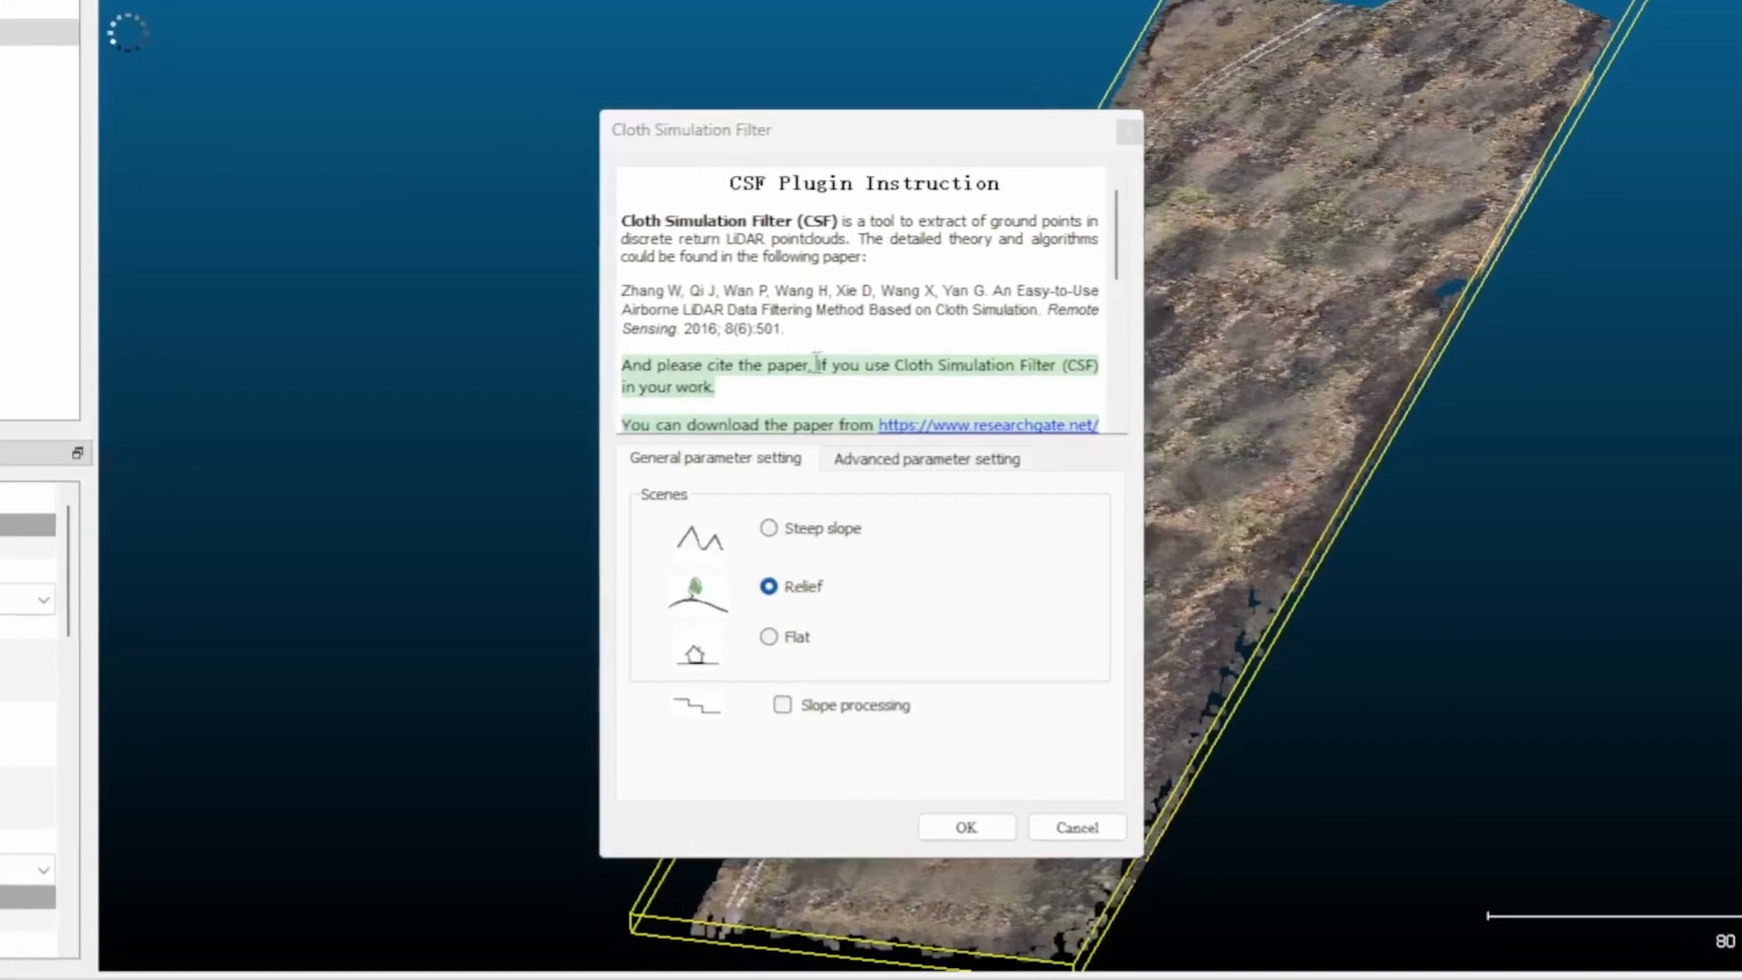
left_click(926, 457)
type(".4")
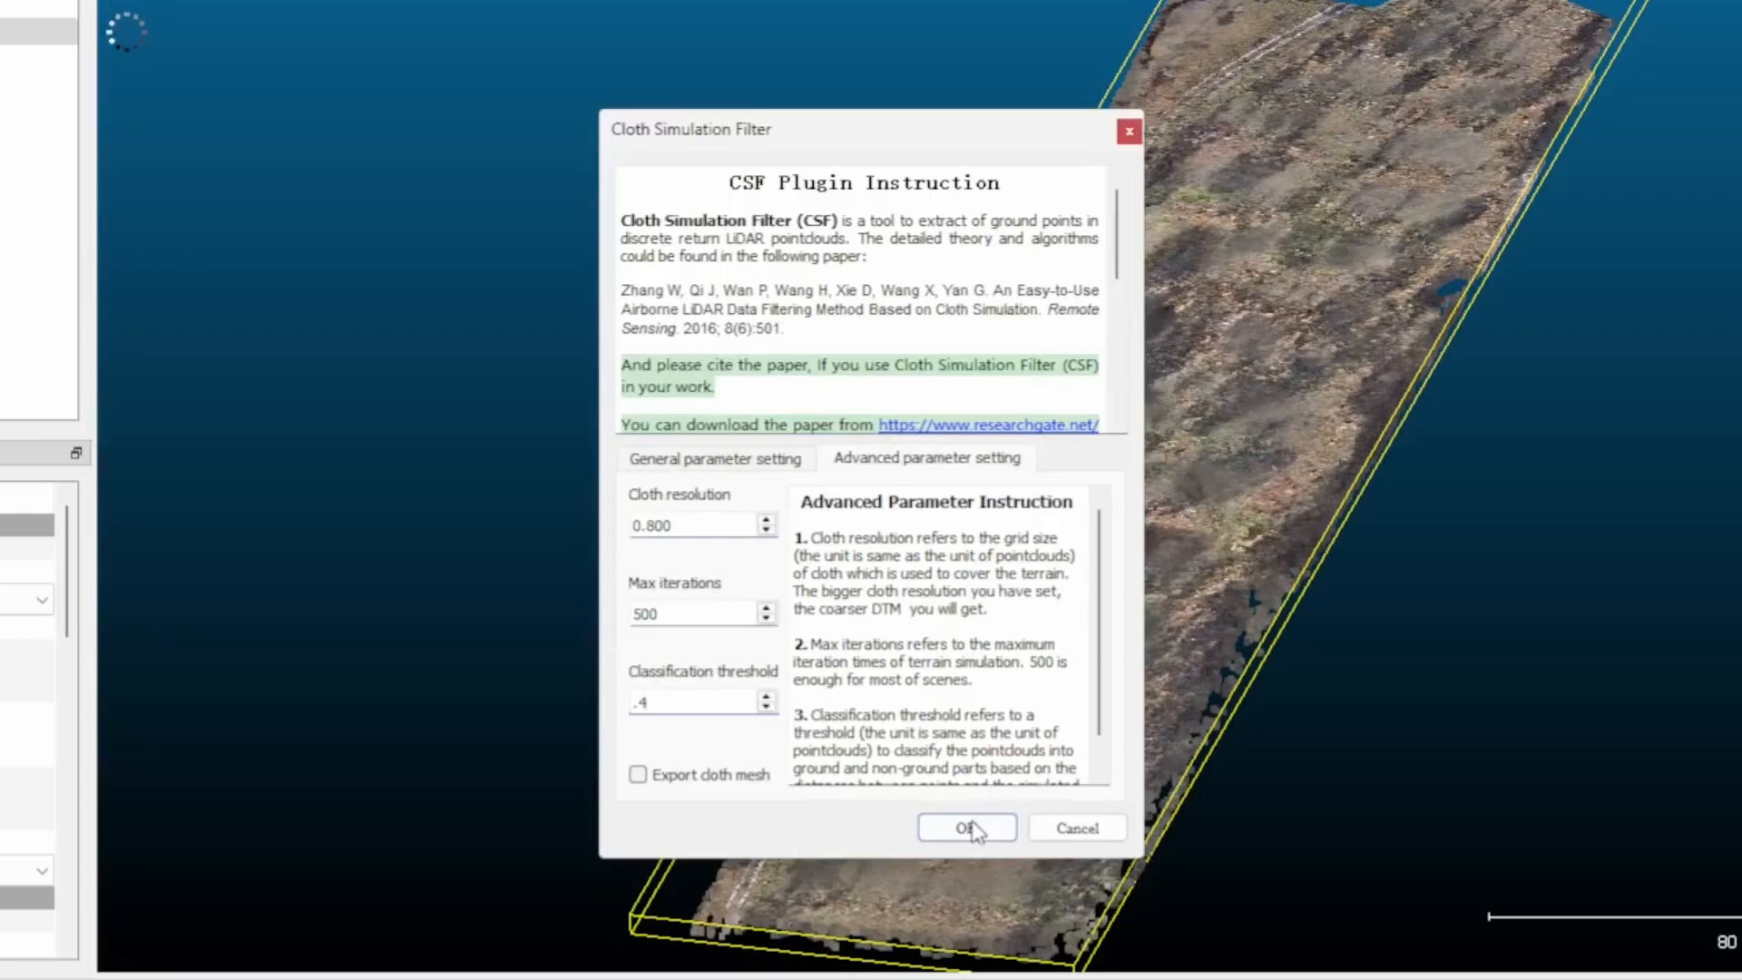
left_click(966, 828)
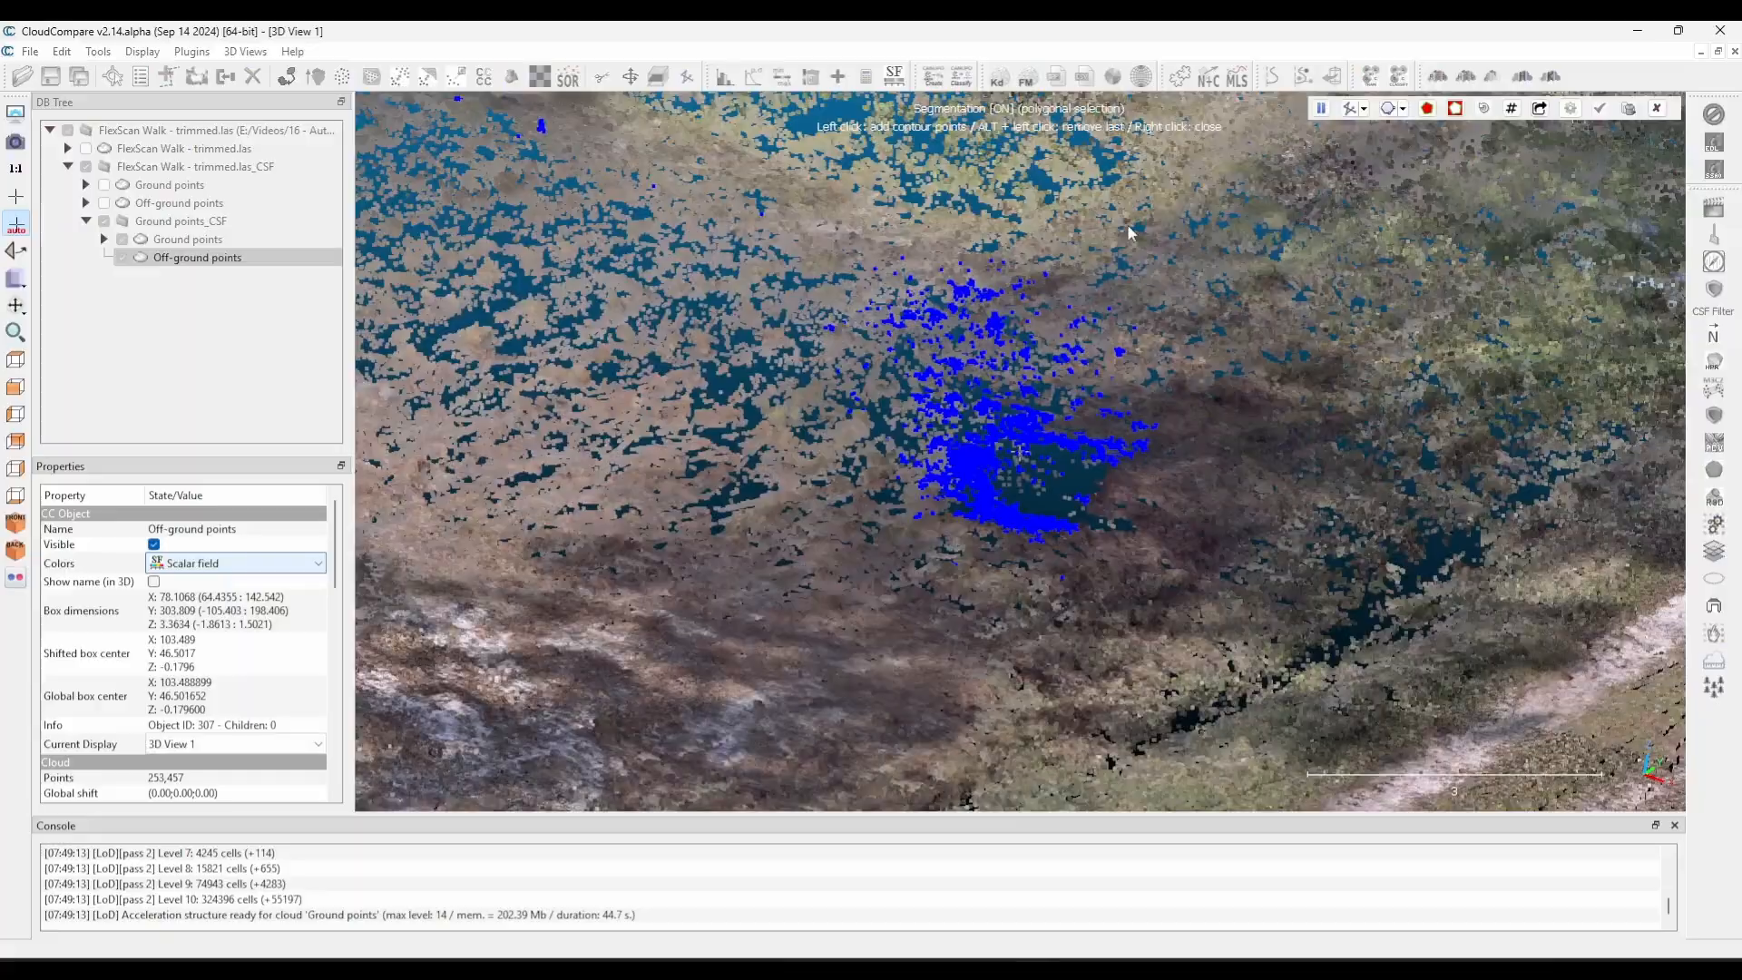
Polygon-select the blue misclassified cluster and segment it out of the off-ground cloud.
left_click(755, 488)
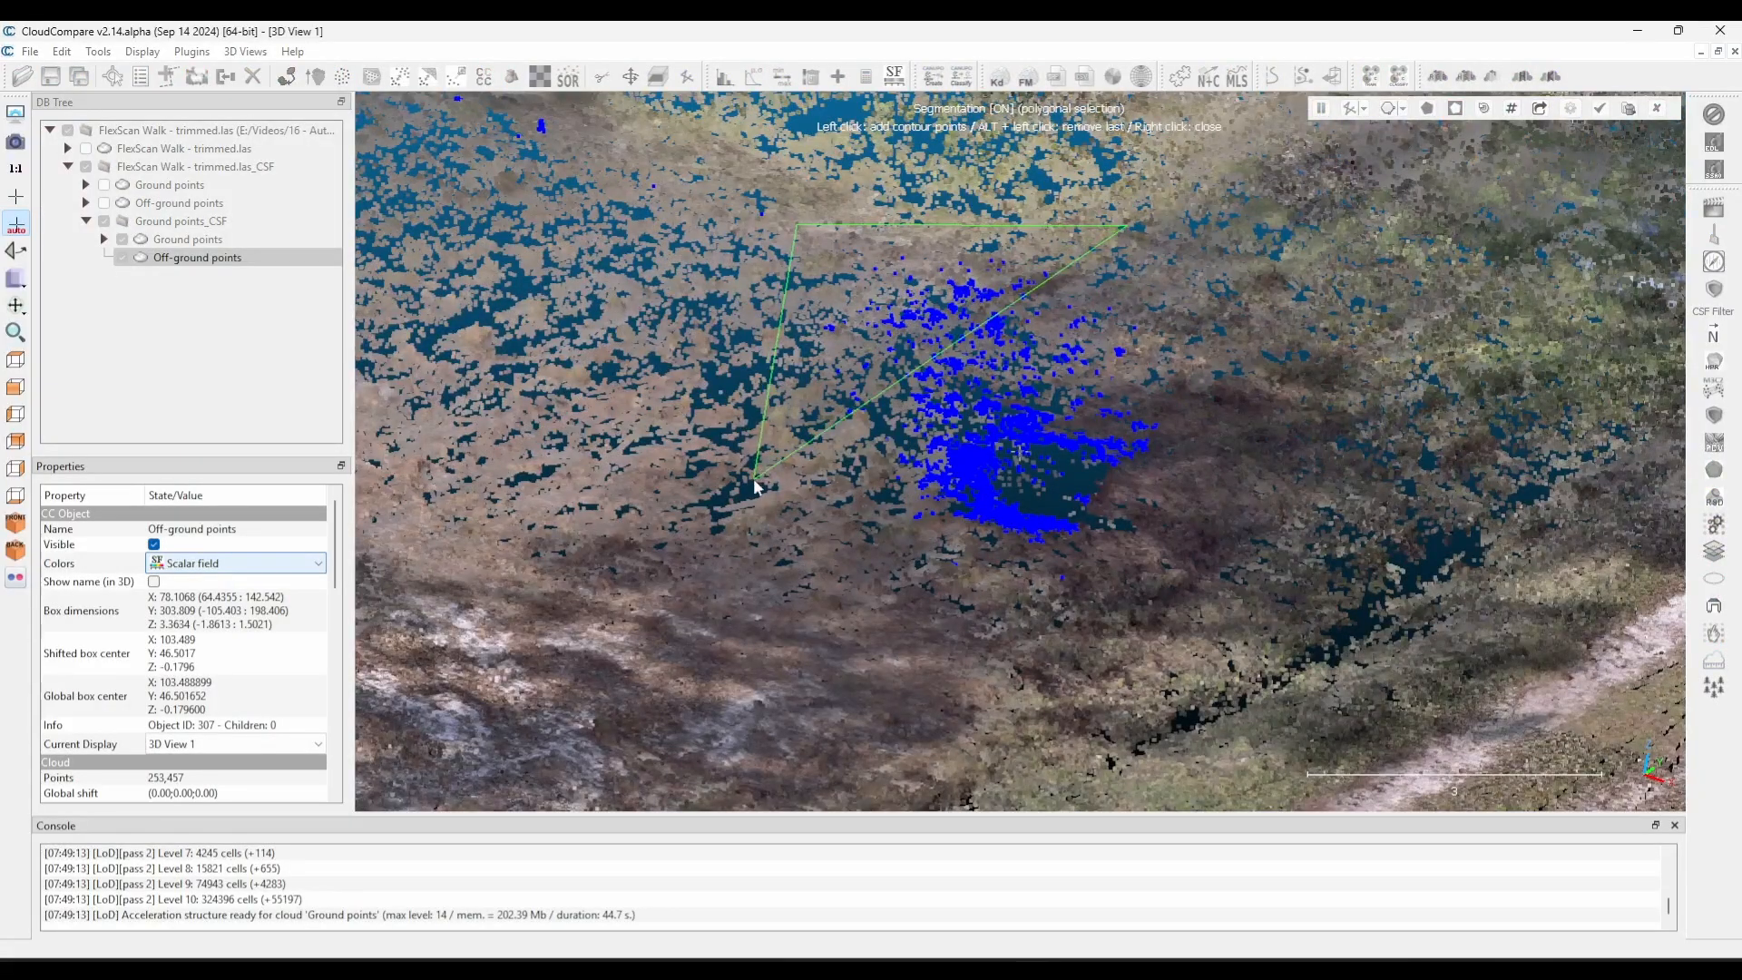
left_click(1277, 316)
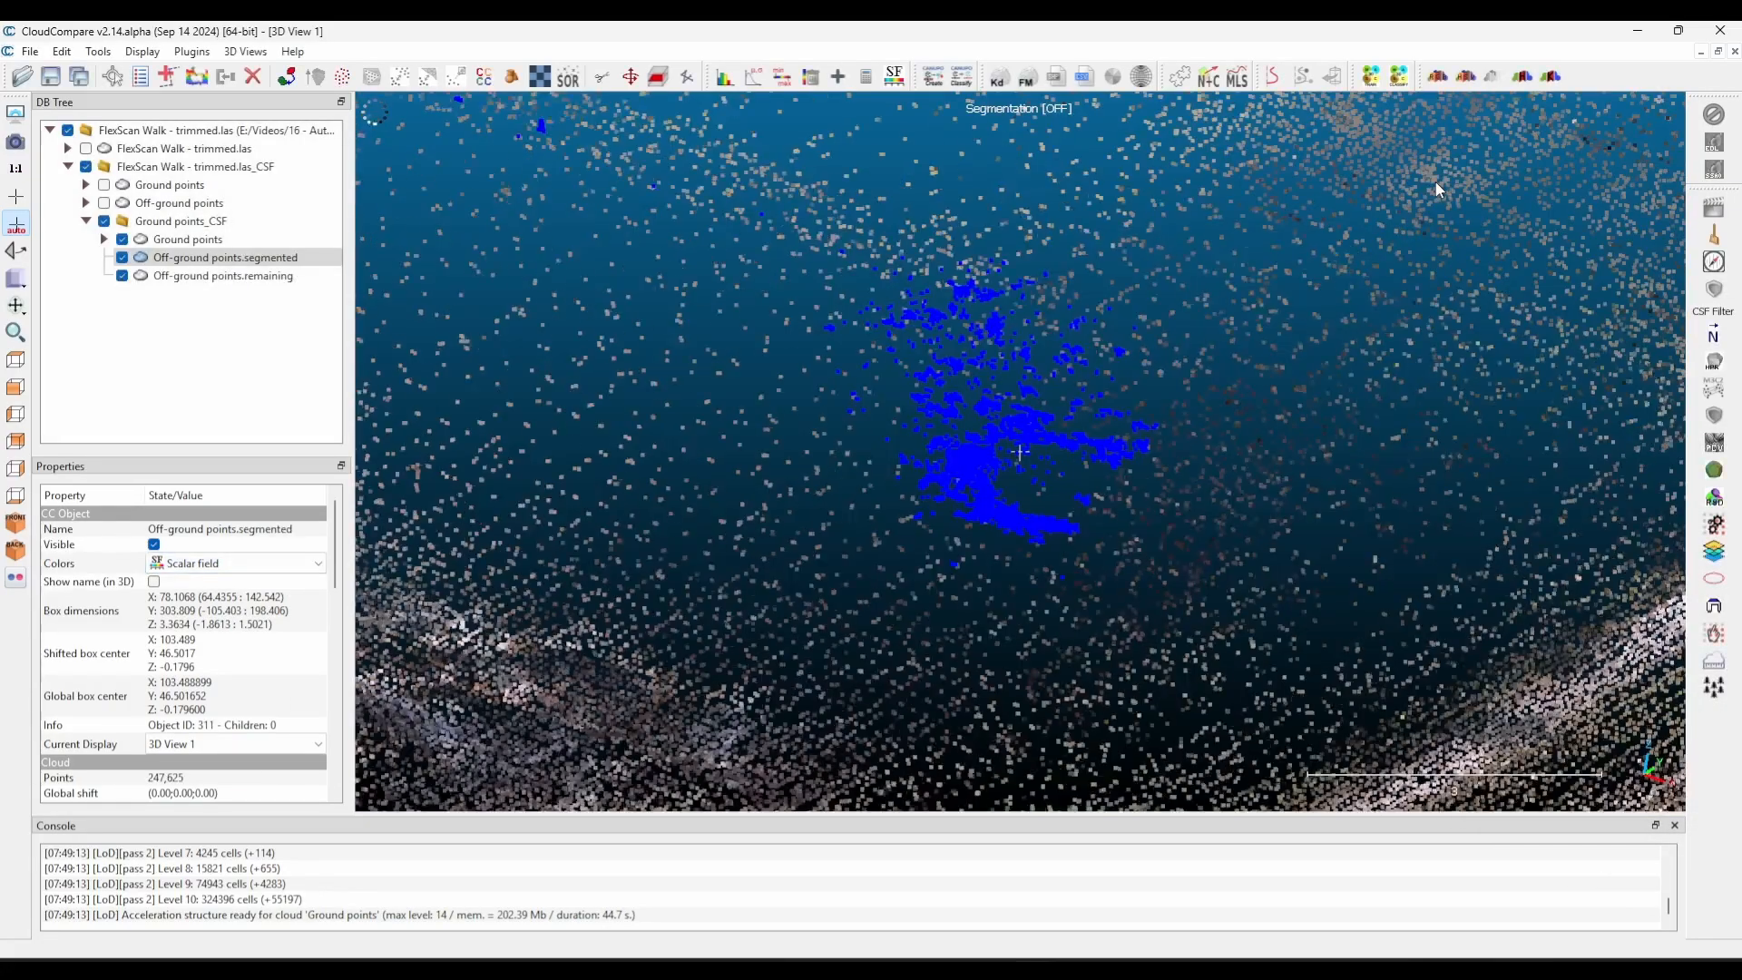
left_click(222, 276)
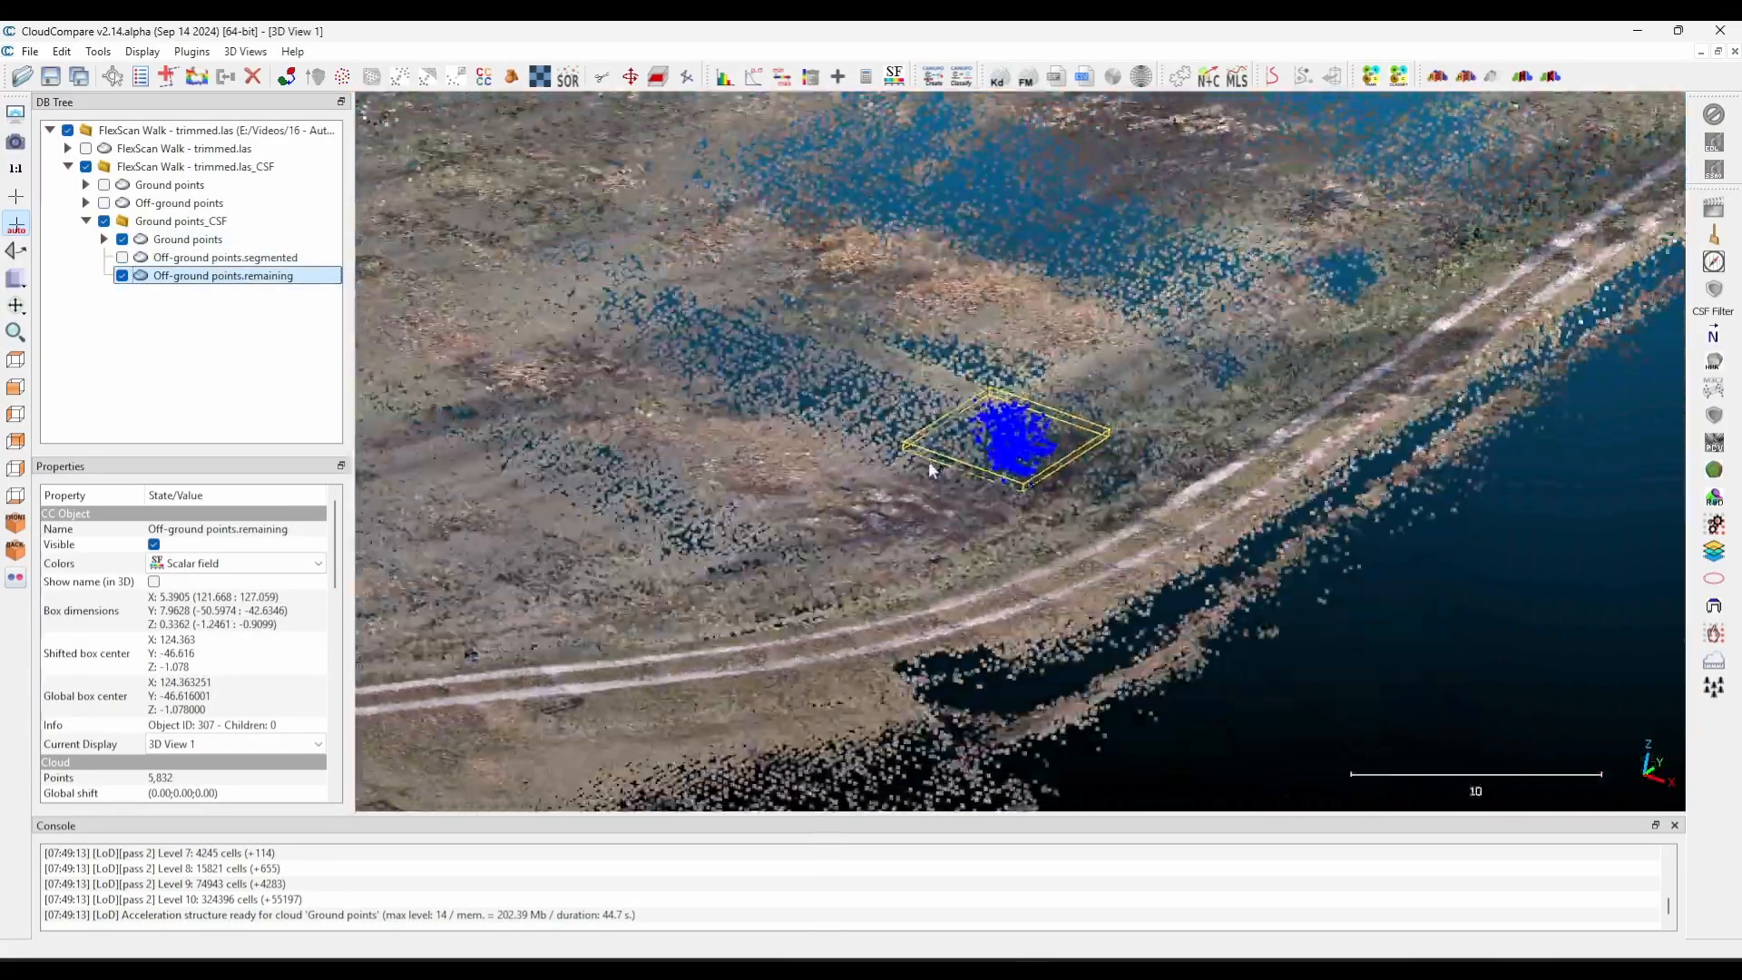
left_click_drag(931, 468, 917, 497)
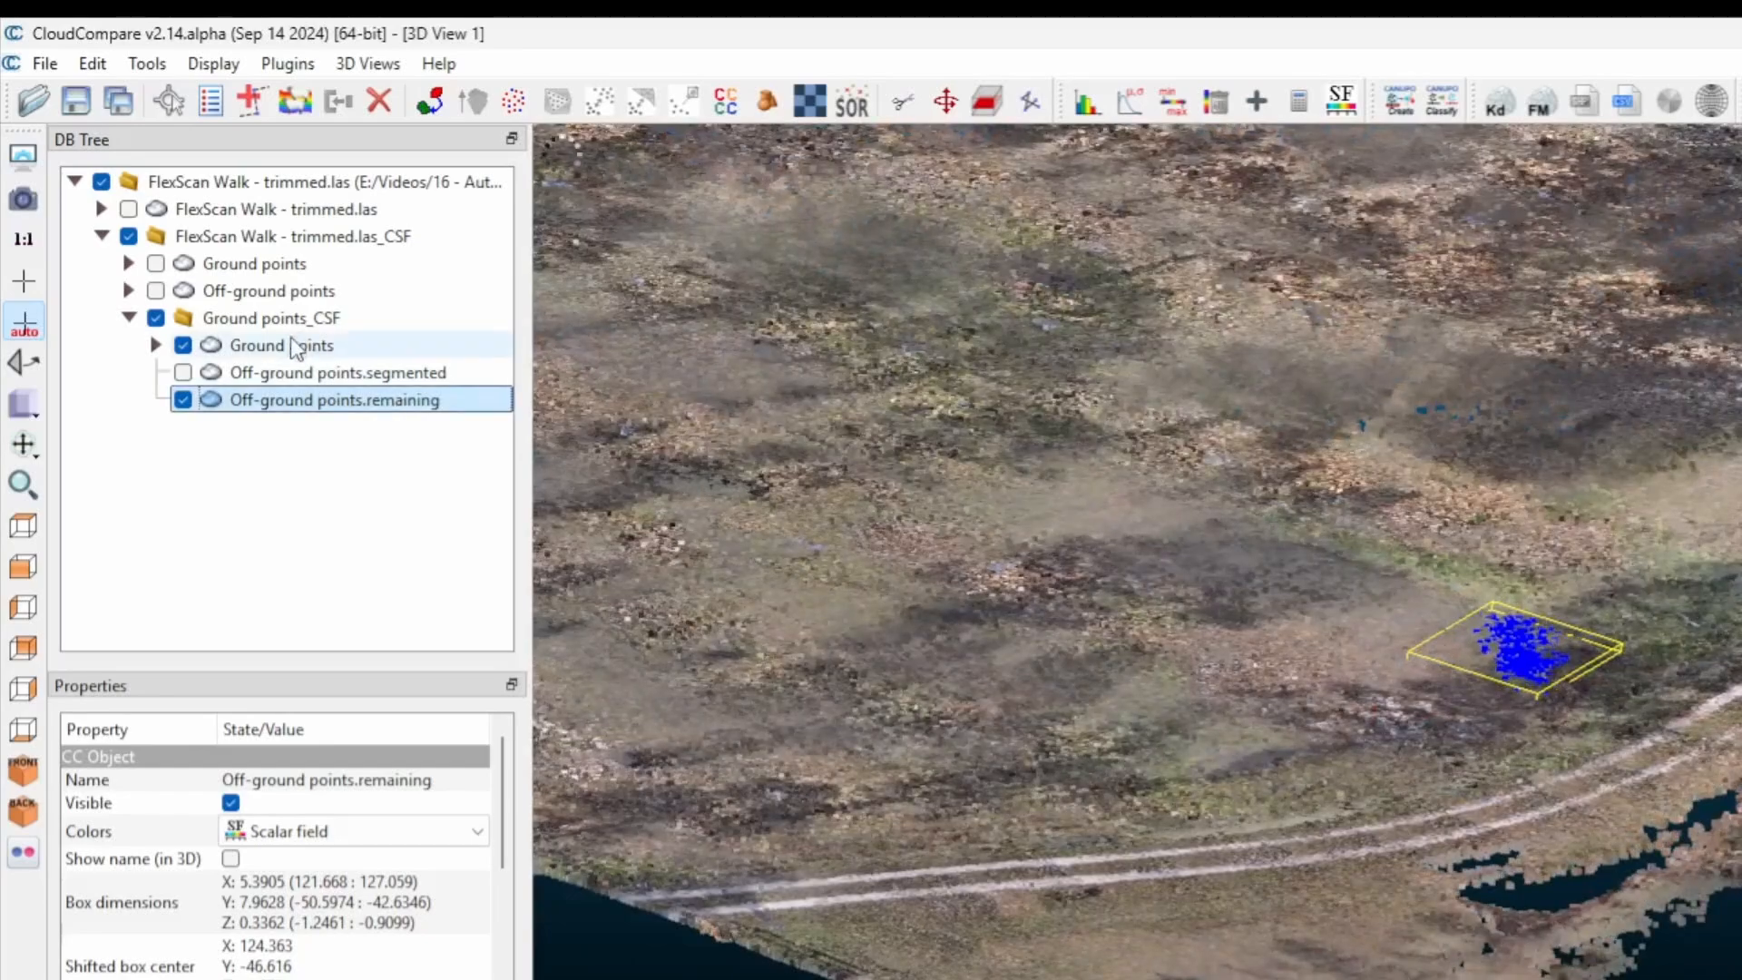
Merge the remaining off-ground piece into the Ground points cloud and show the merged result.
left_click(91, 63)
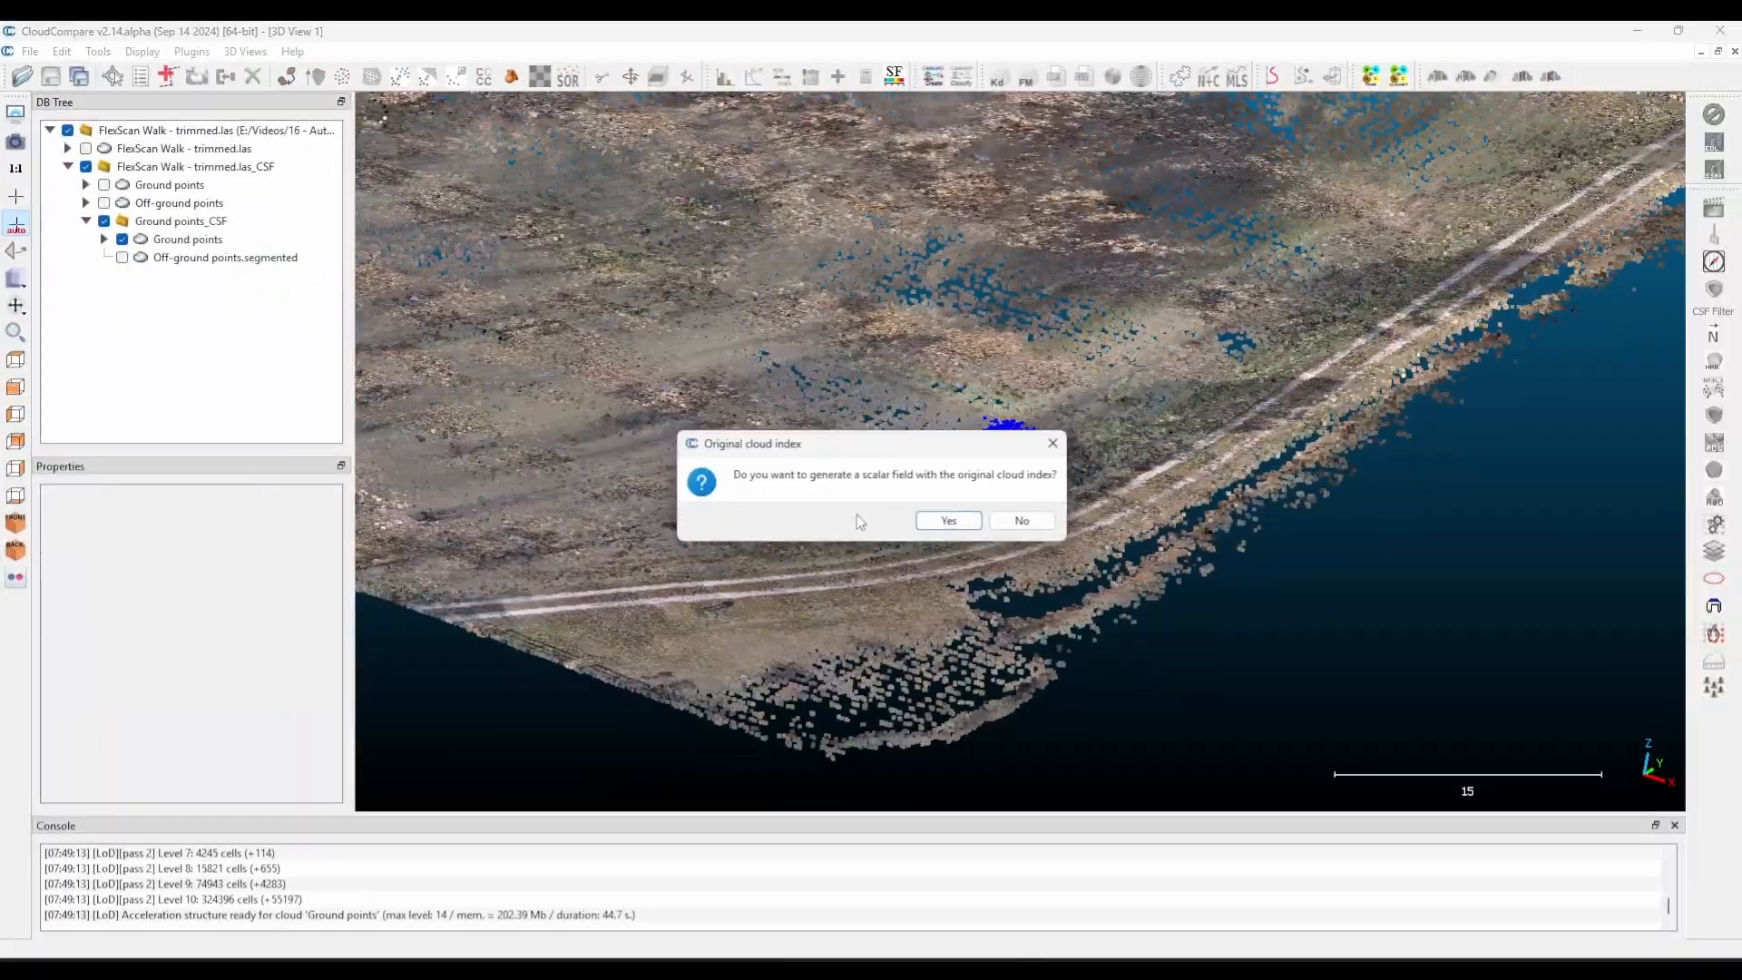
left_click(946, 521)
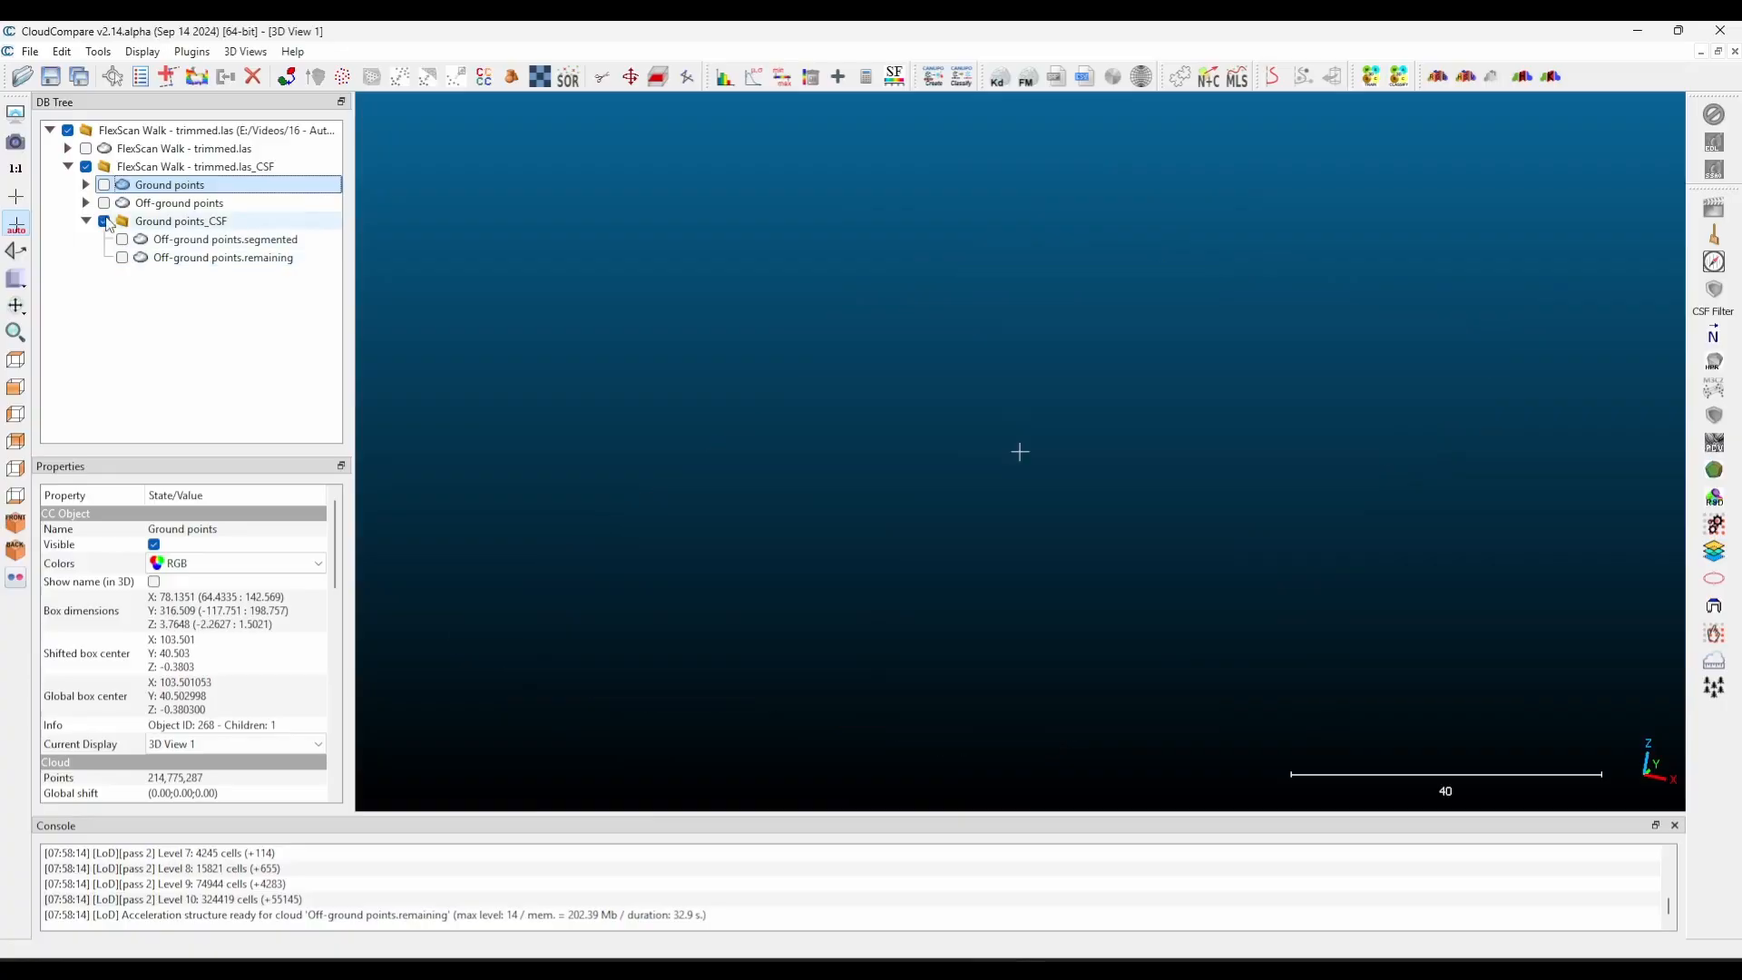
left_click(103, 185)
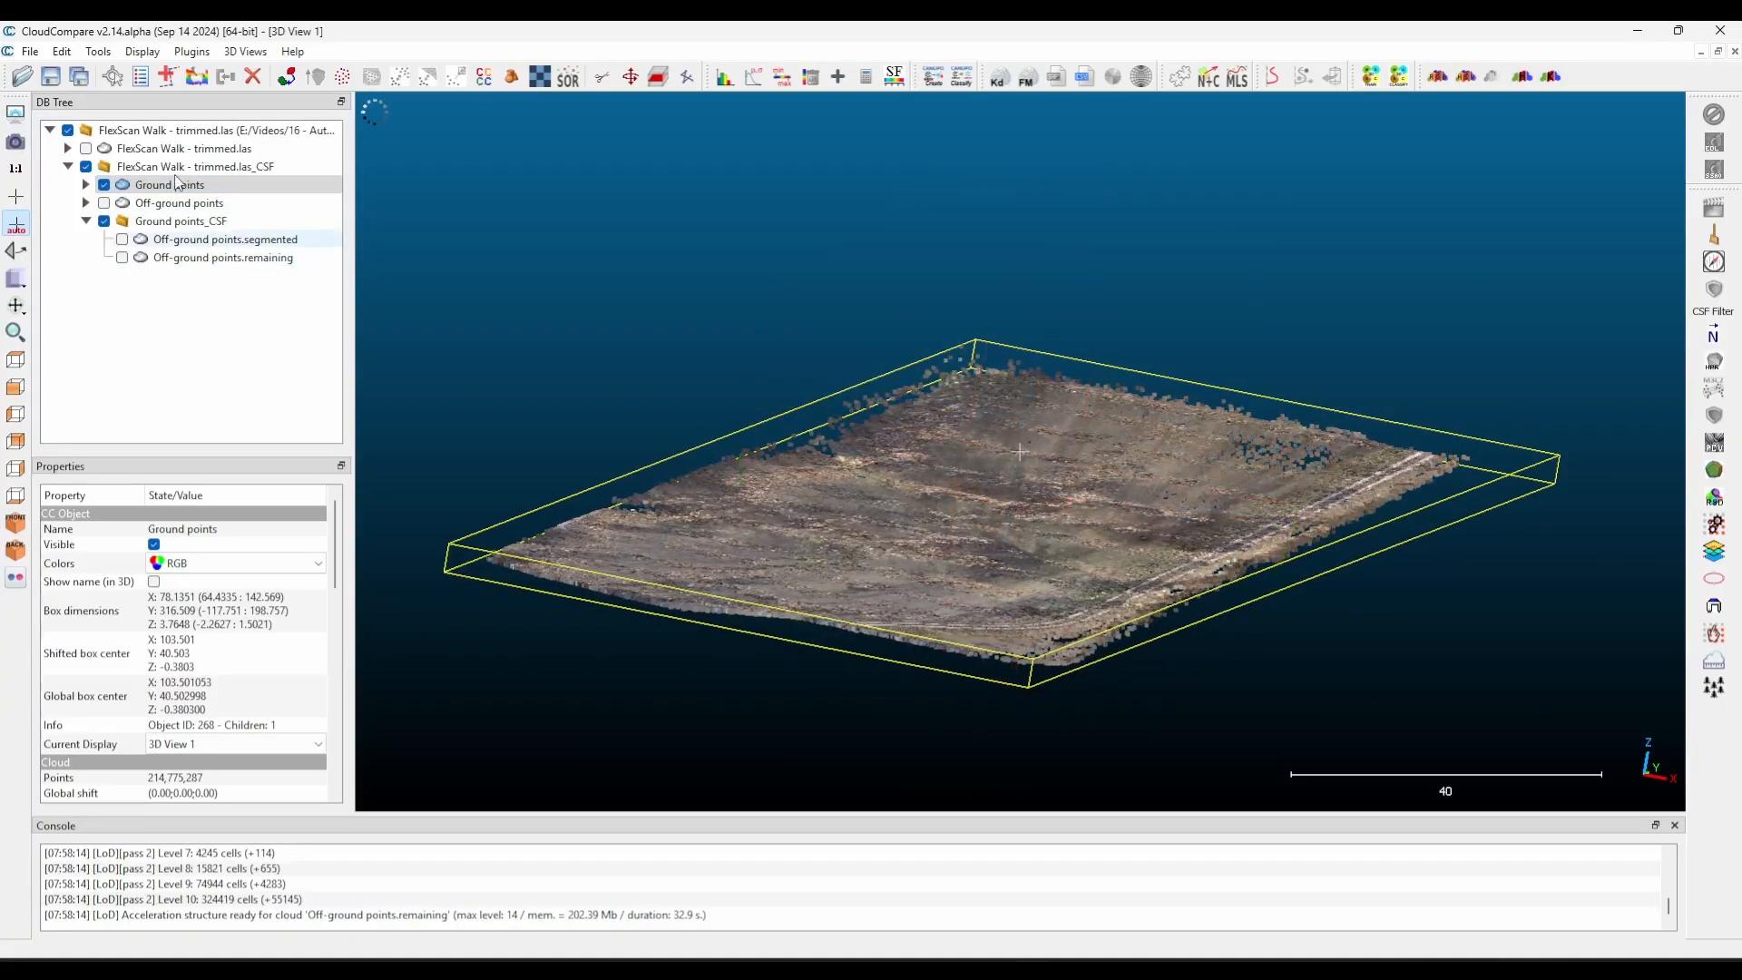
left_click(102, 185)
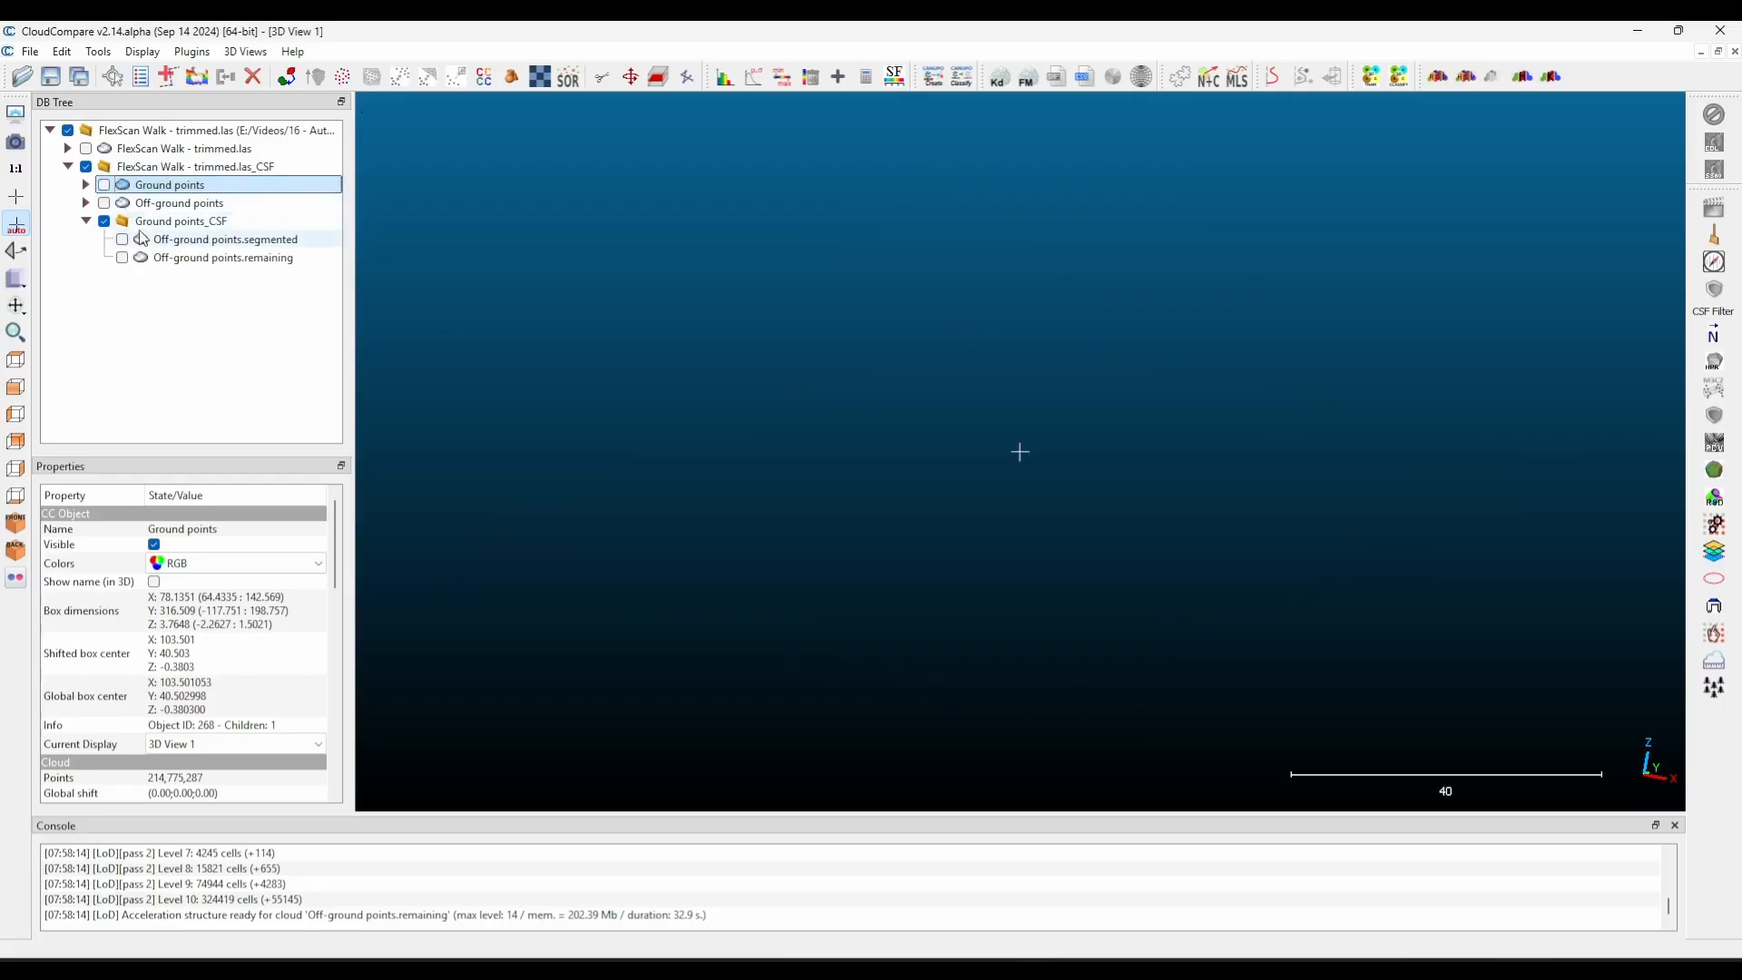
left_click(221, 256)
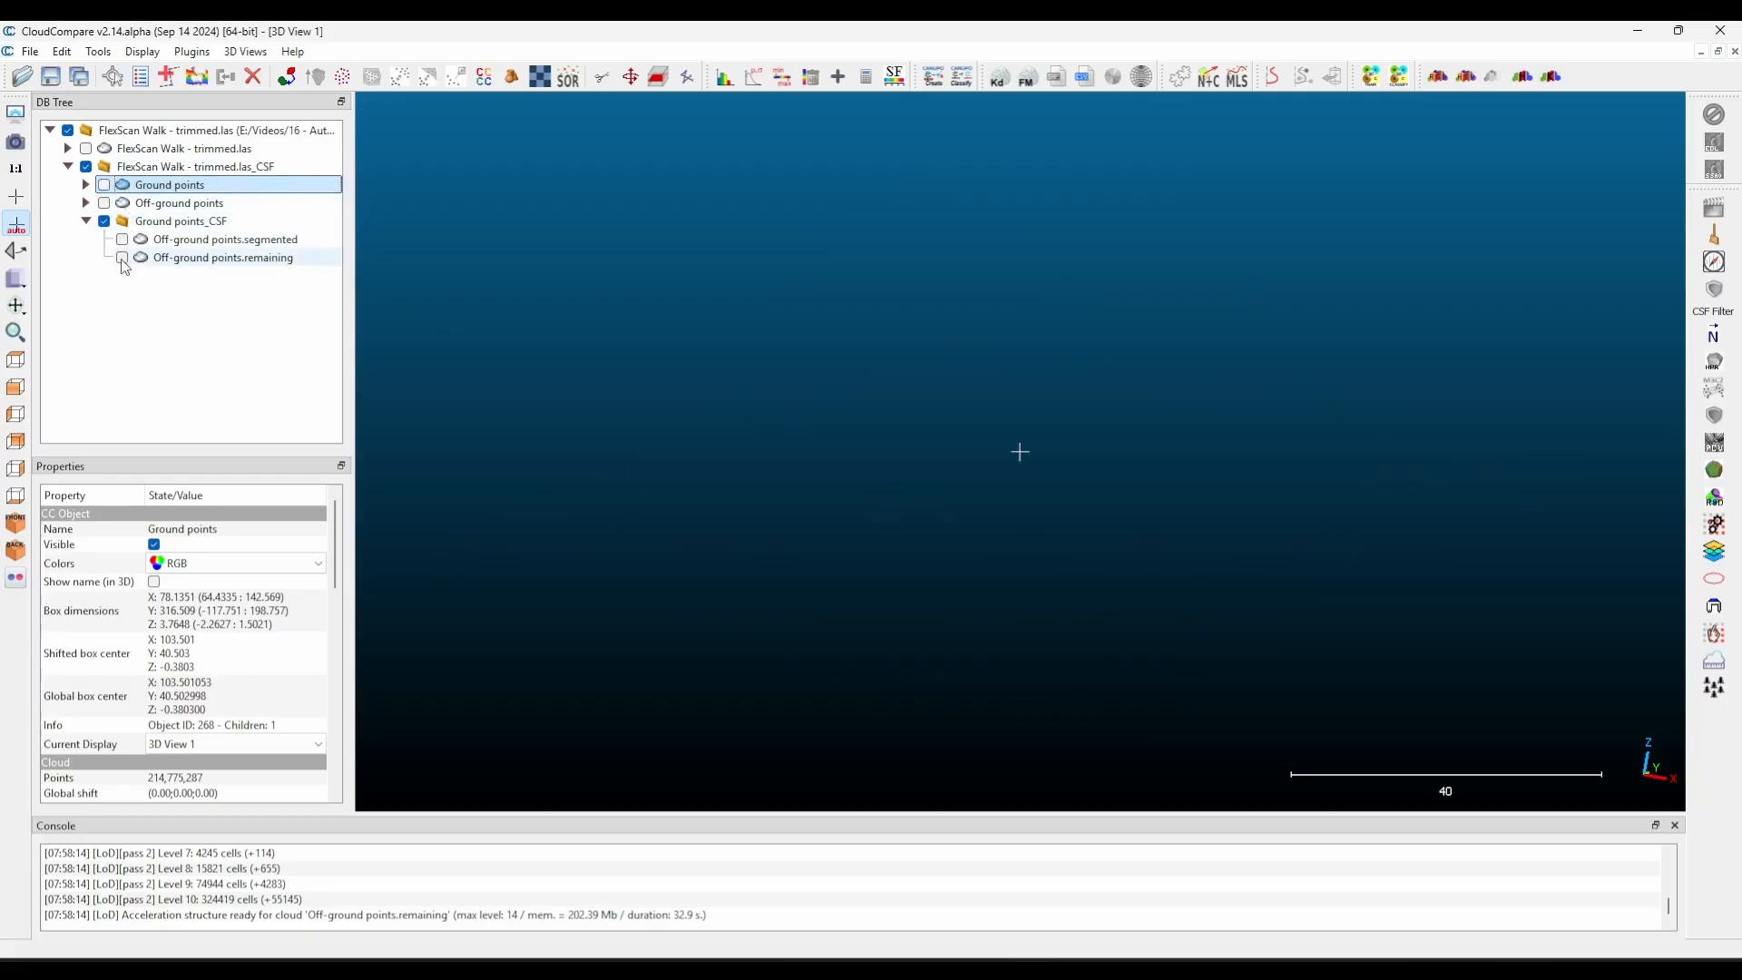
Select the merged ground cloud and cut the stray arc of 999 points into its own piece.
left_click(121, 255)
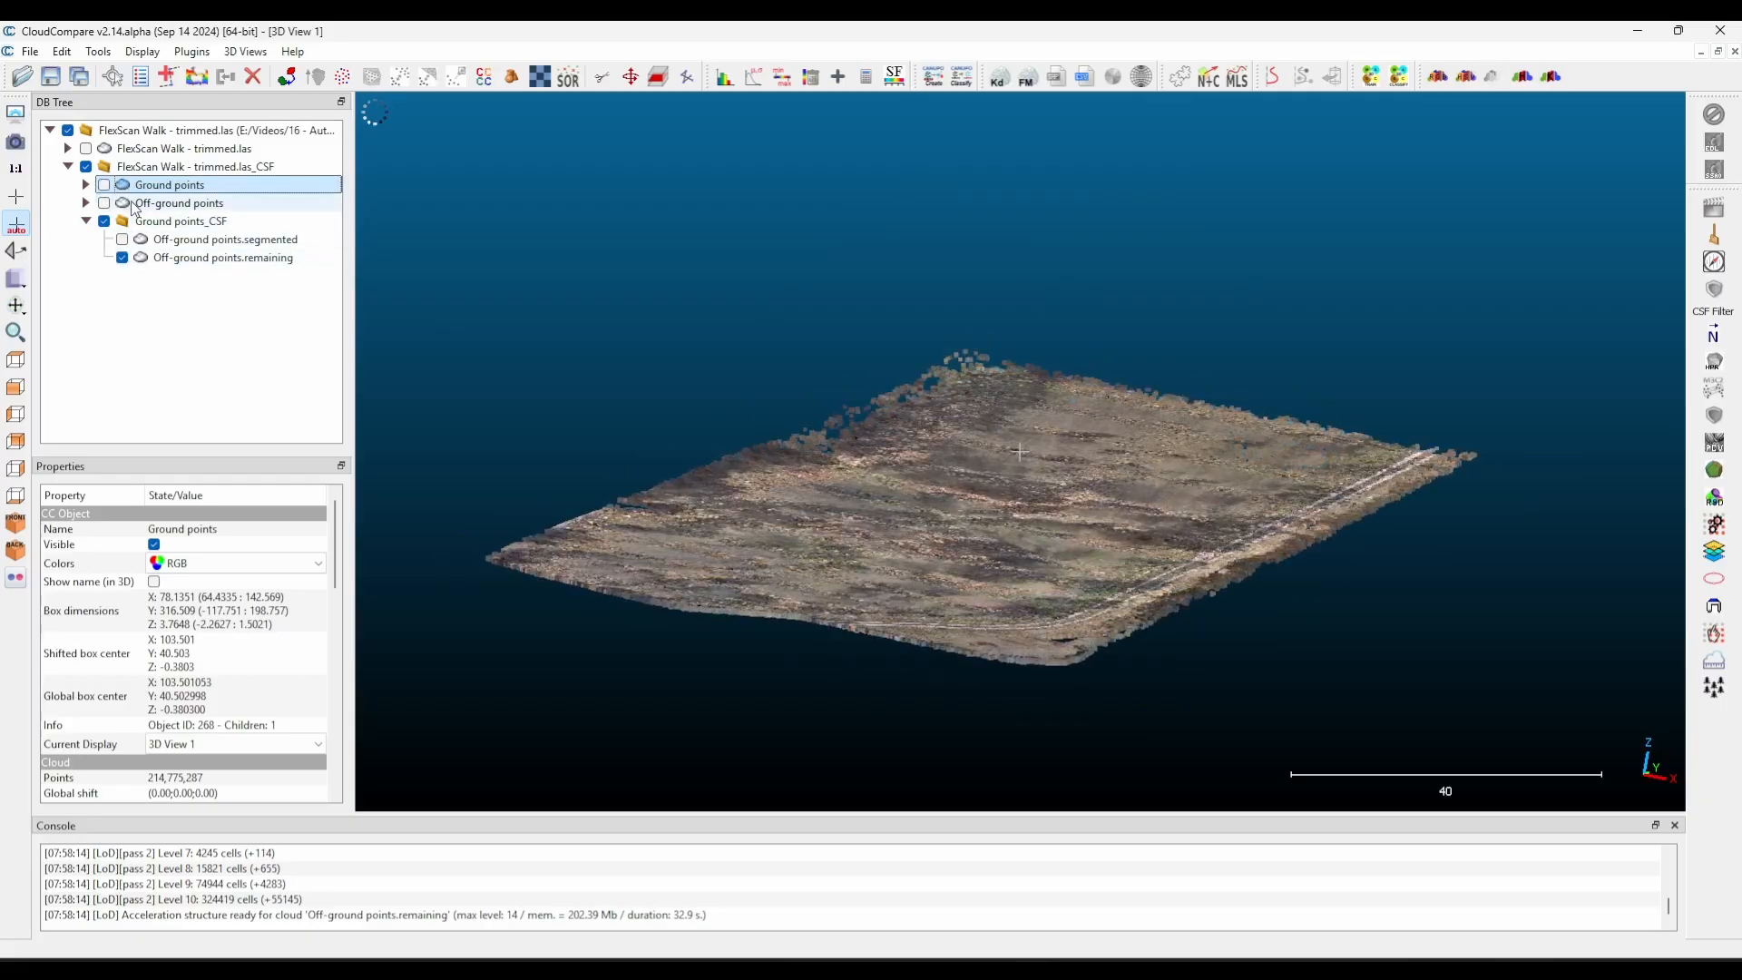
left_click(222, 256)
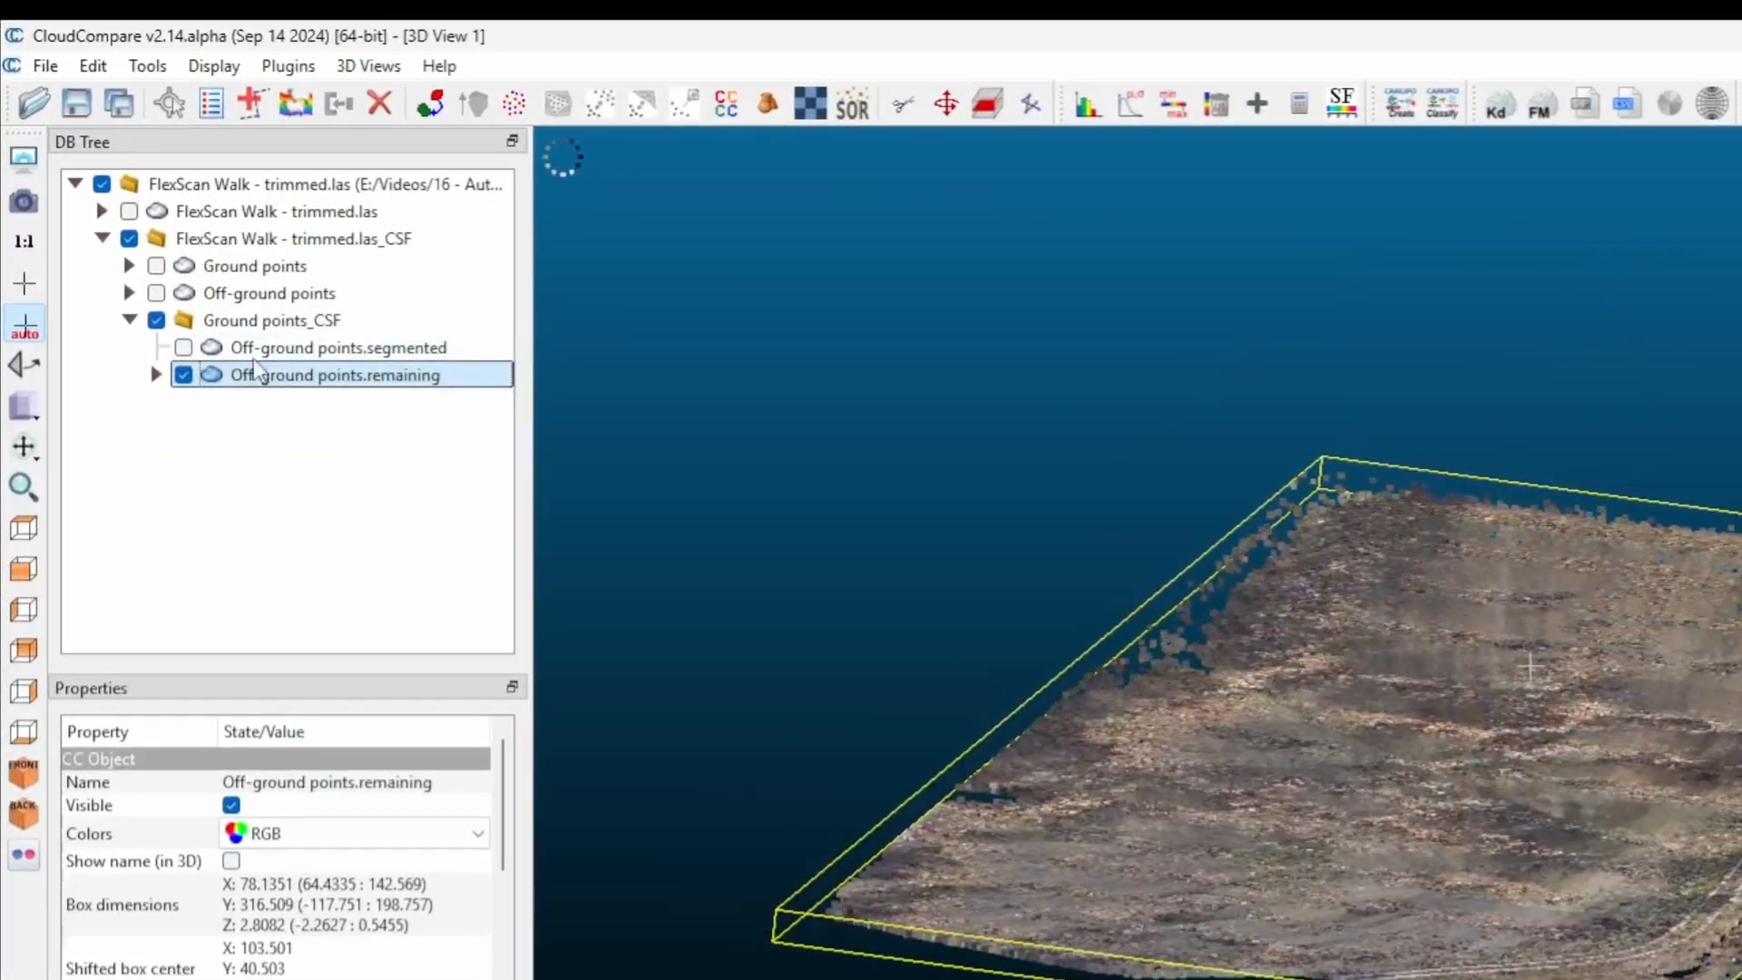
left_click(145, 65)
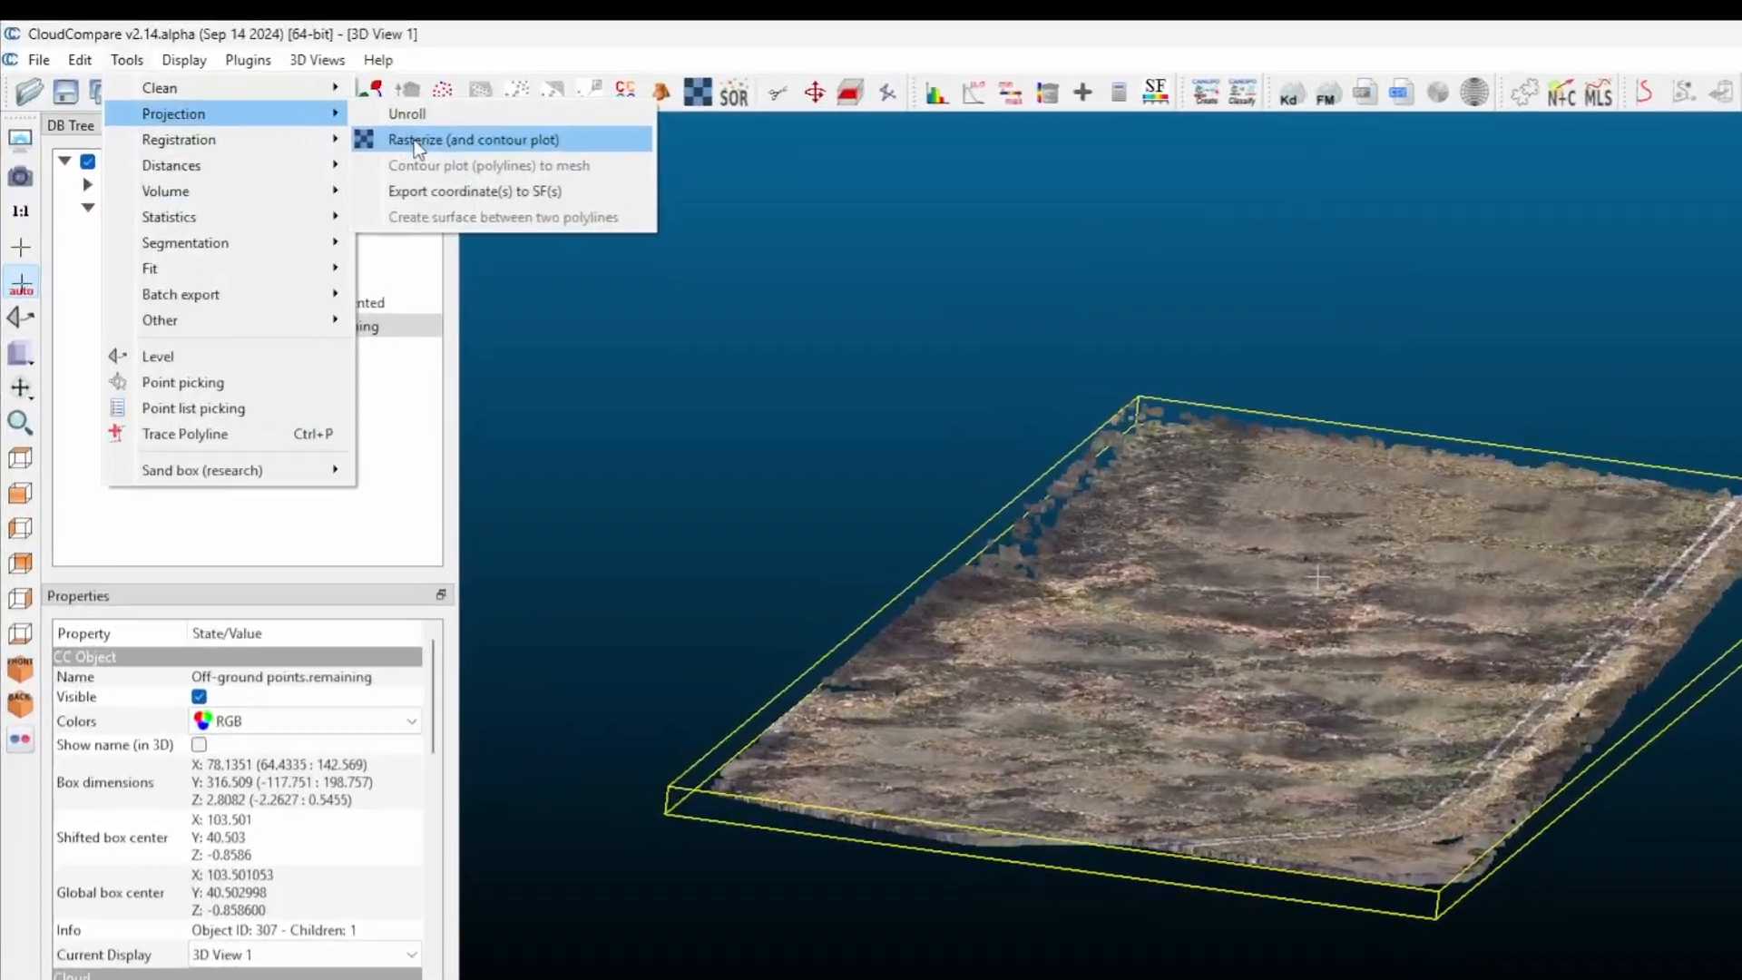
left_click(474, 140)
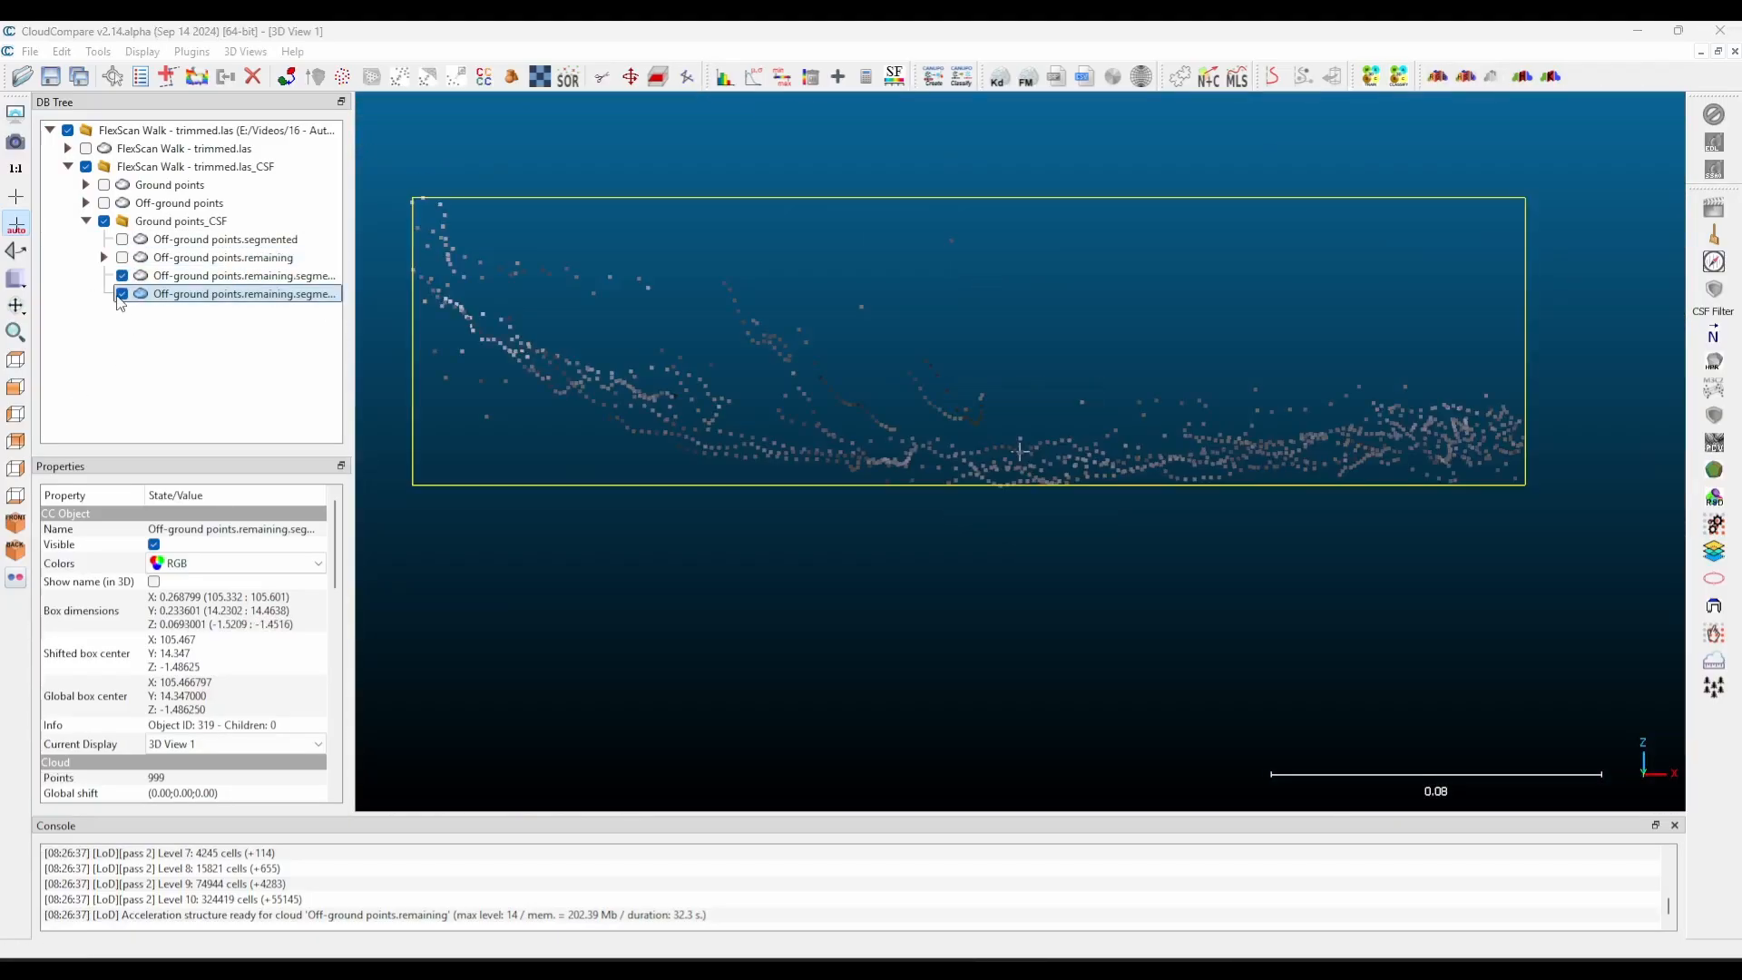
Toggle the stray arc's visibility on and off to inspect where it sits.
left_click(121, 294)
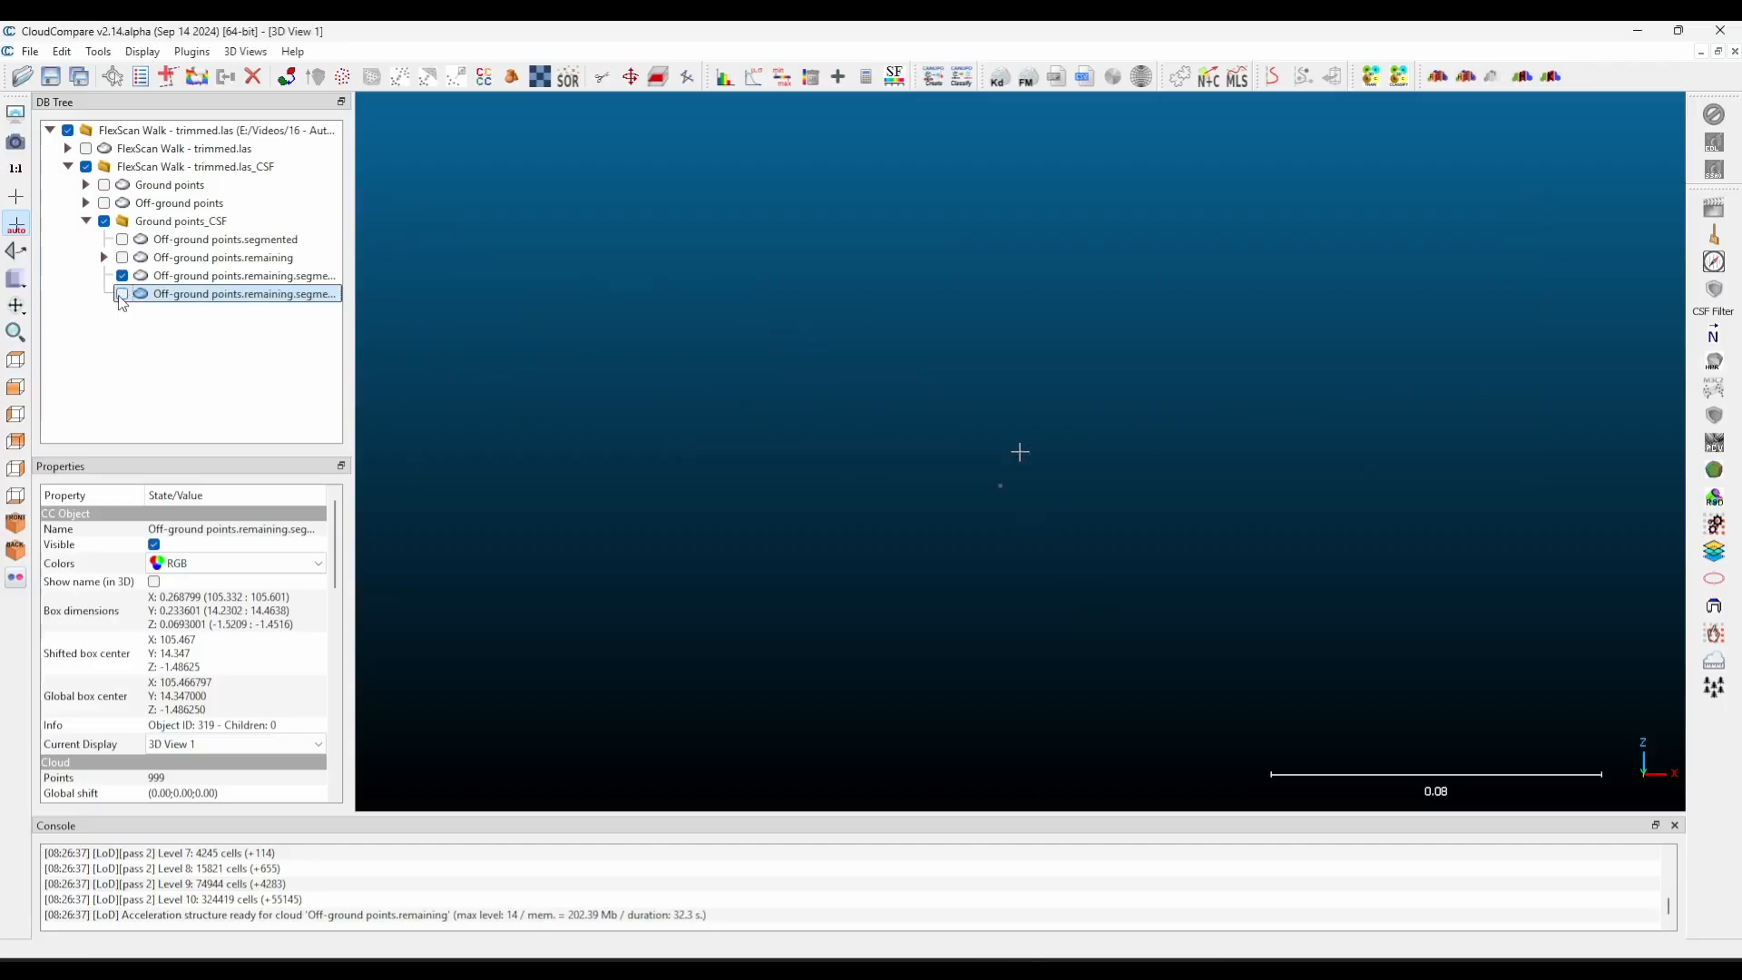
left_click(122, 294)
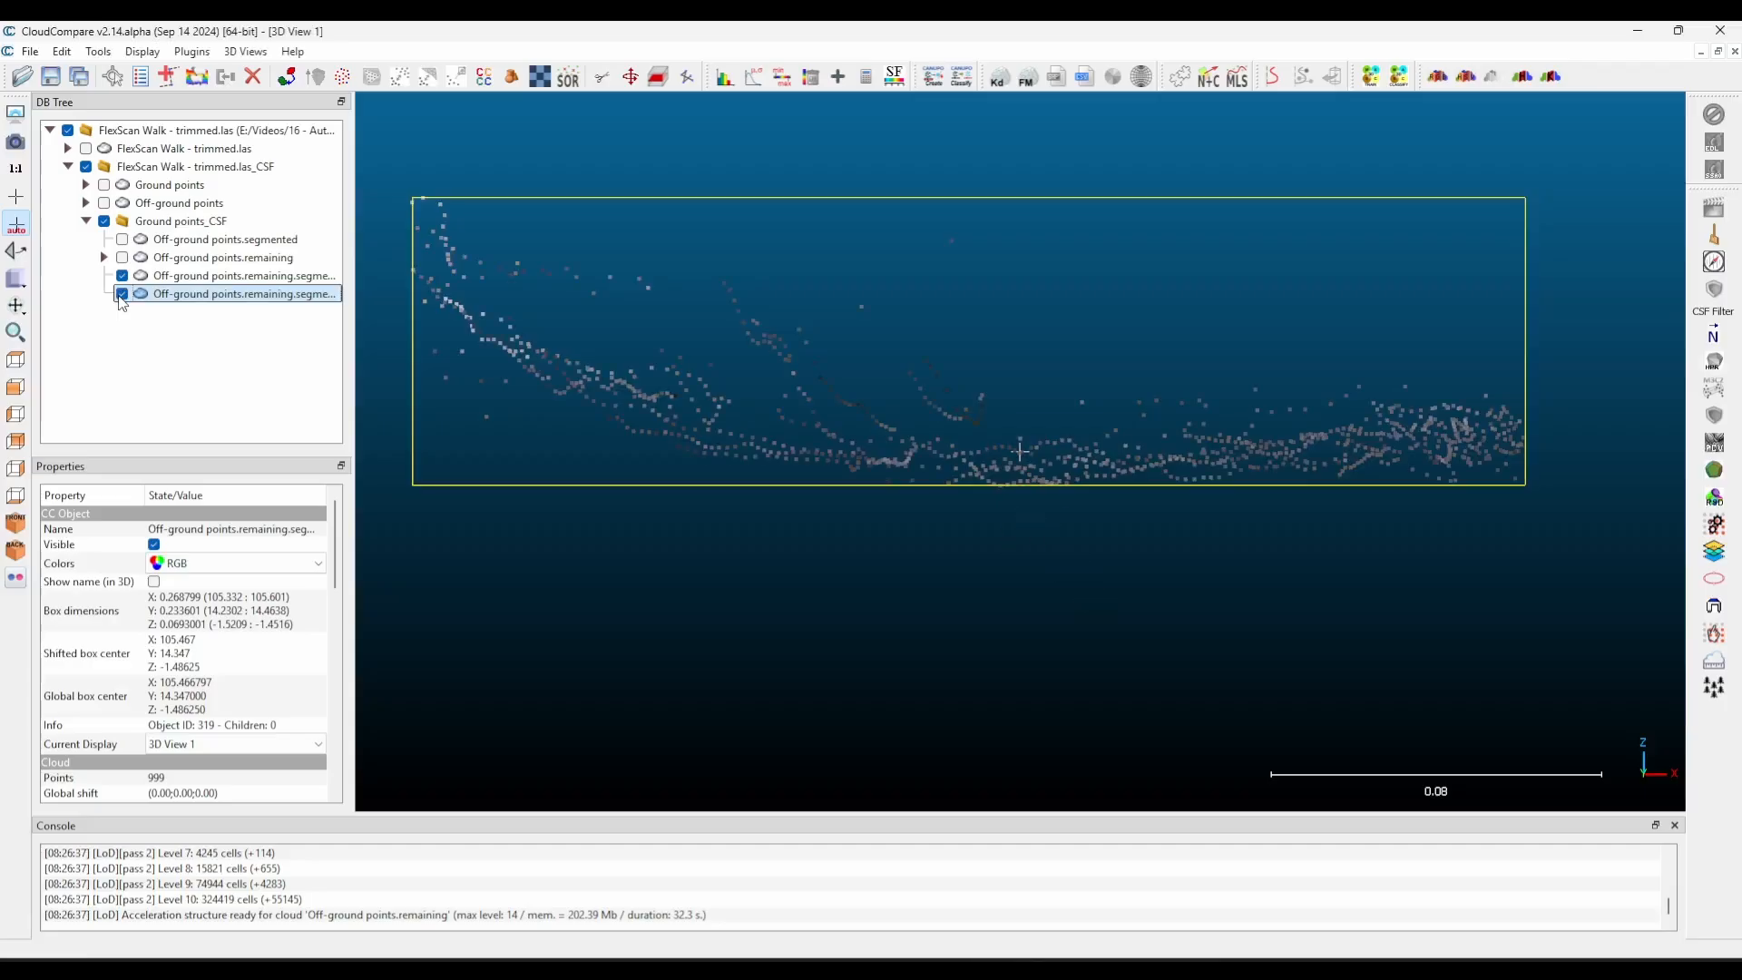
left_click(122, 294)
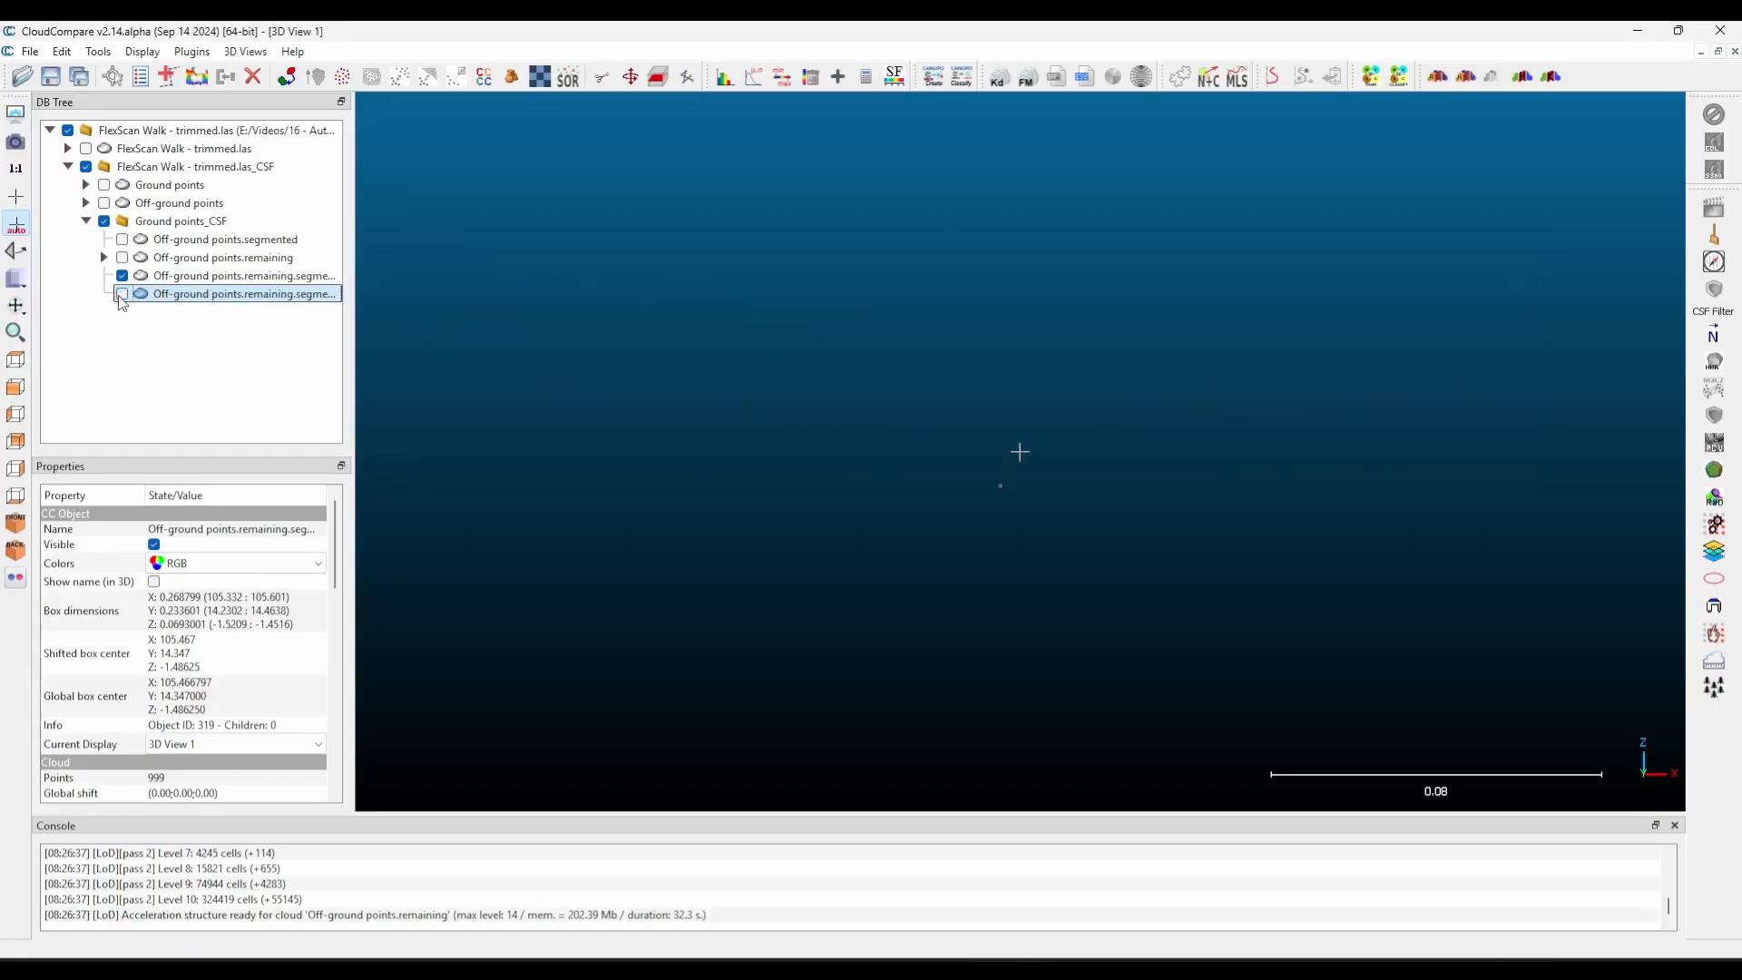
left_click(122, 294)
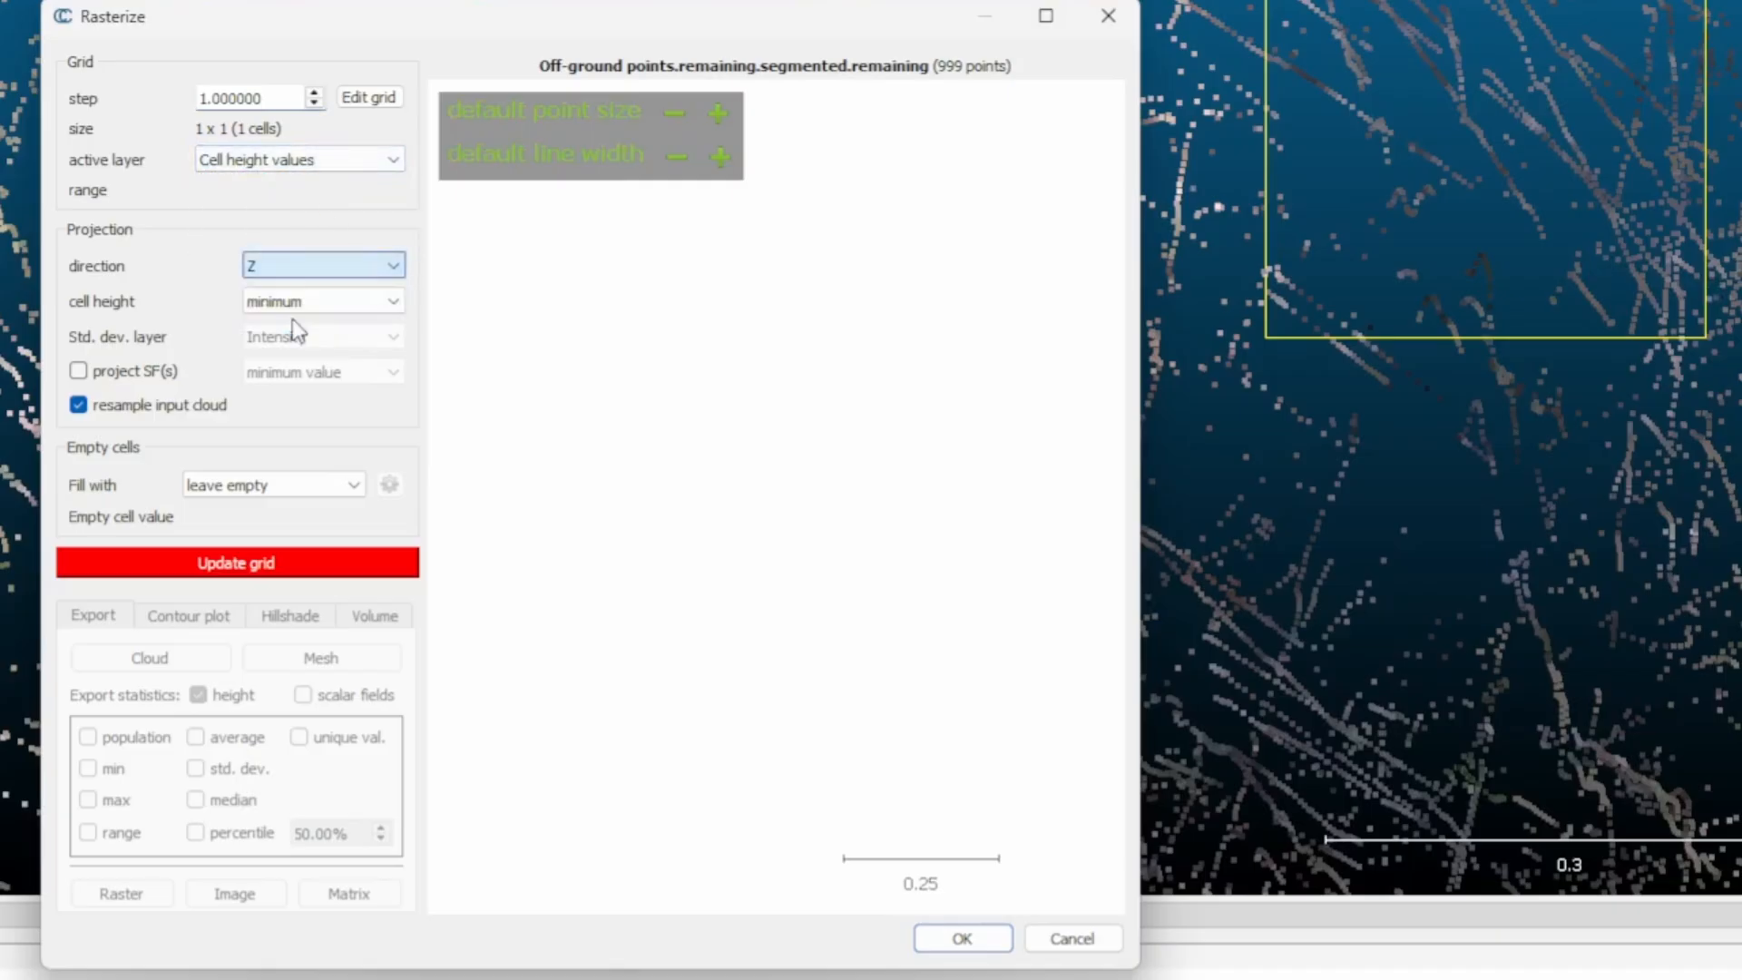
Rasterize along Z with step 1.0, minimum cell height, empty cells left empty, a 79 x 318 grid.
left_click(323, 299)
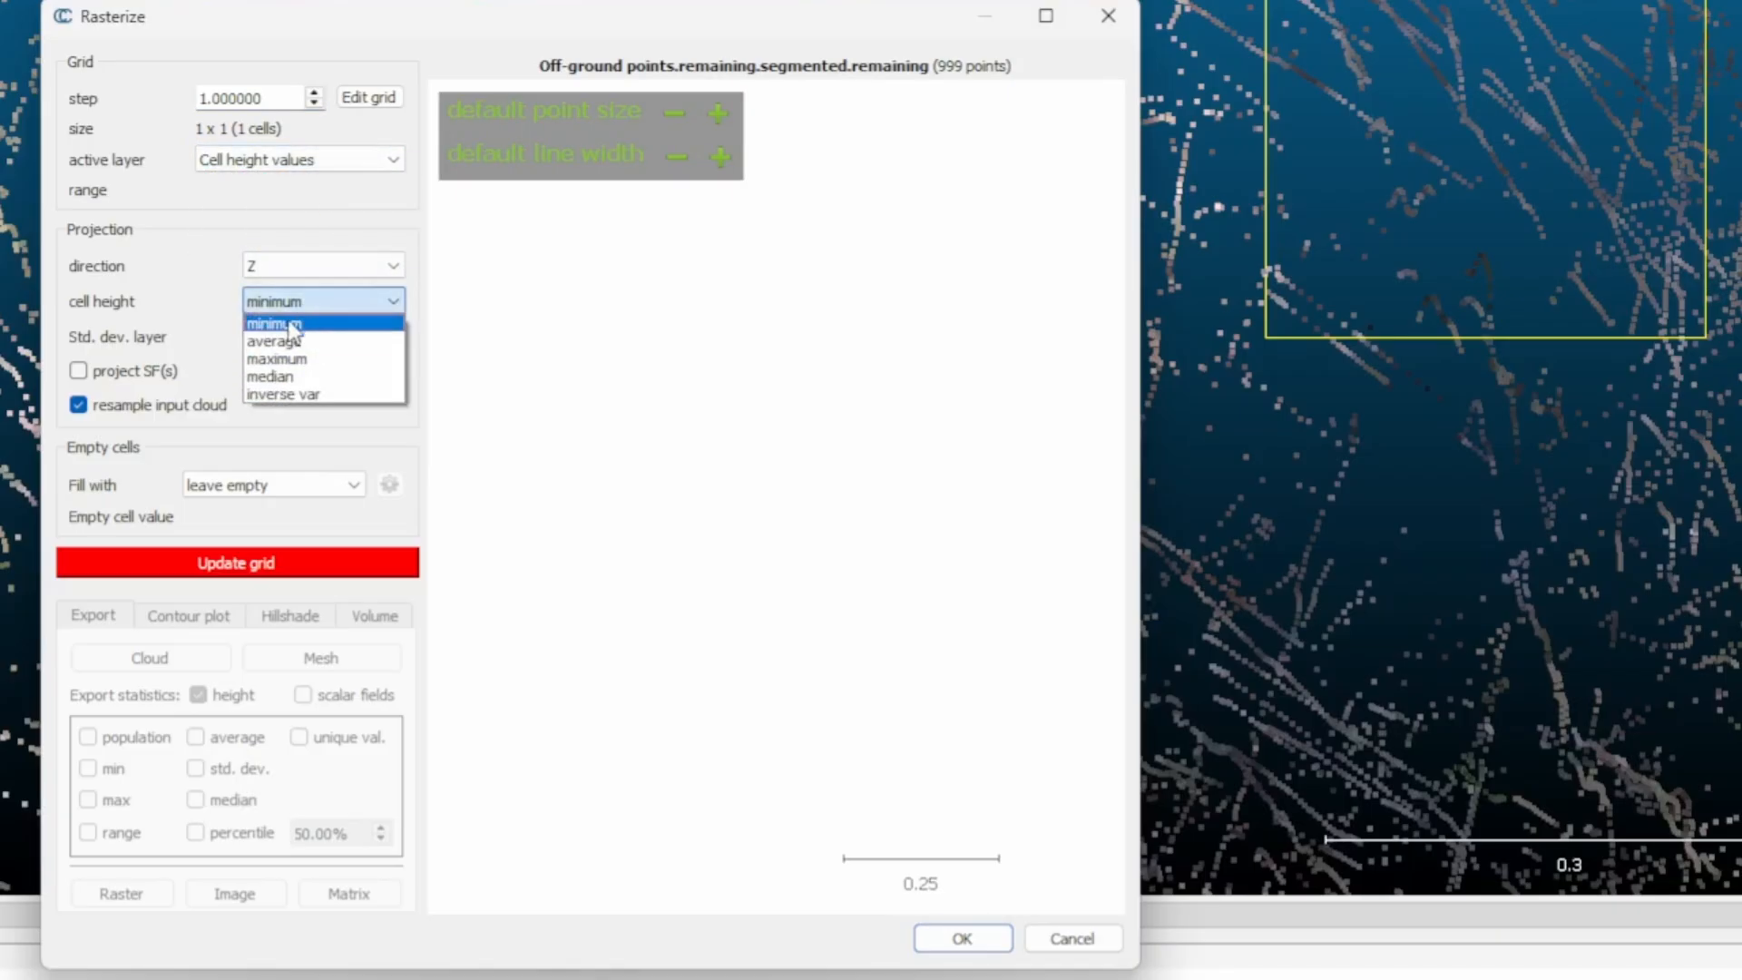
left_click(273, 323)
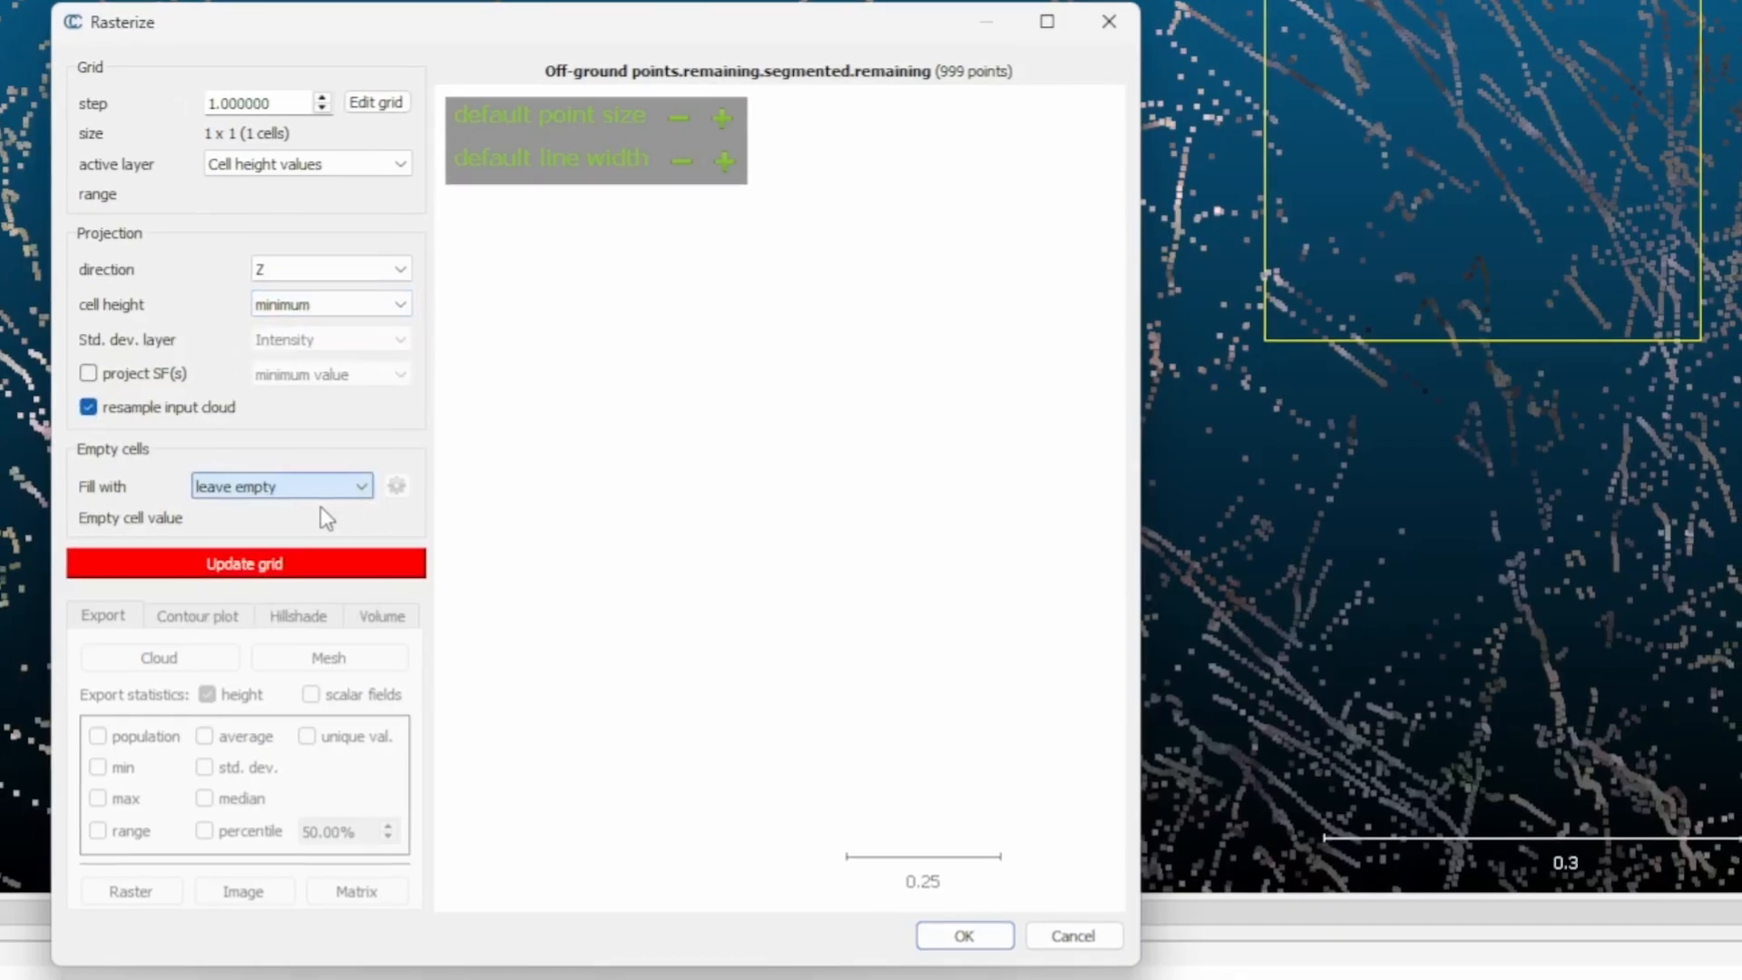
left_click(244, 563)
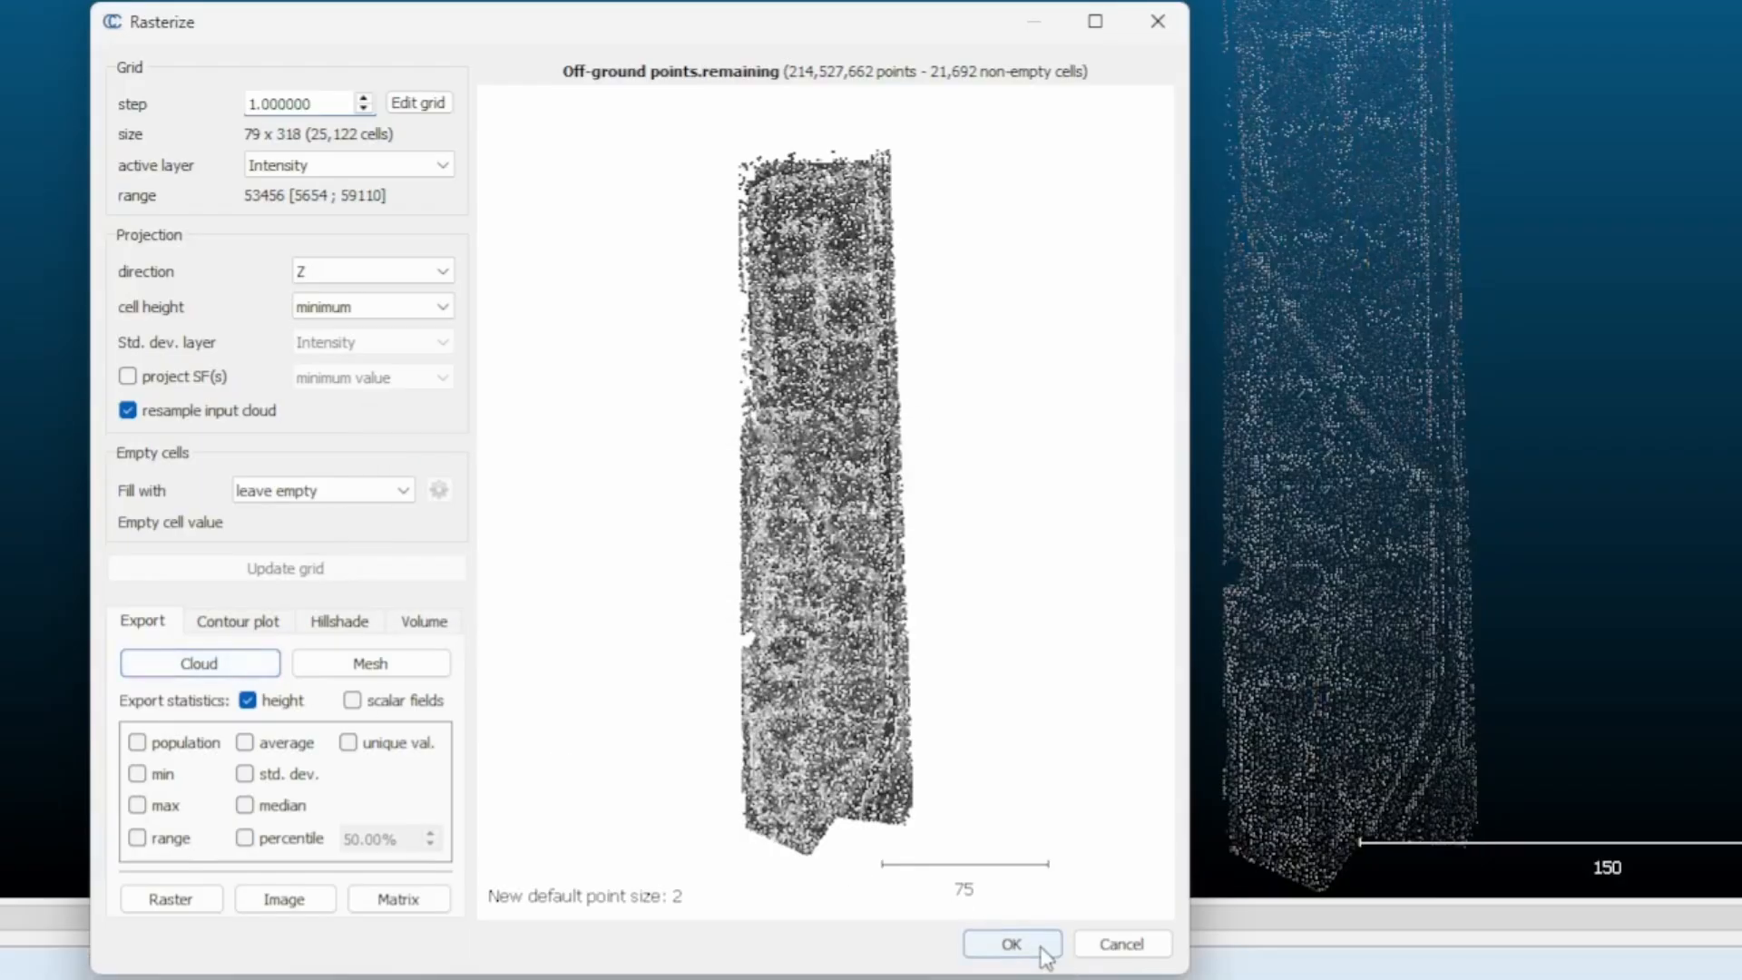
left_click(1010, 943)
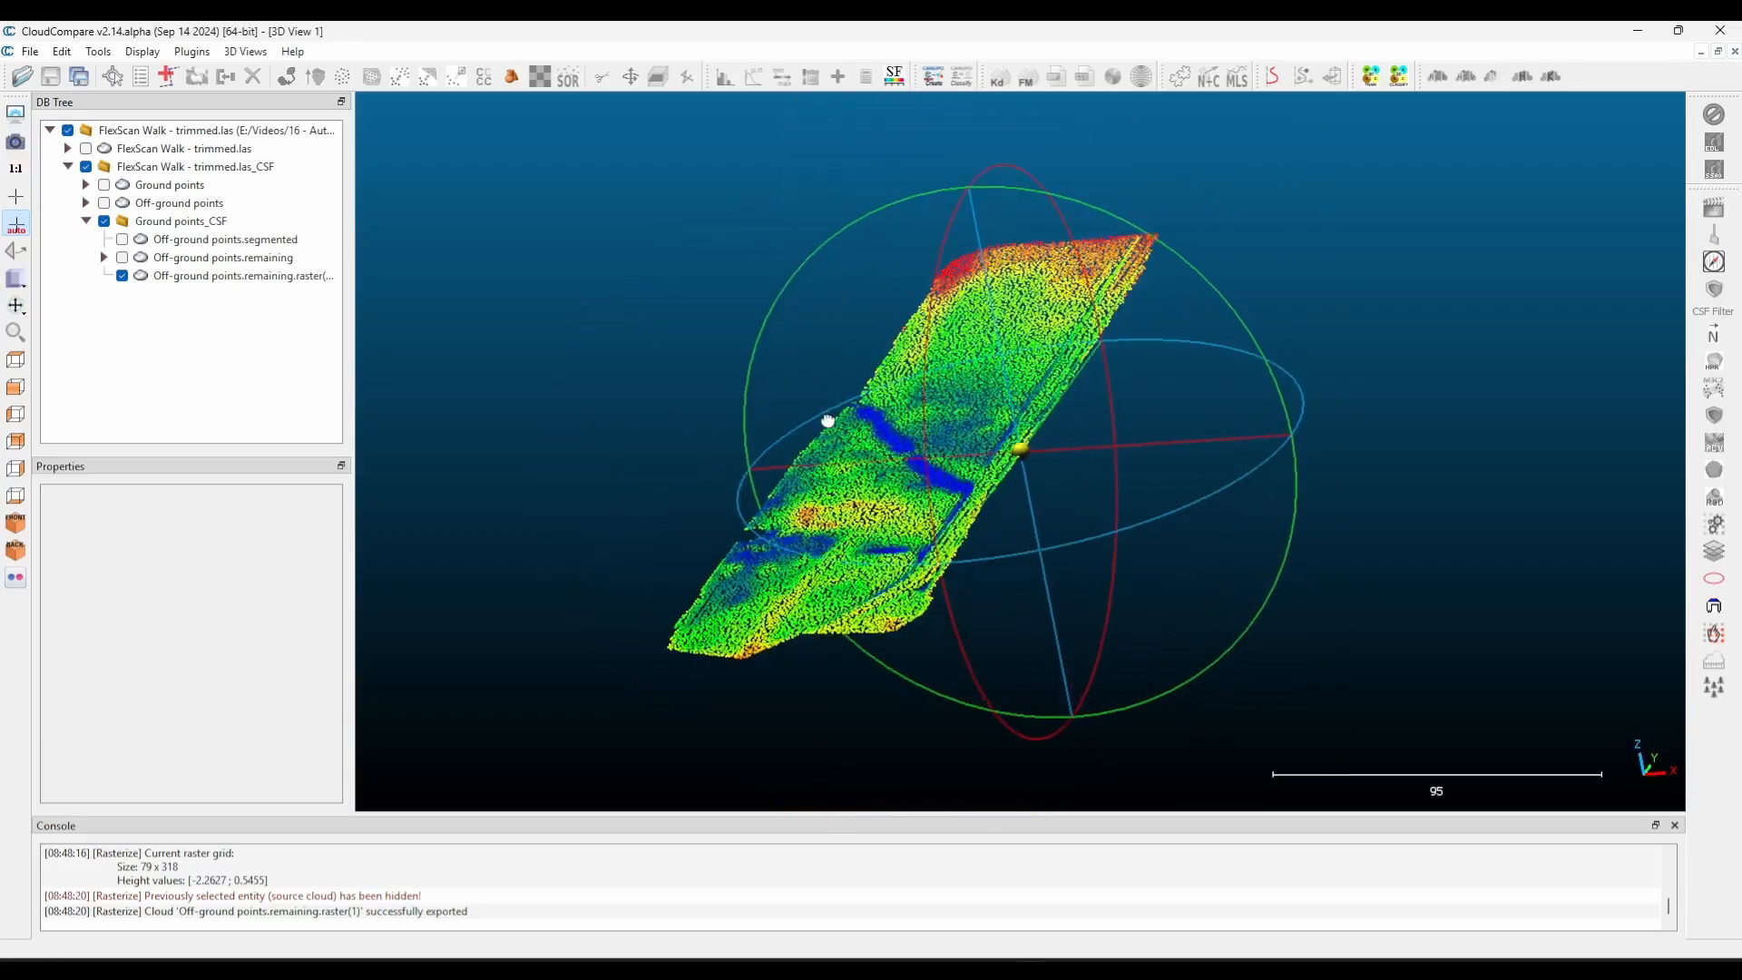
Export the raster's Z coordinate to a scalar field via Tools > Projection.
left_click(140, 59)
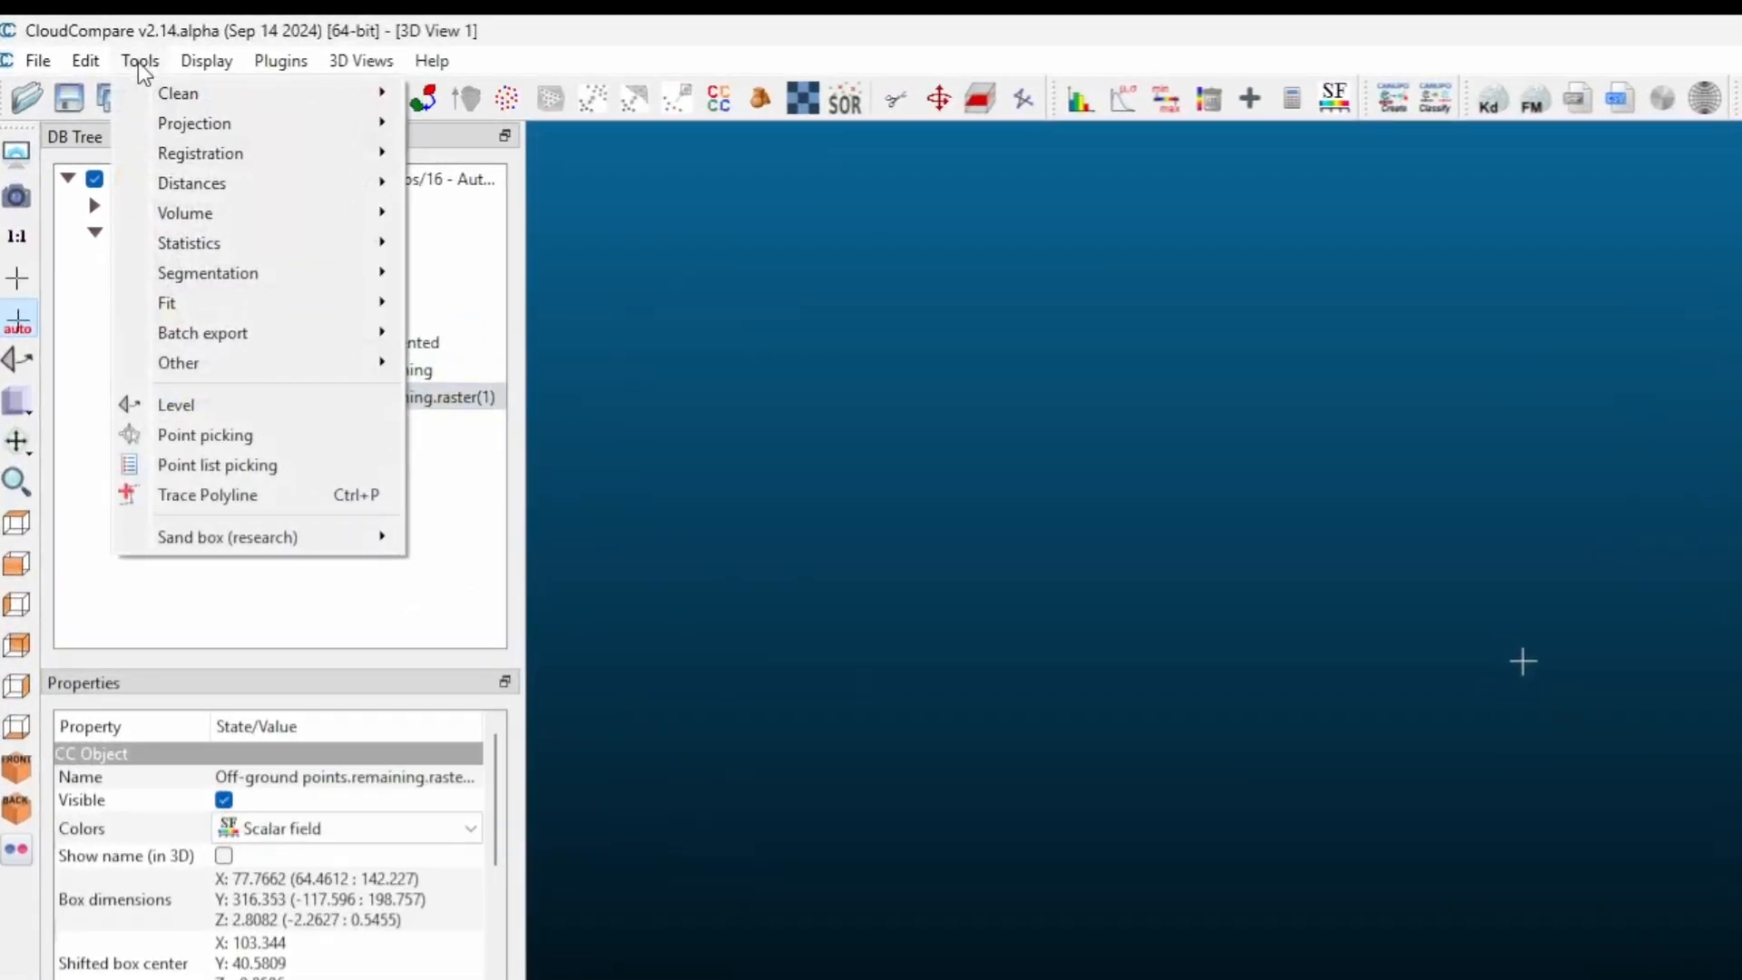
mouse_move(194, 122)
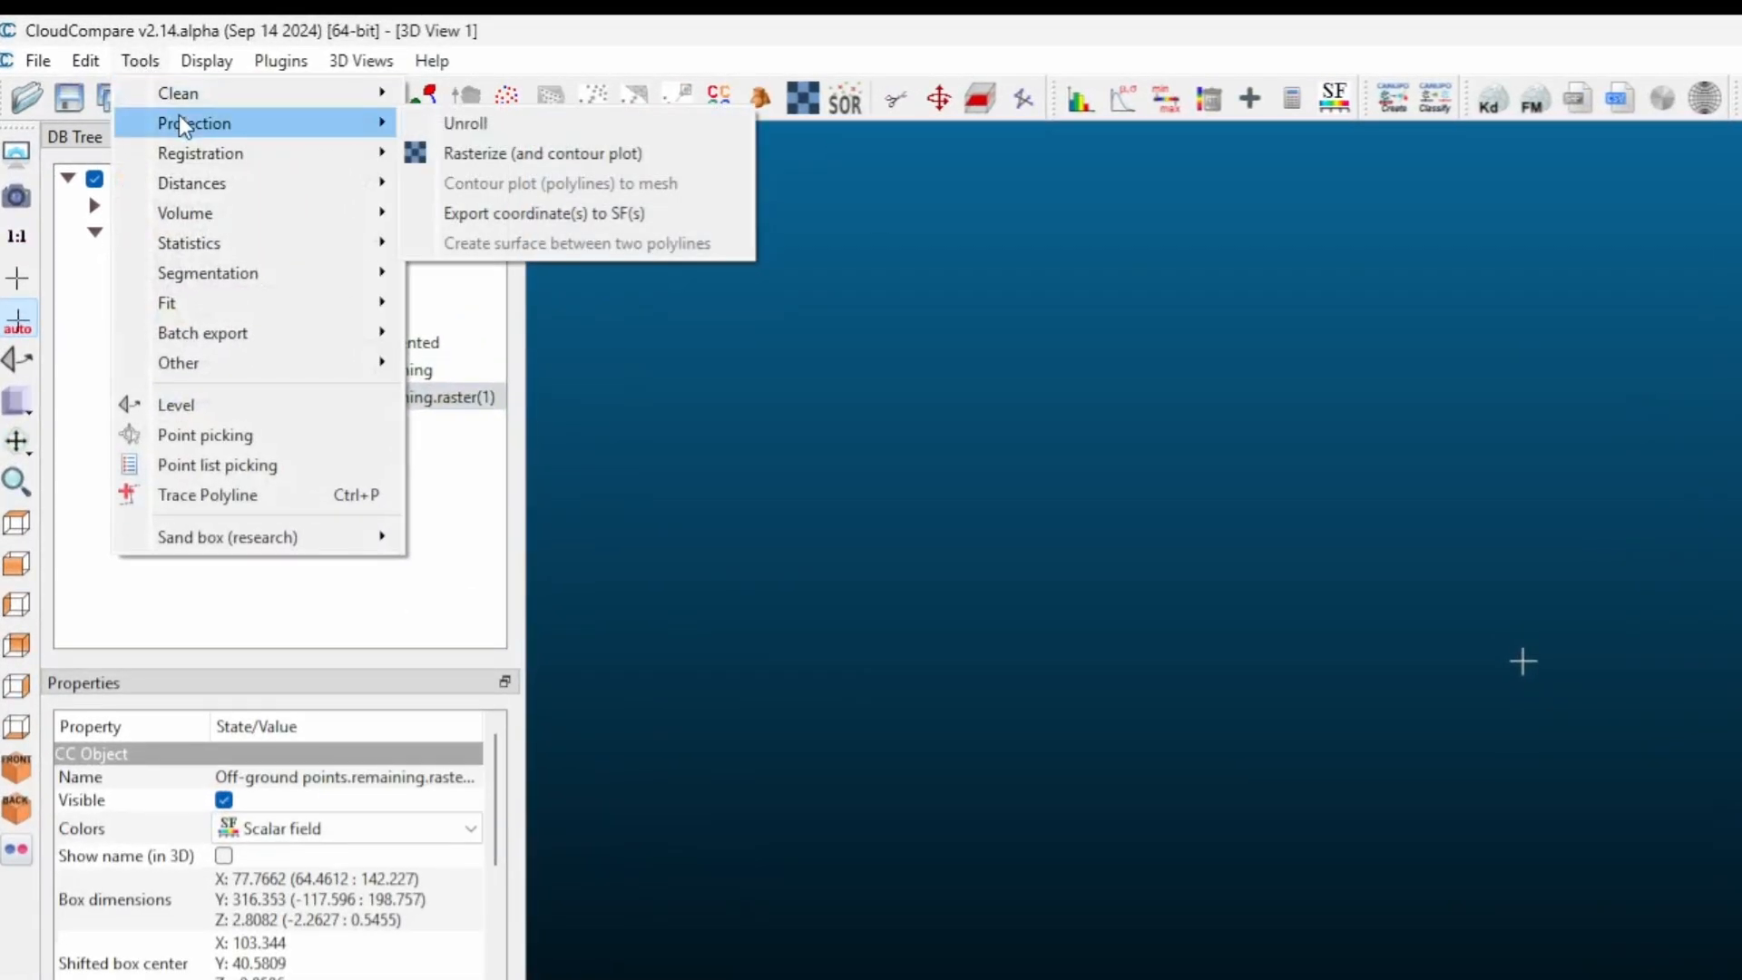
mouse_move(542, 214)
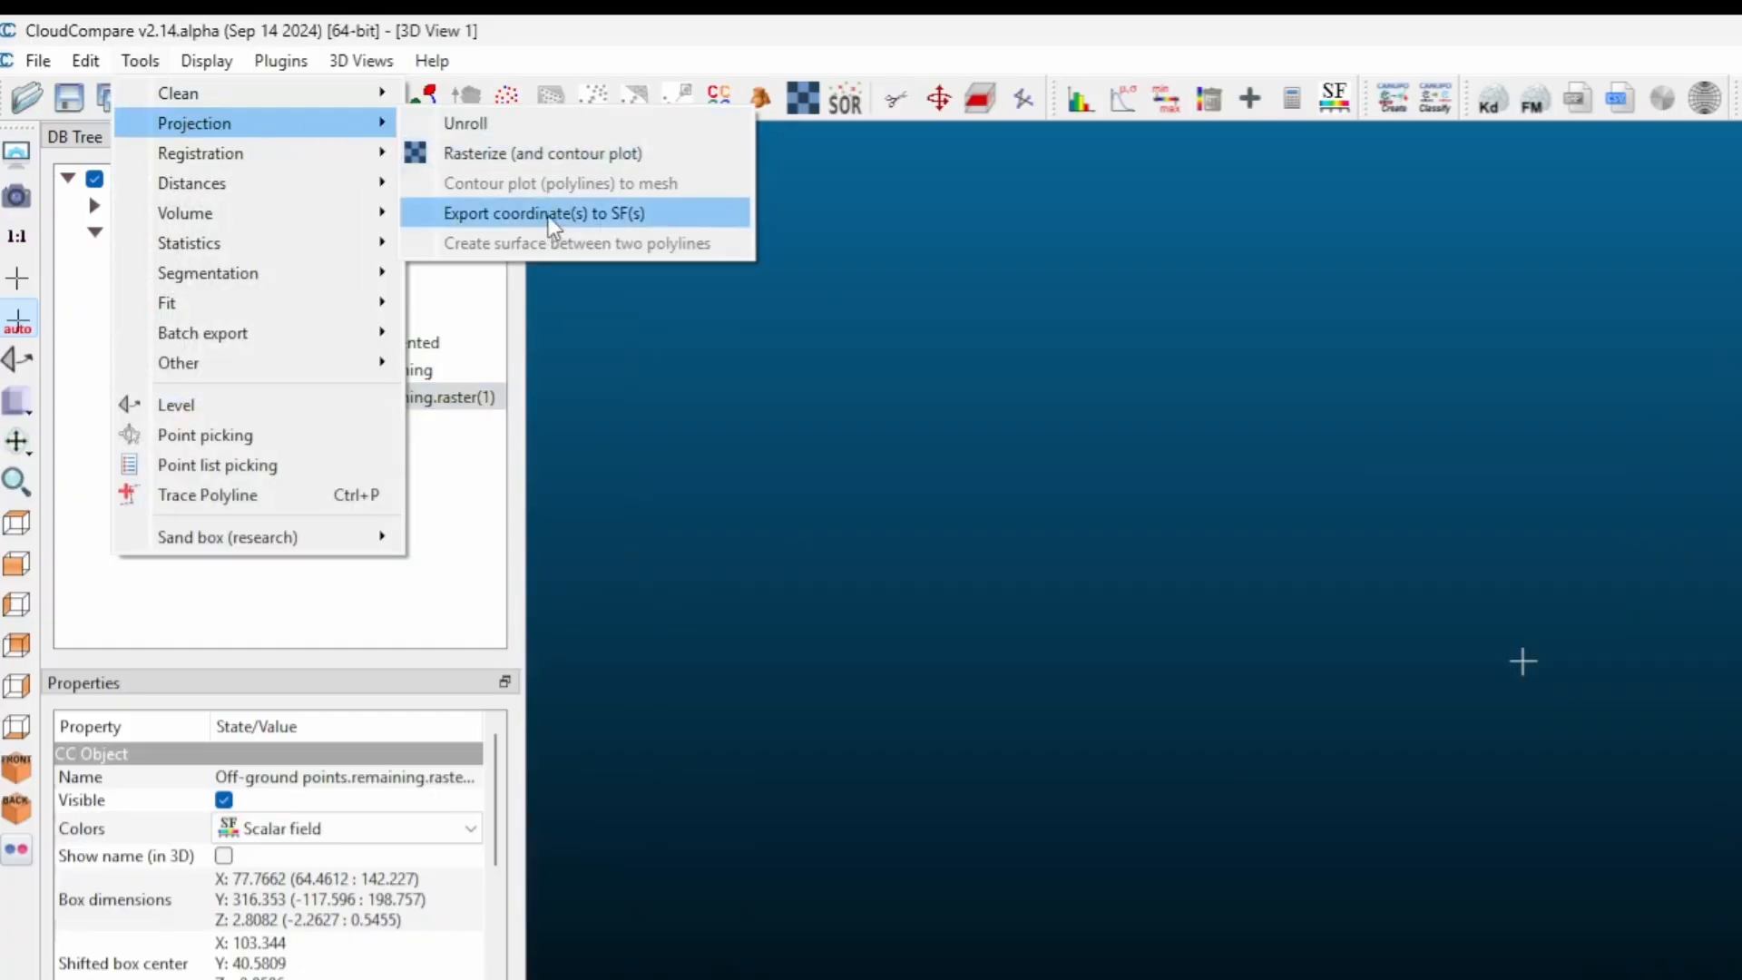
left_click(541, 212)
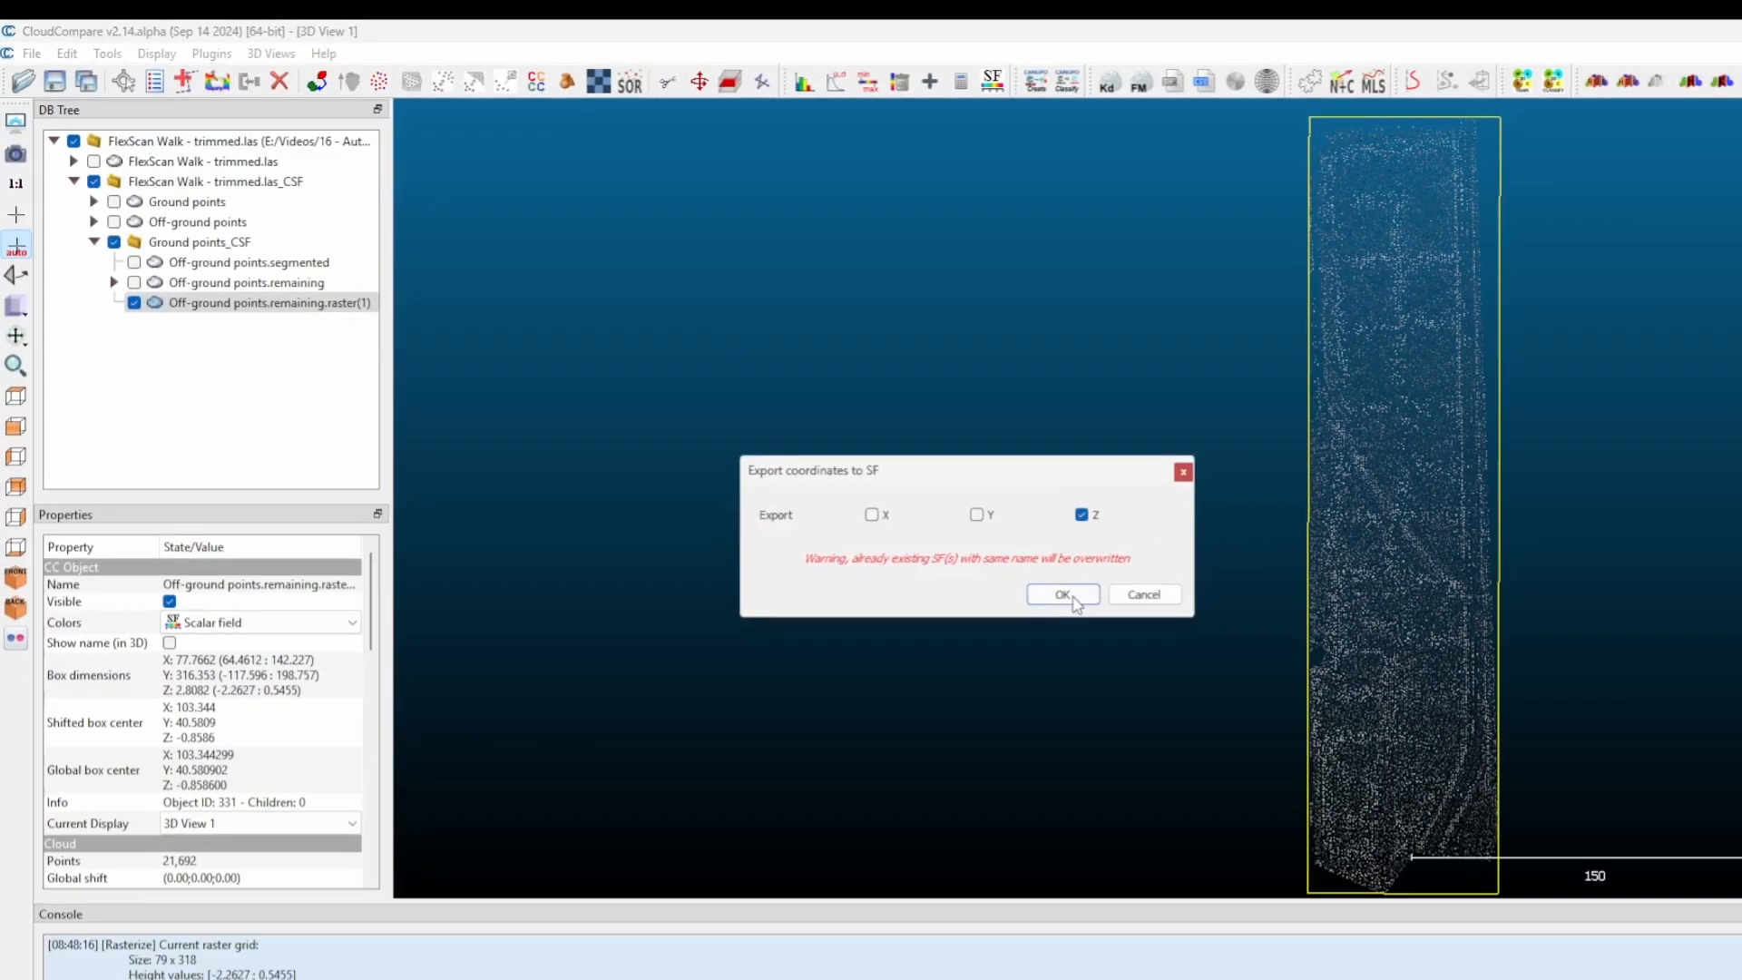
left_click(1061, 595)
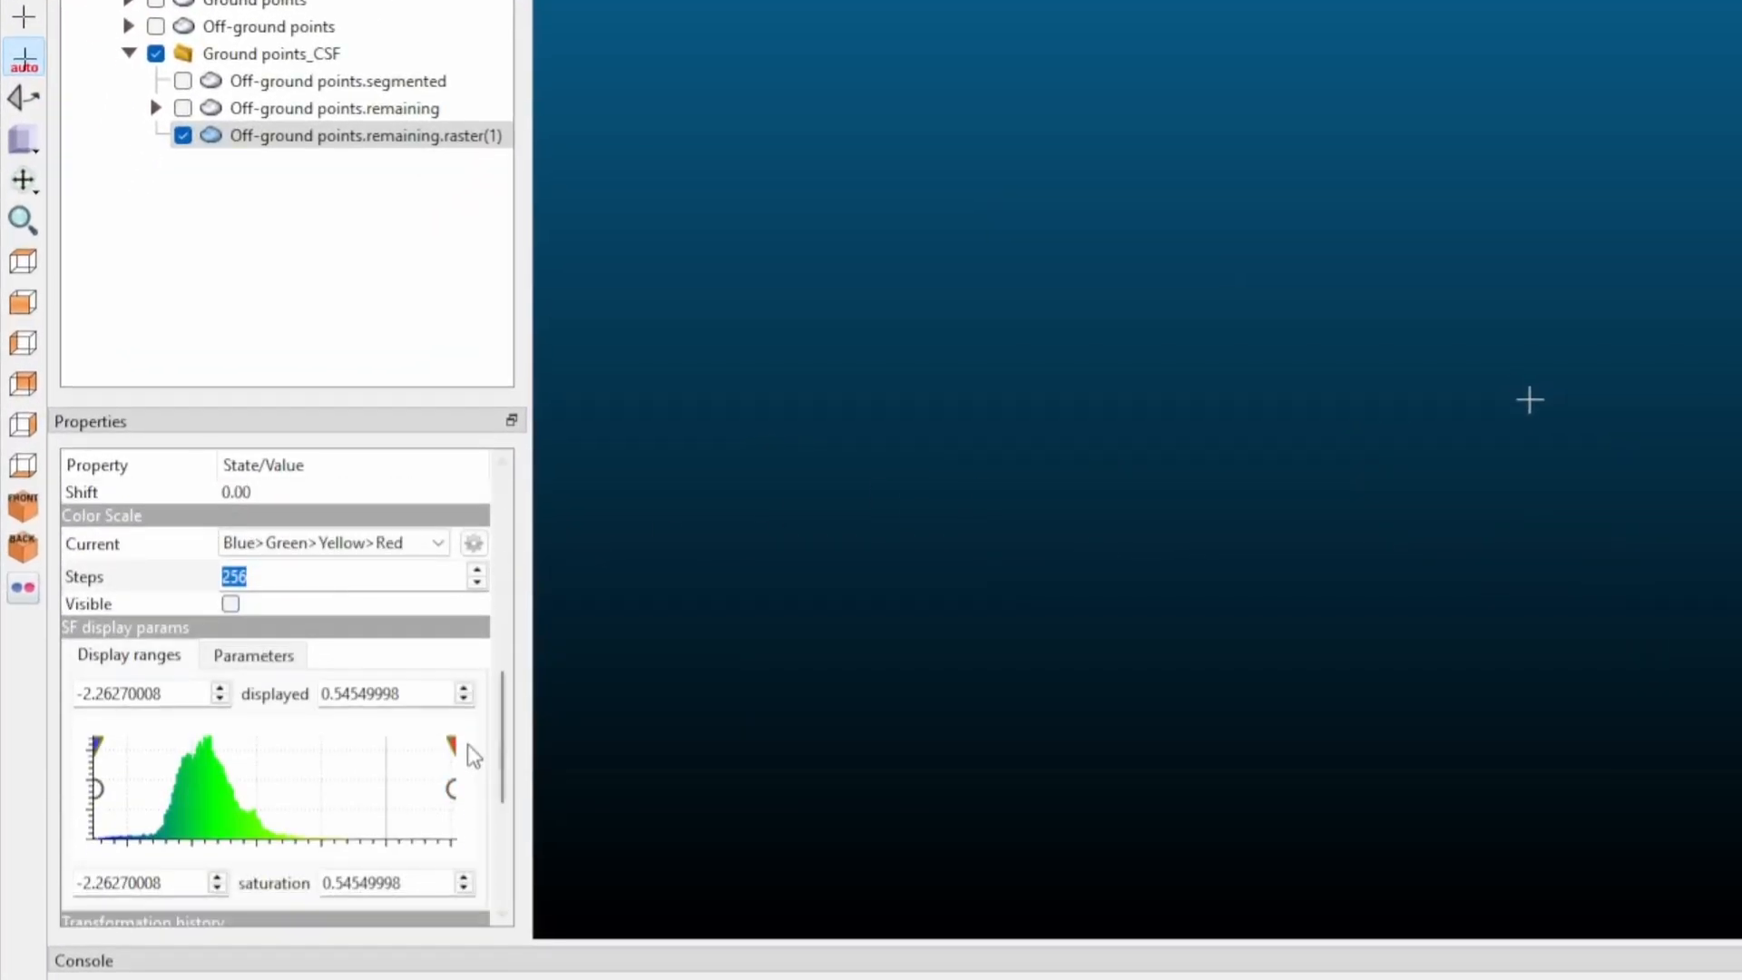
mouse_move(332, 733)
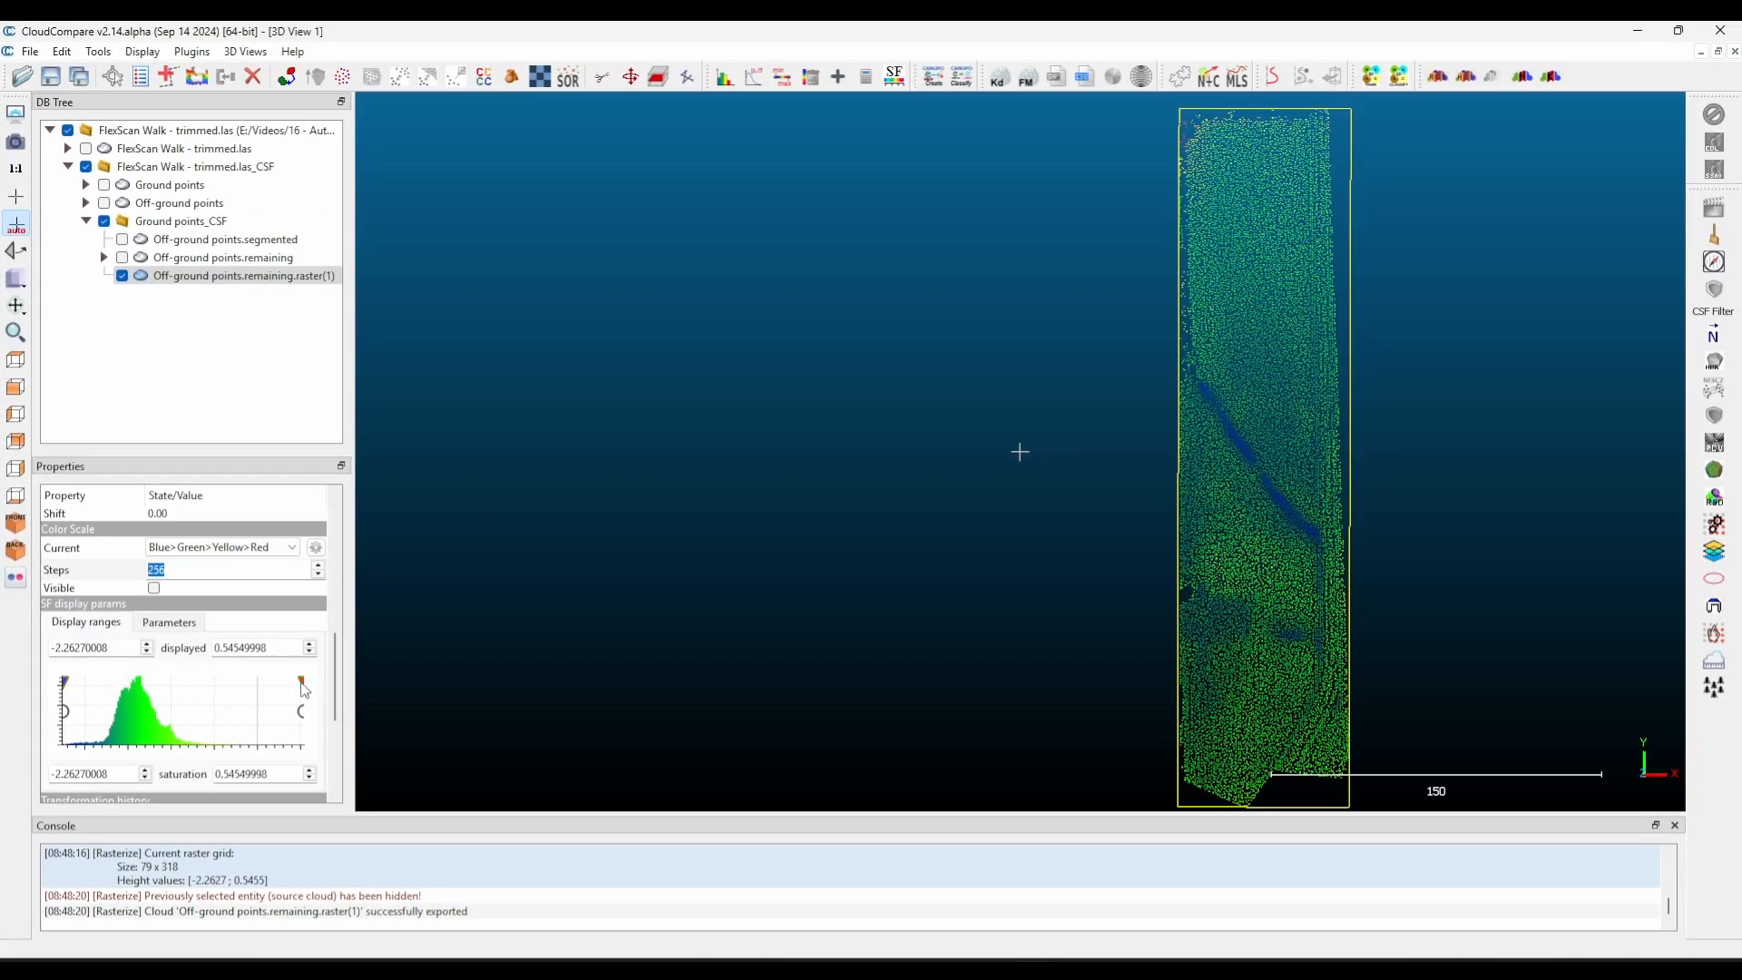
Shift the elevation colour saturation range lower, then widen it back out.
left_click_drag(299, 686, 182, 686)
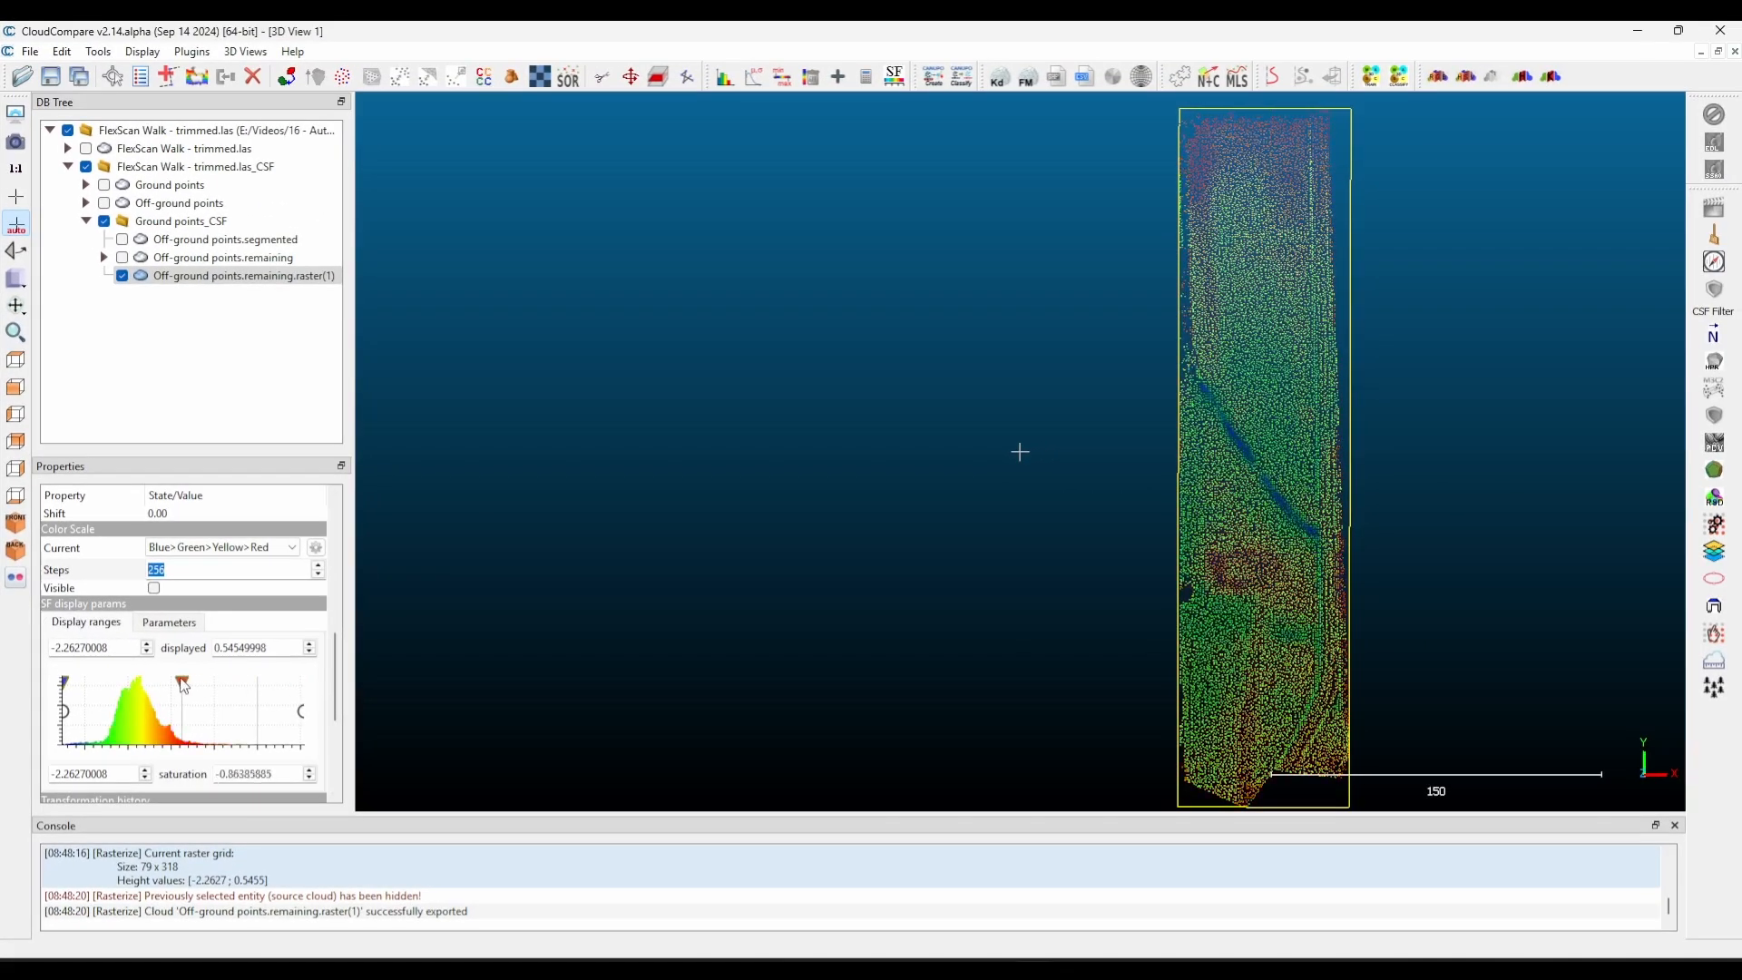
left_click_drag(181, 684, 200, 684)
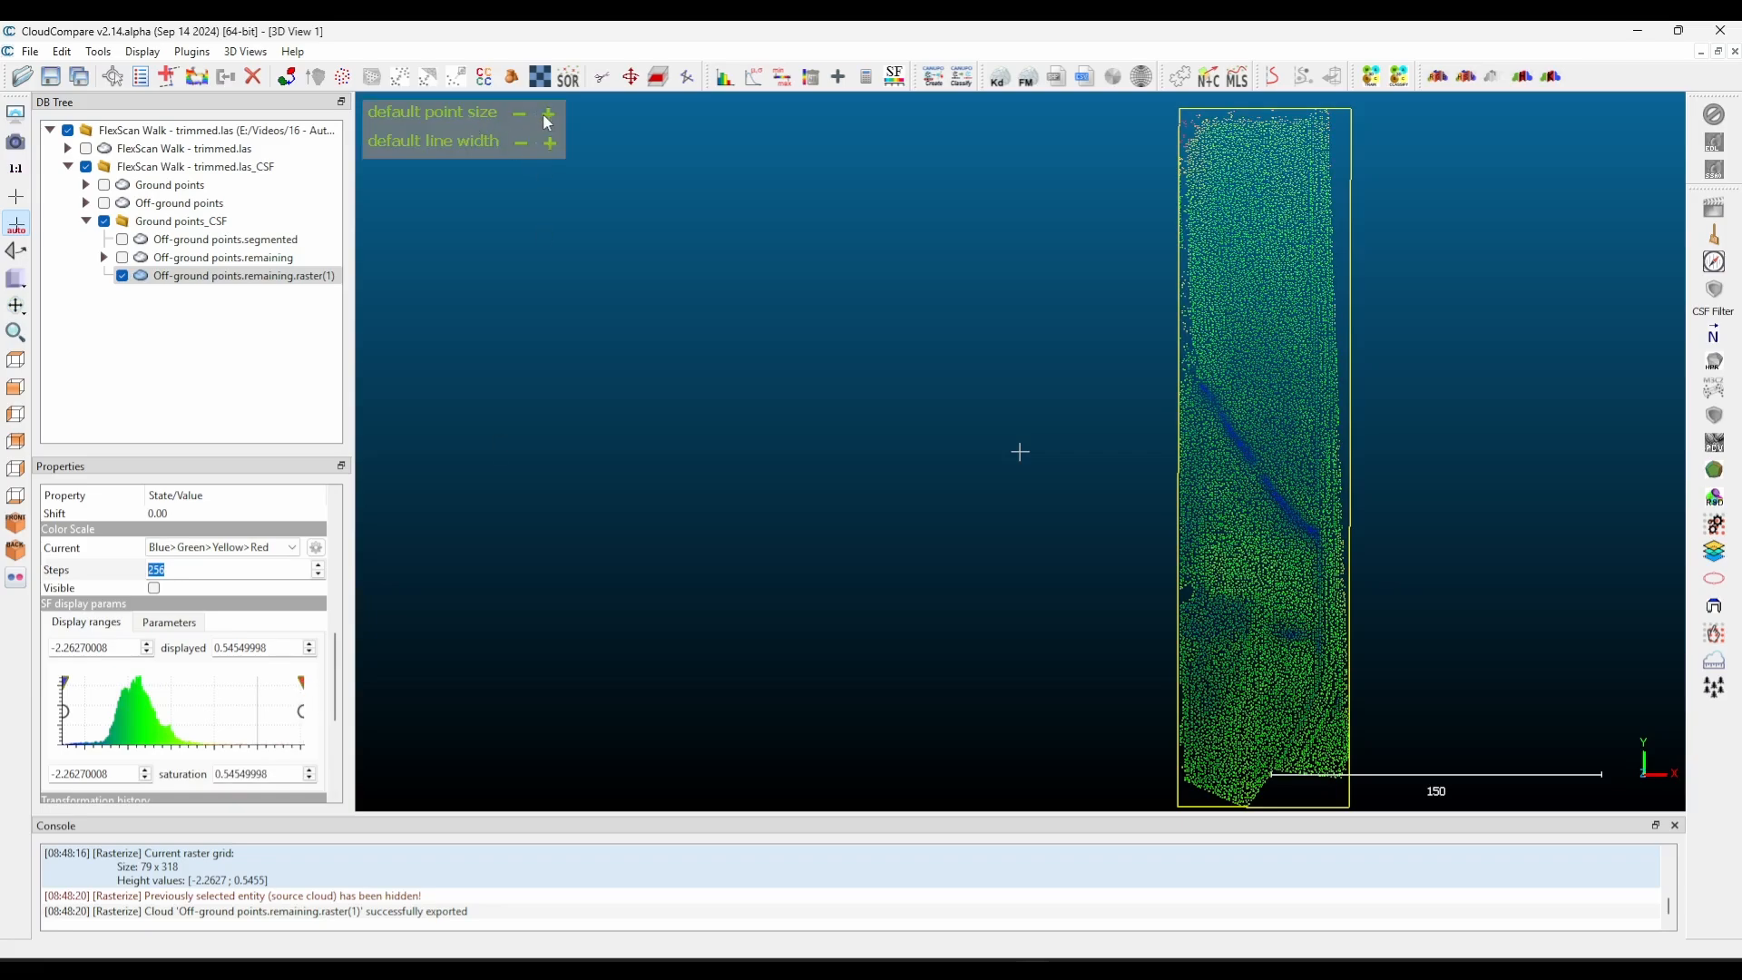
Enlarge the default point size twice and narrow the colour saturation so high outliers show red.
left_click(548, 112)
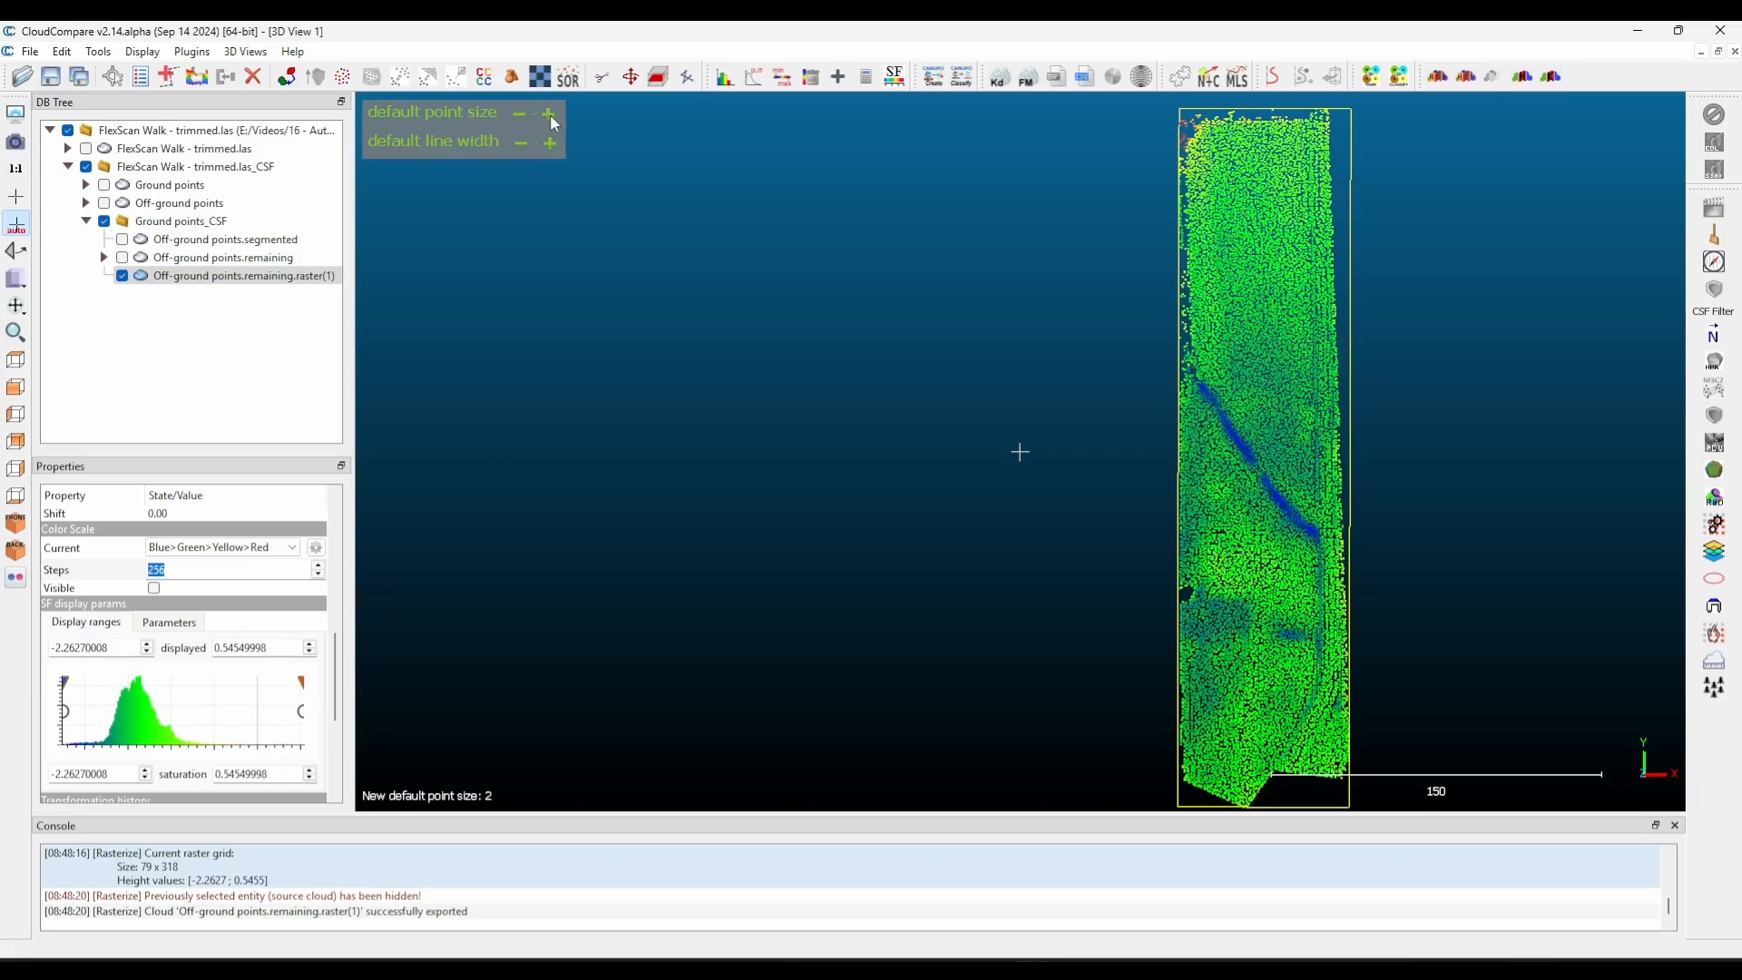
left_click(550, 111)
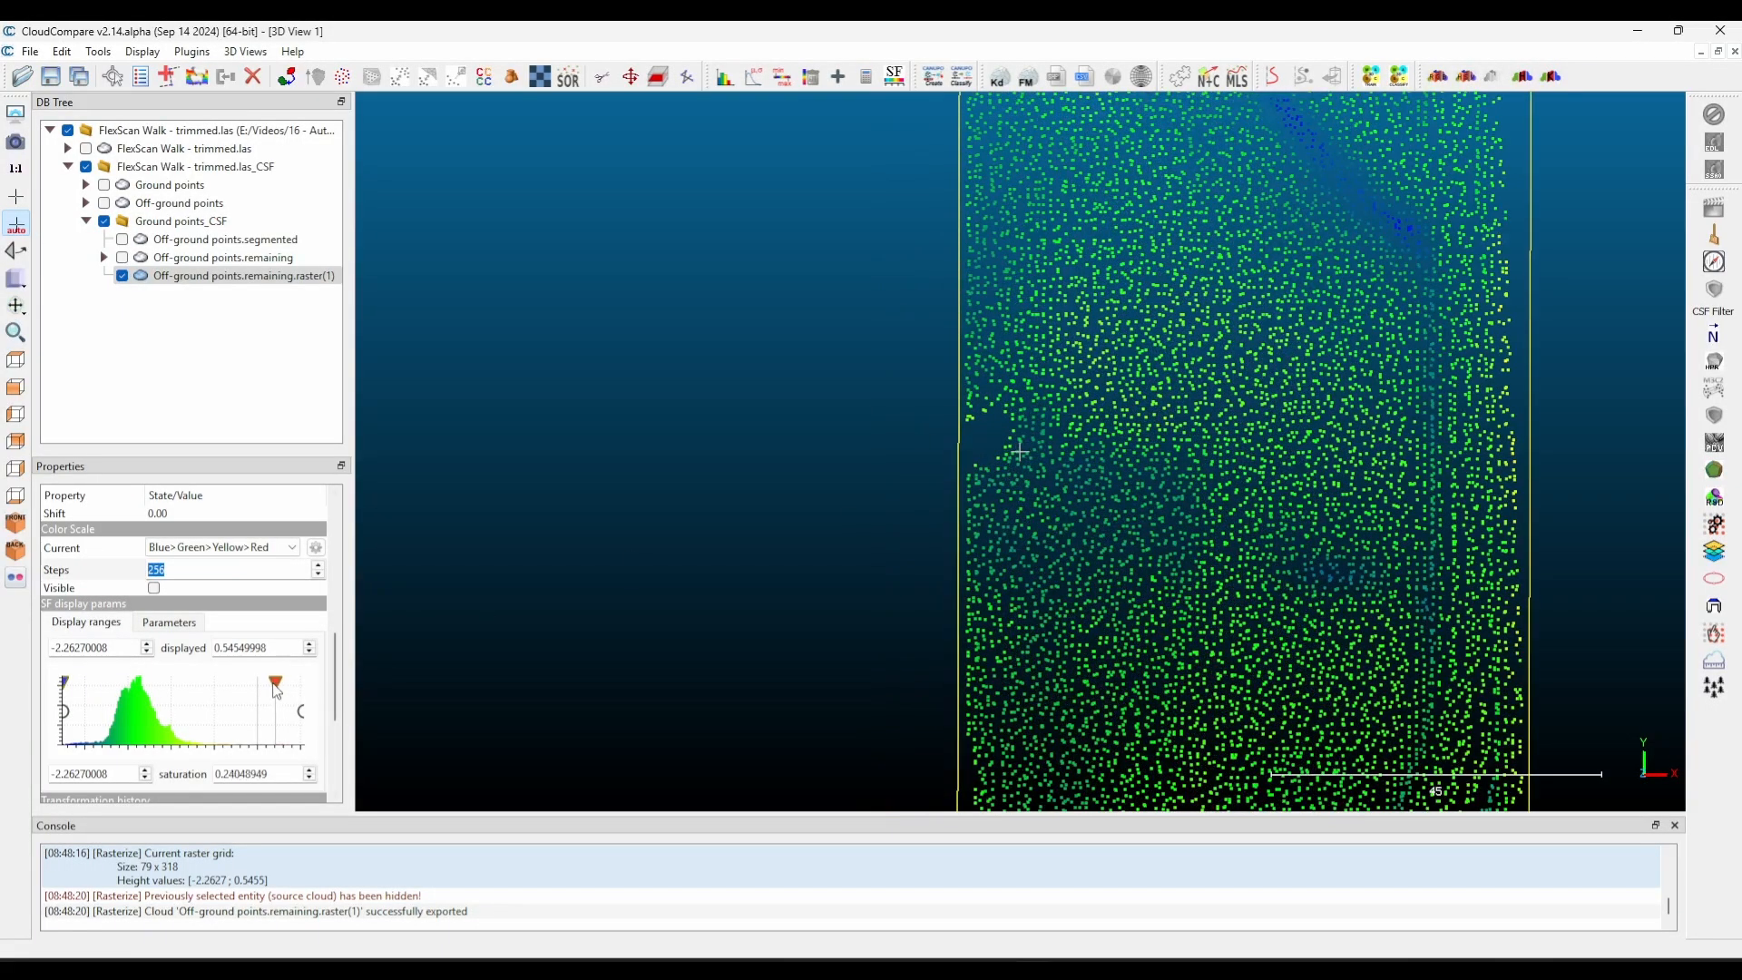
left_click_drag(275, 684, 178, 684)
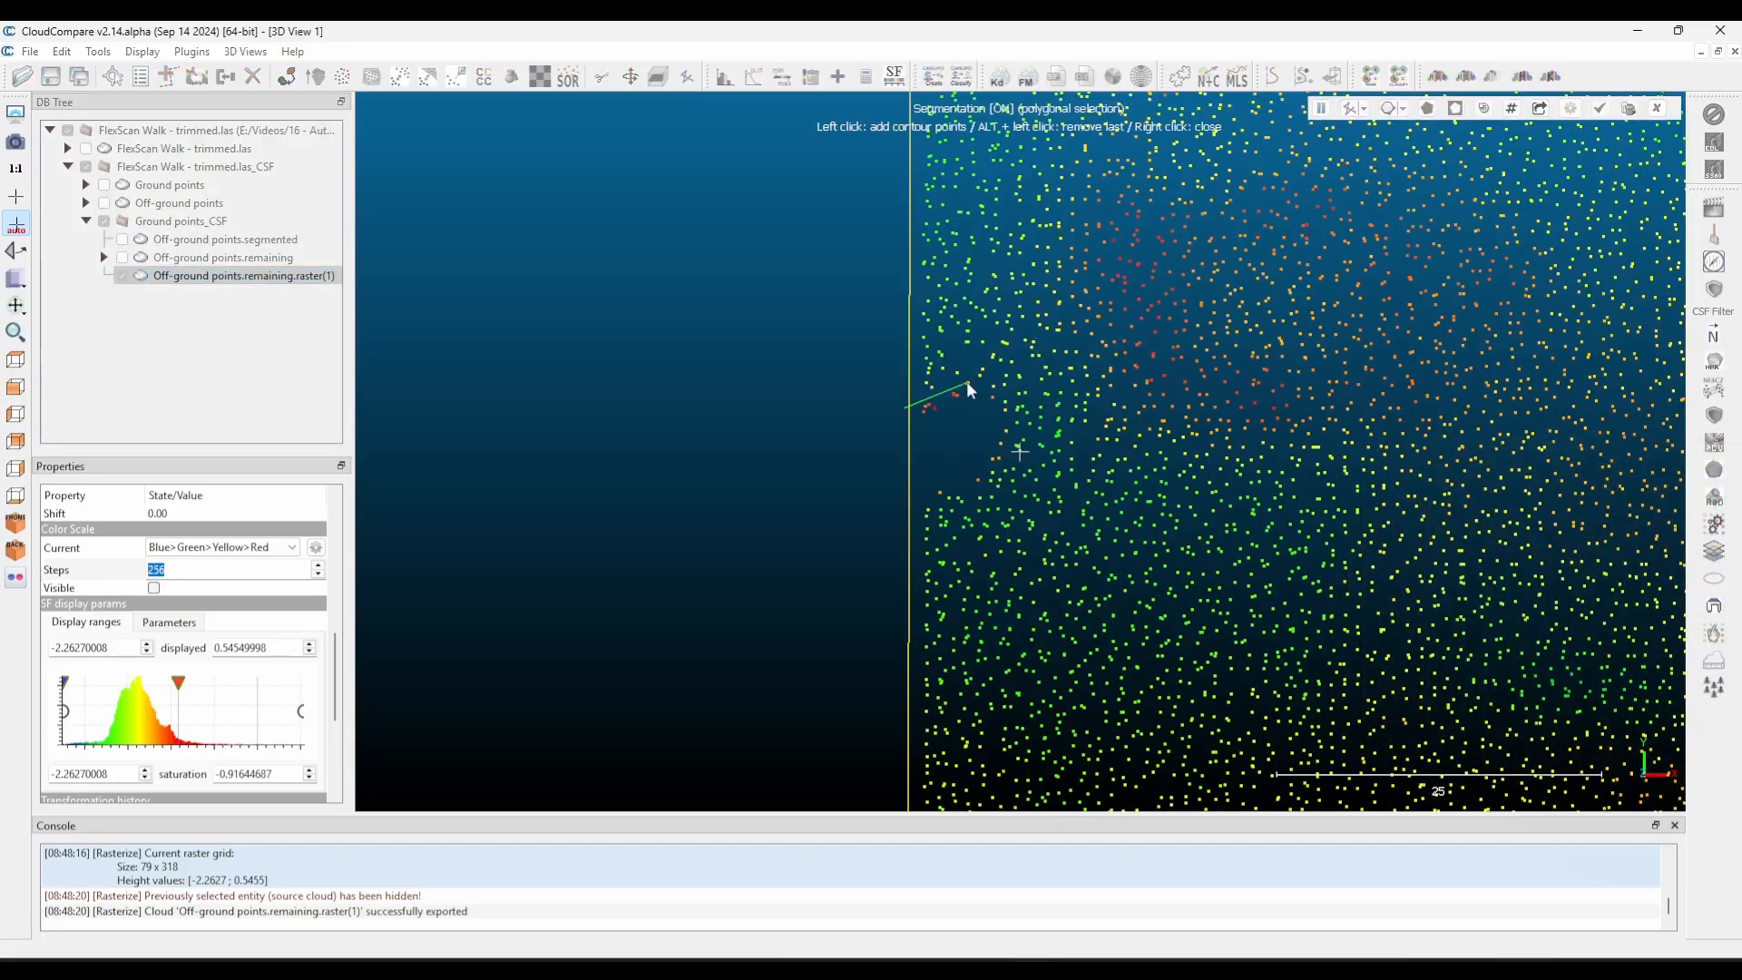
Trace a polygon around the stray edge outliers and cut them out of the raster cloud.
left_click(1020, 437)
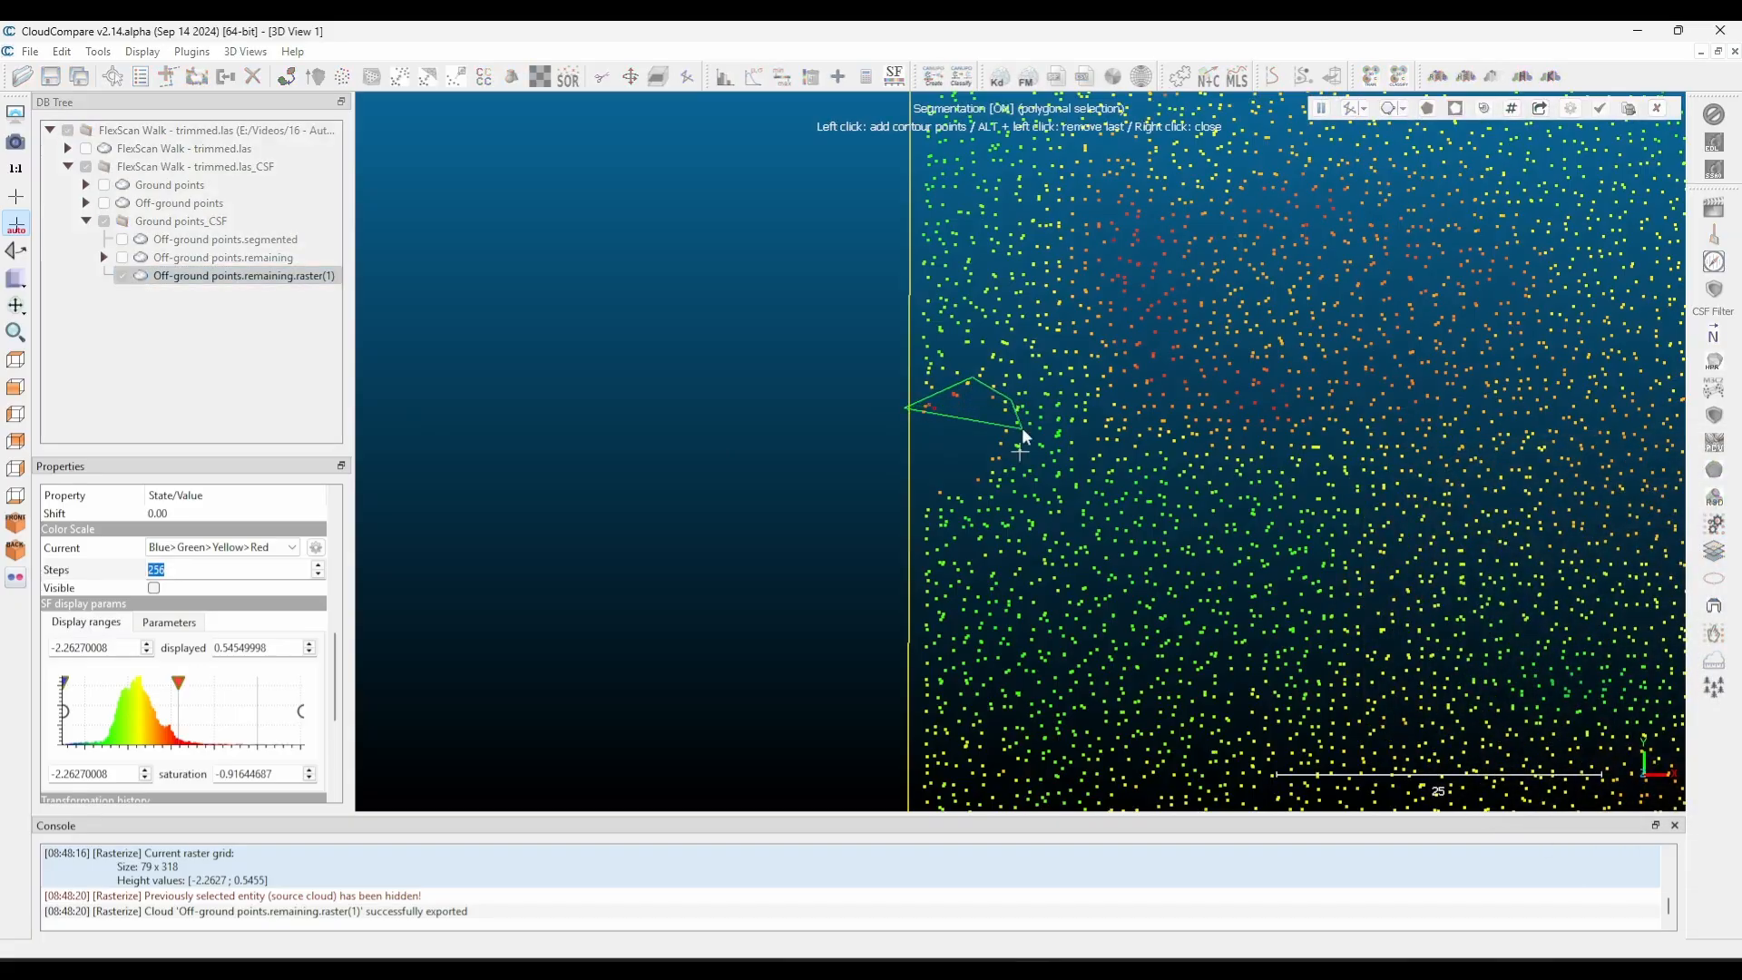
left_click(887, 488)
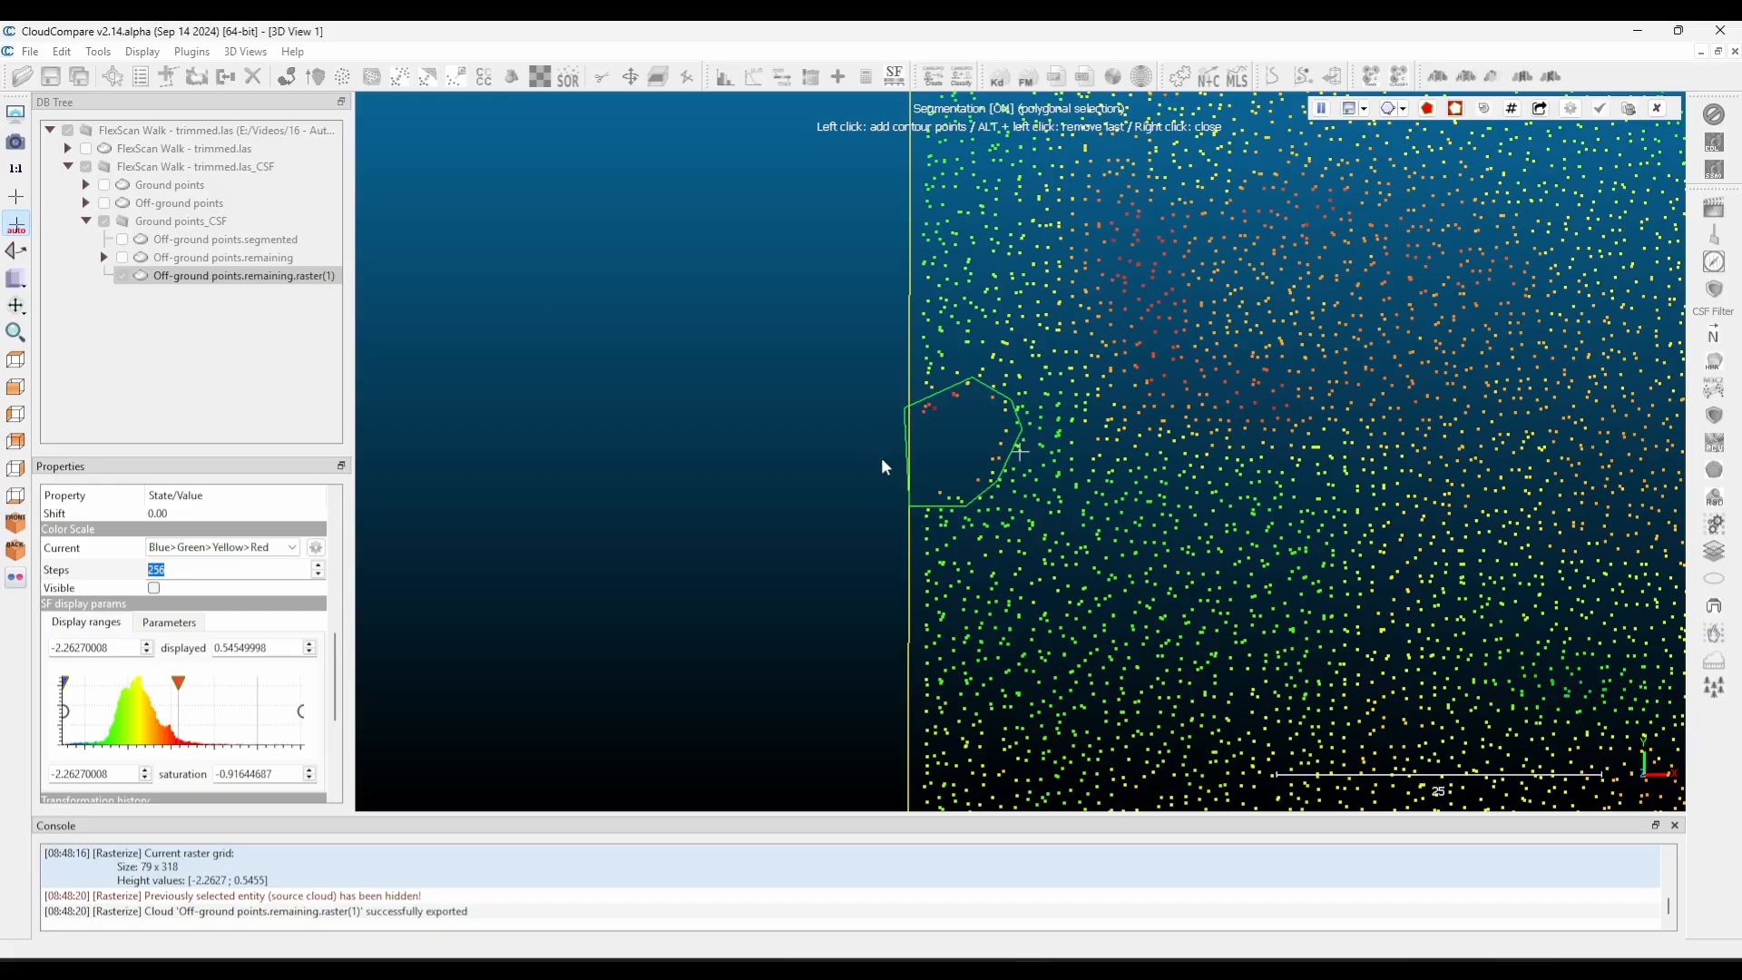
key("o")
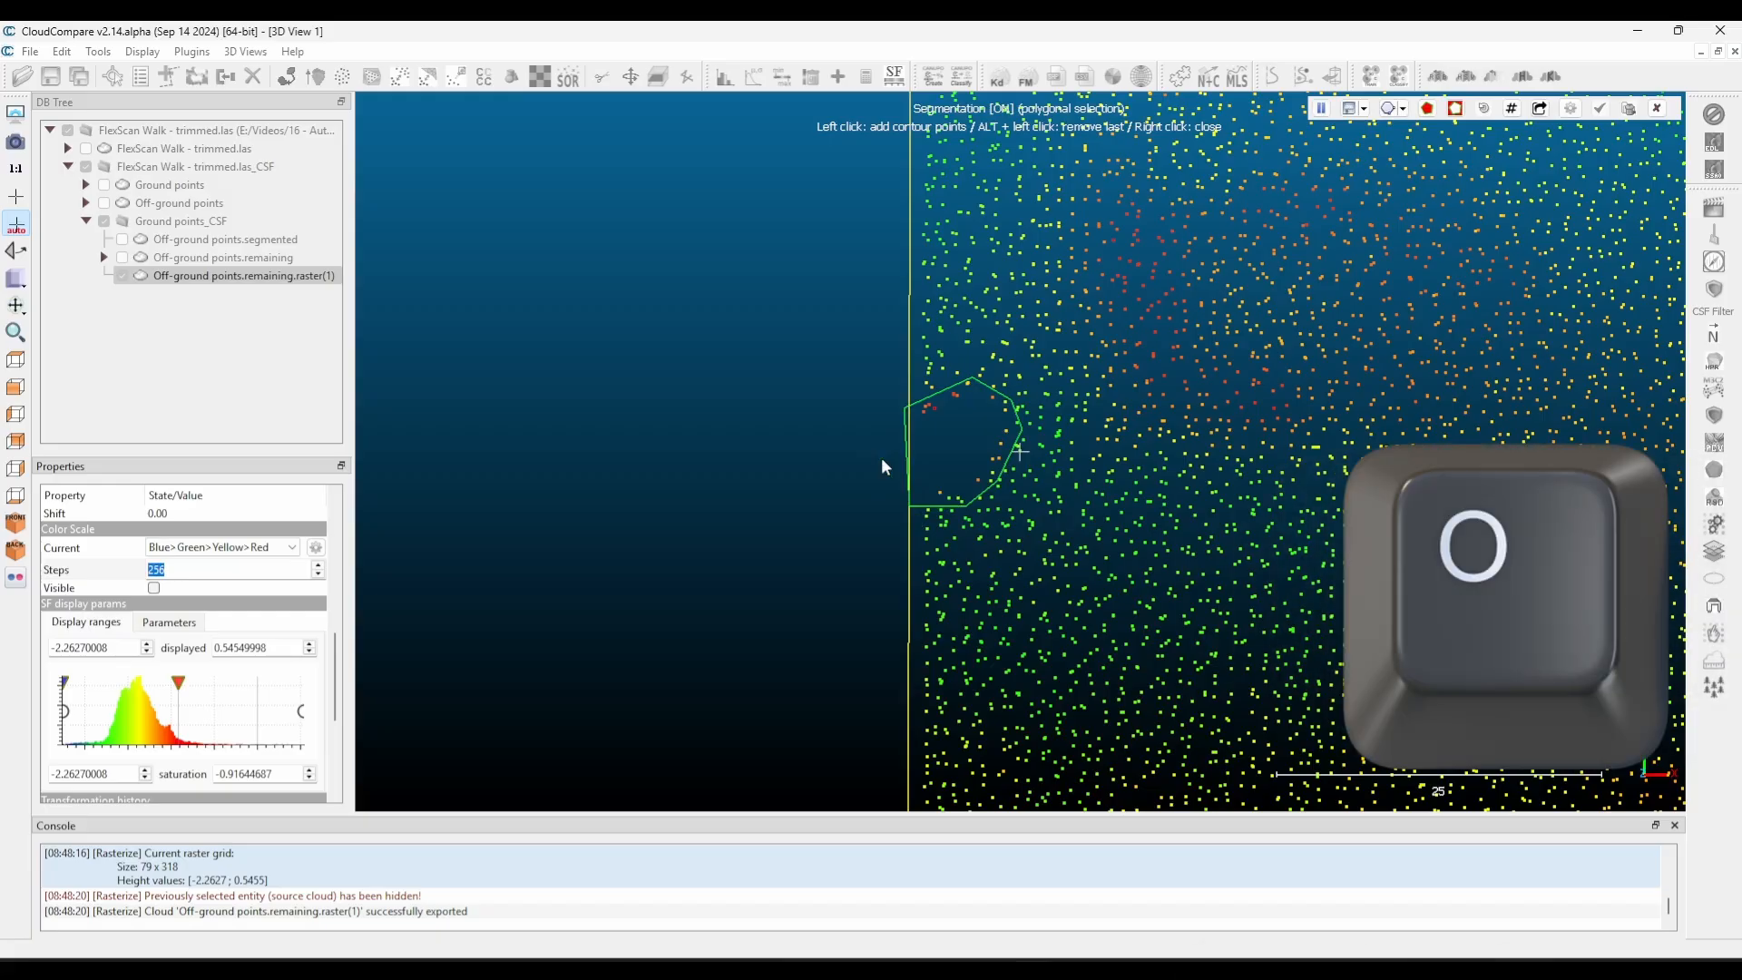
left_click(1321, 107)
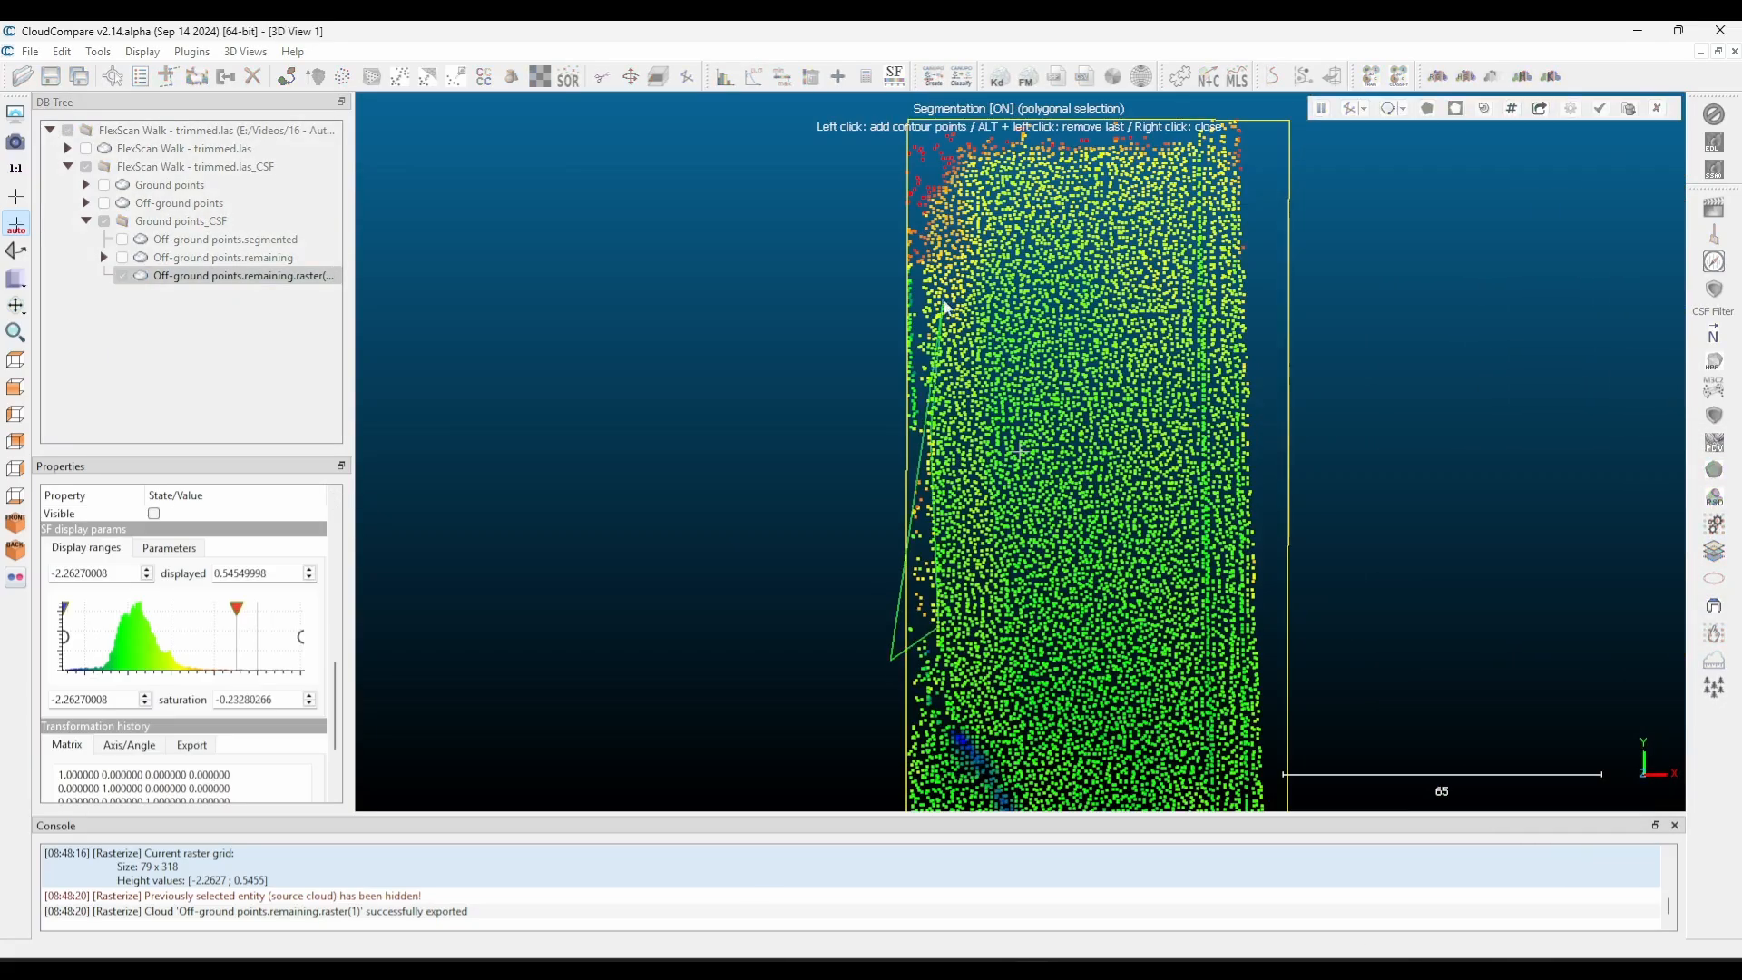
Extract cross-sections and orbit to an edge-on profile comparing raster points with the original scan.
left_click(1321, 107)
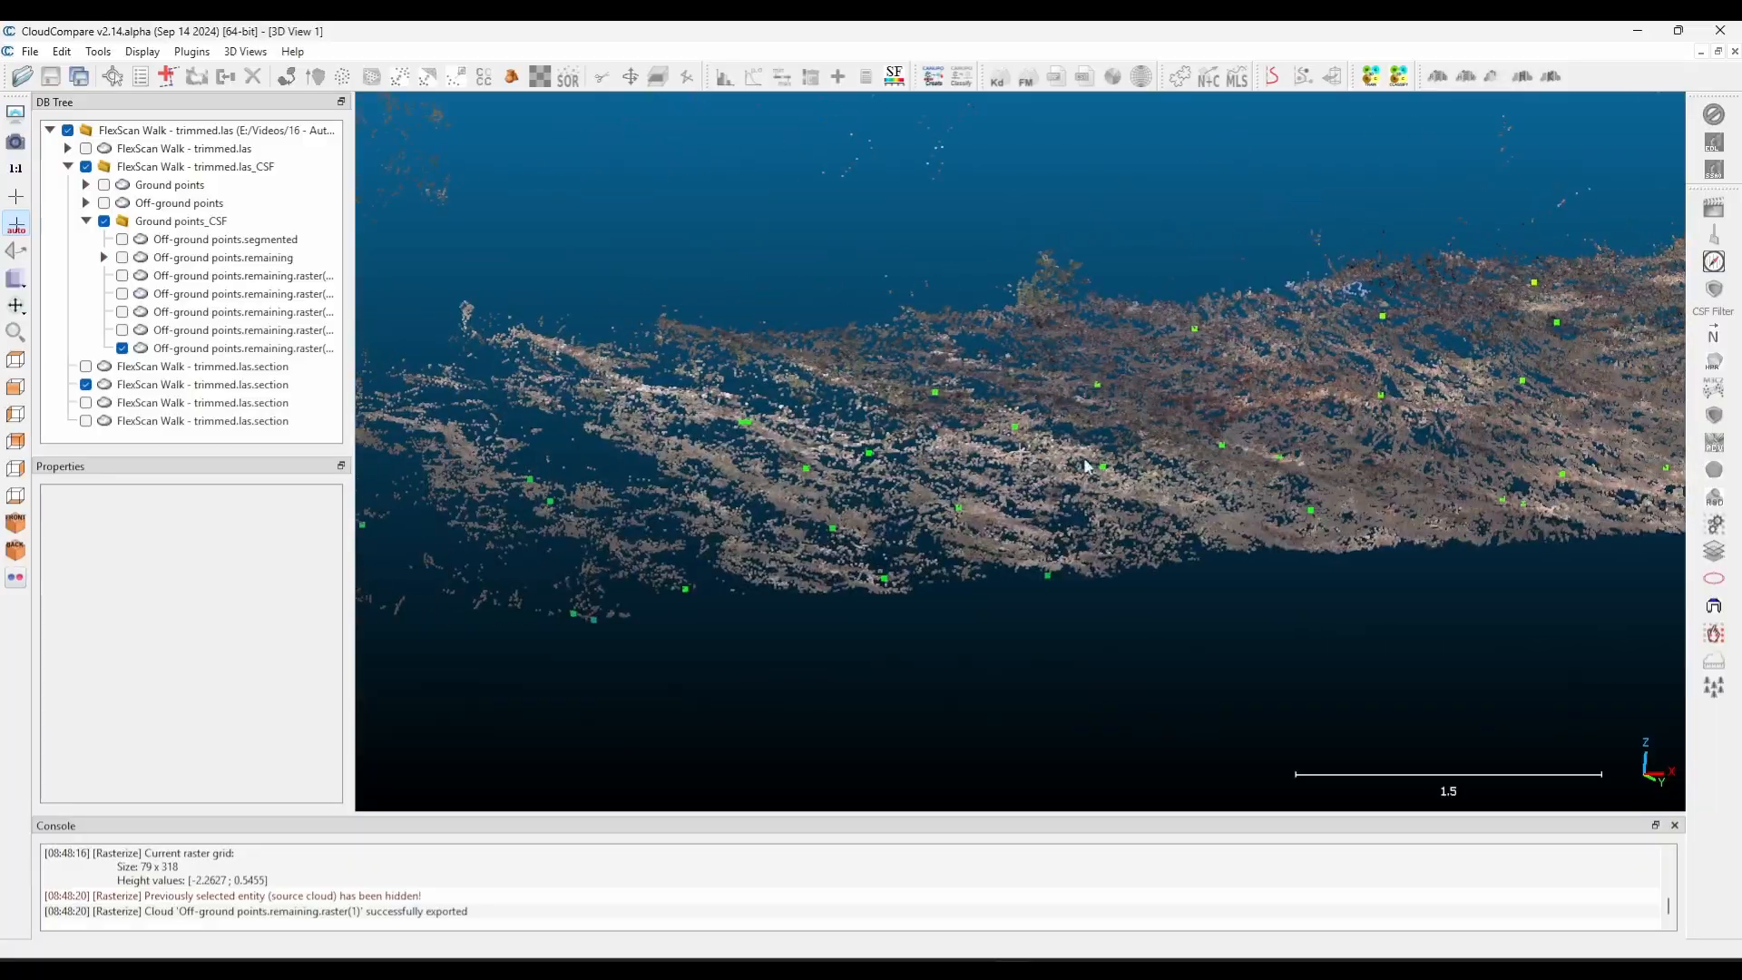
left_click_drag(1087, 466, 1222, 455)
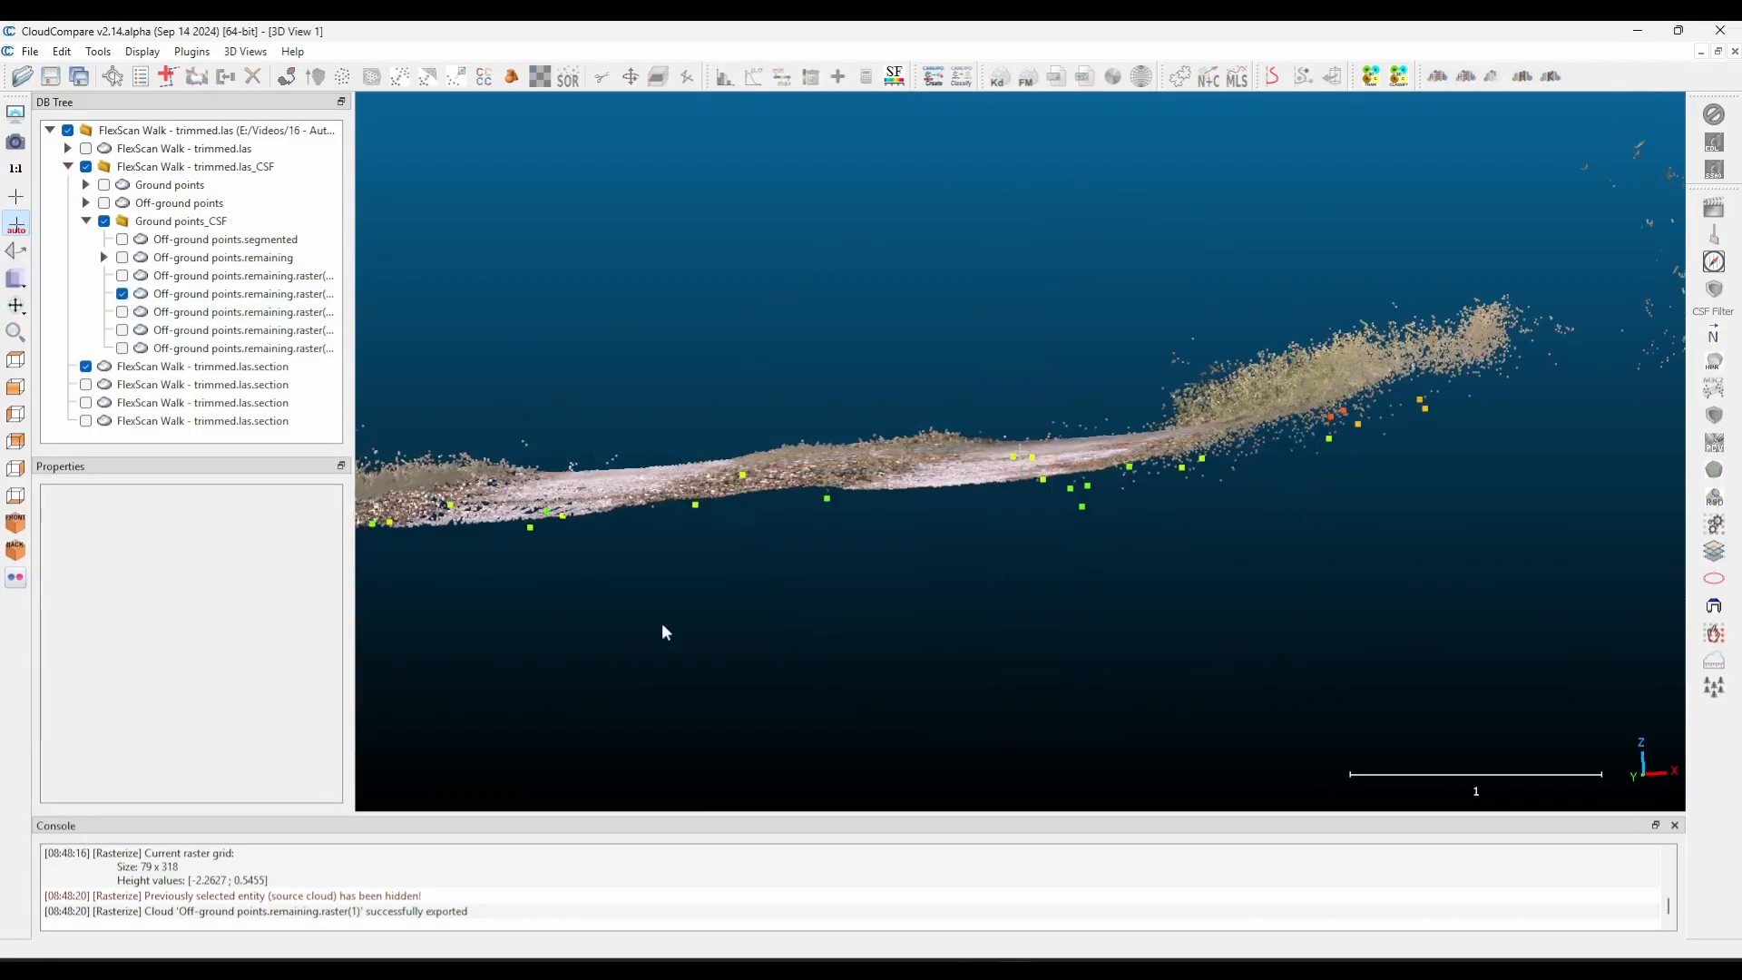
left_click_drag(664, 631, 1072, 474)
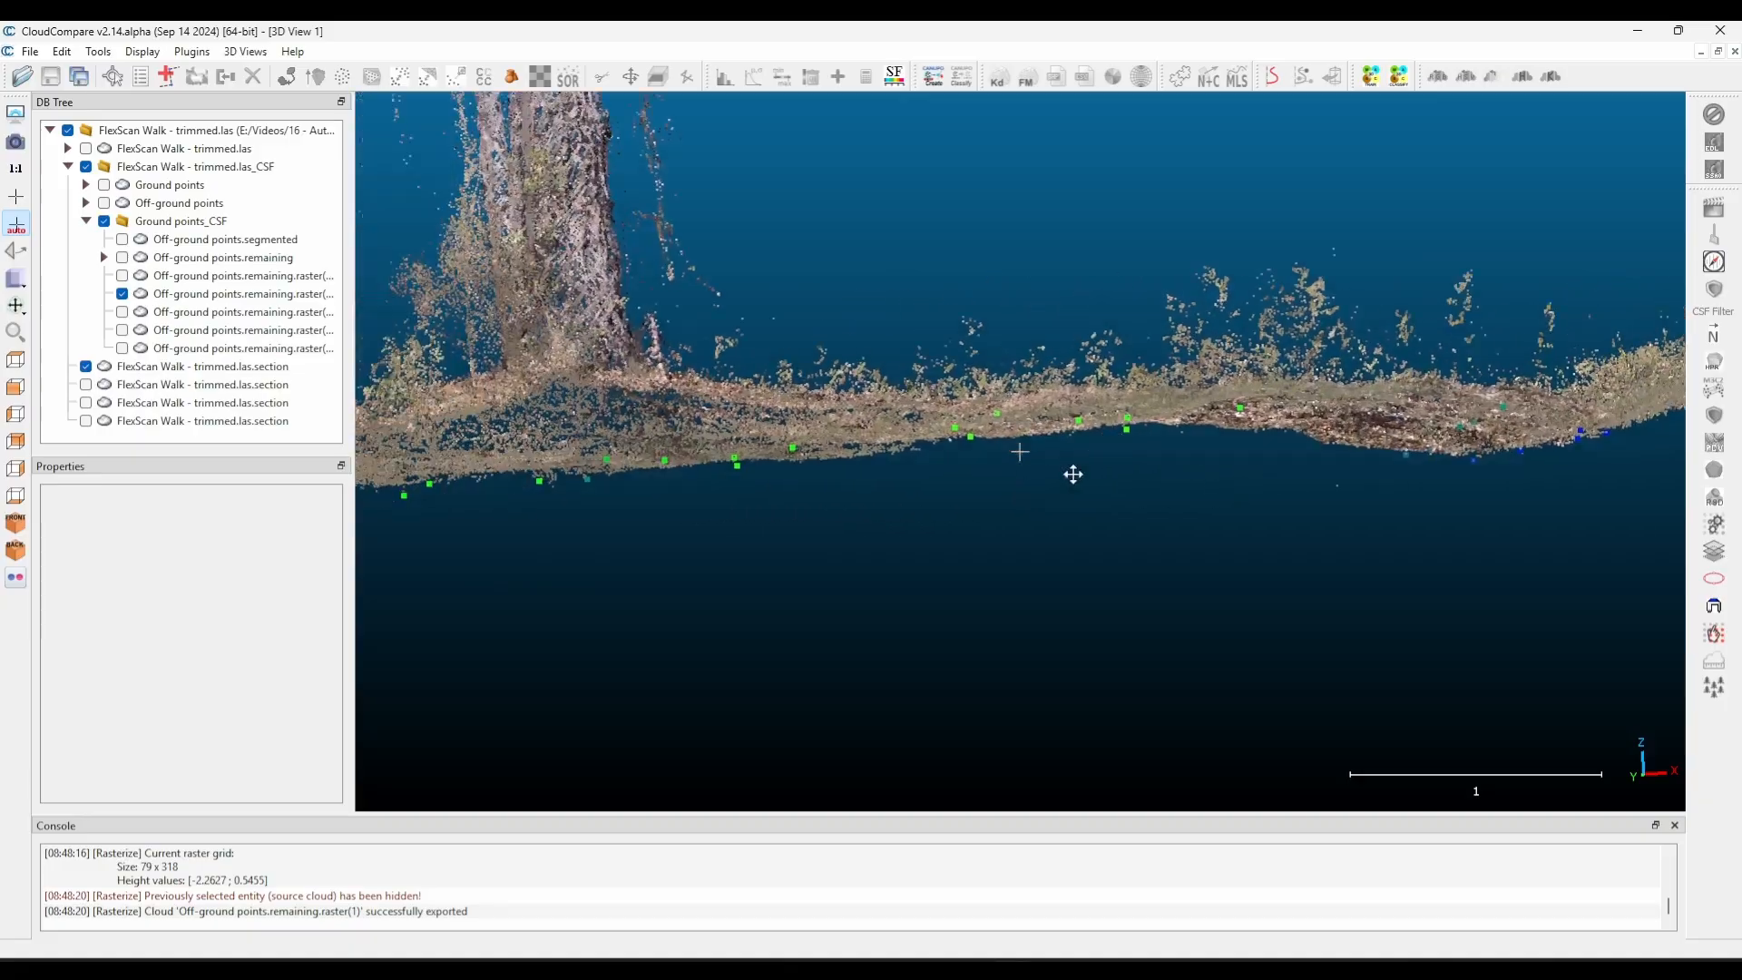
left_click_drag(1072, 473, 869, 388)
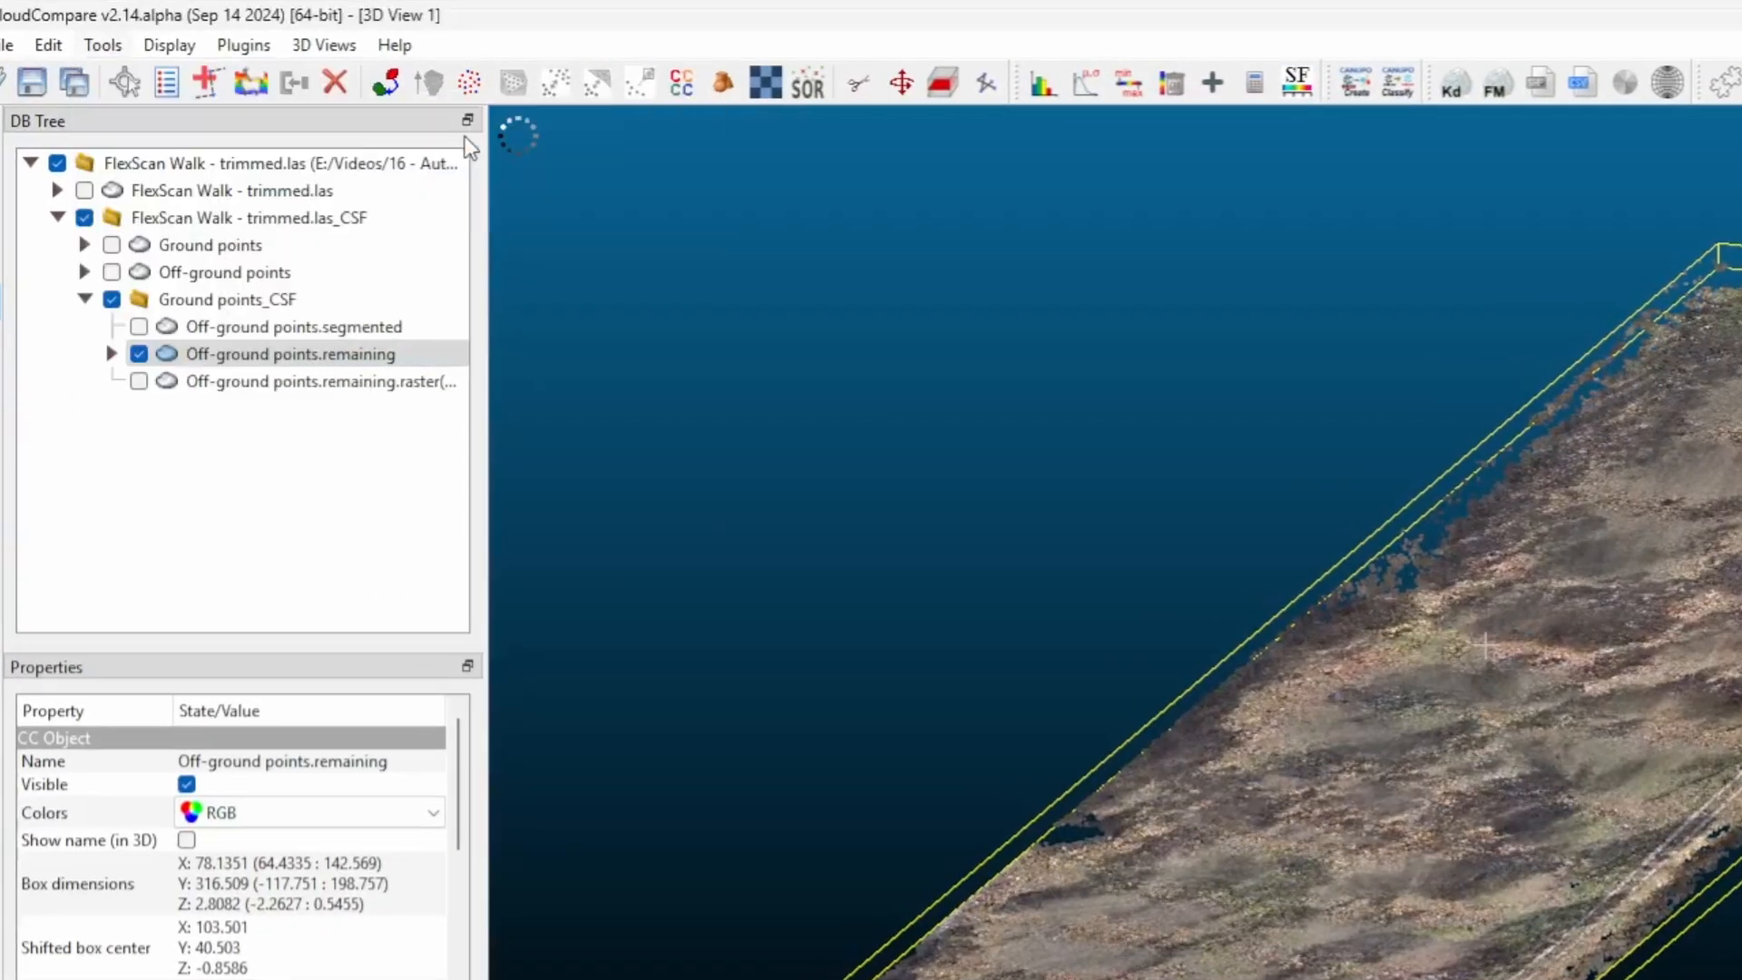
Rasterize the remaining off-ground cloud with a 1.0 step and median cell height.
left_click(642, 296)
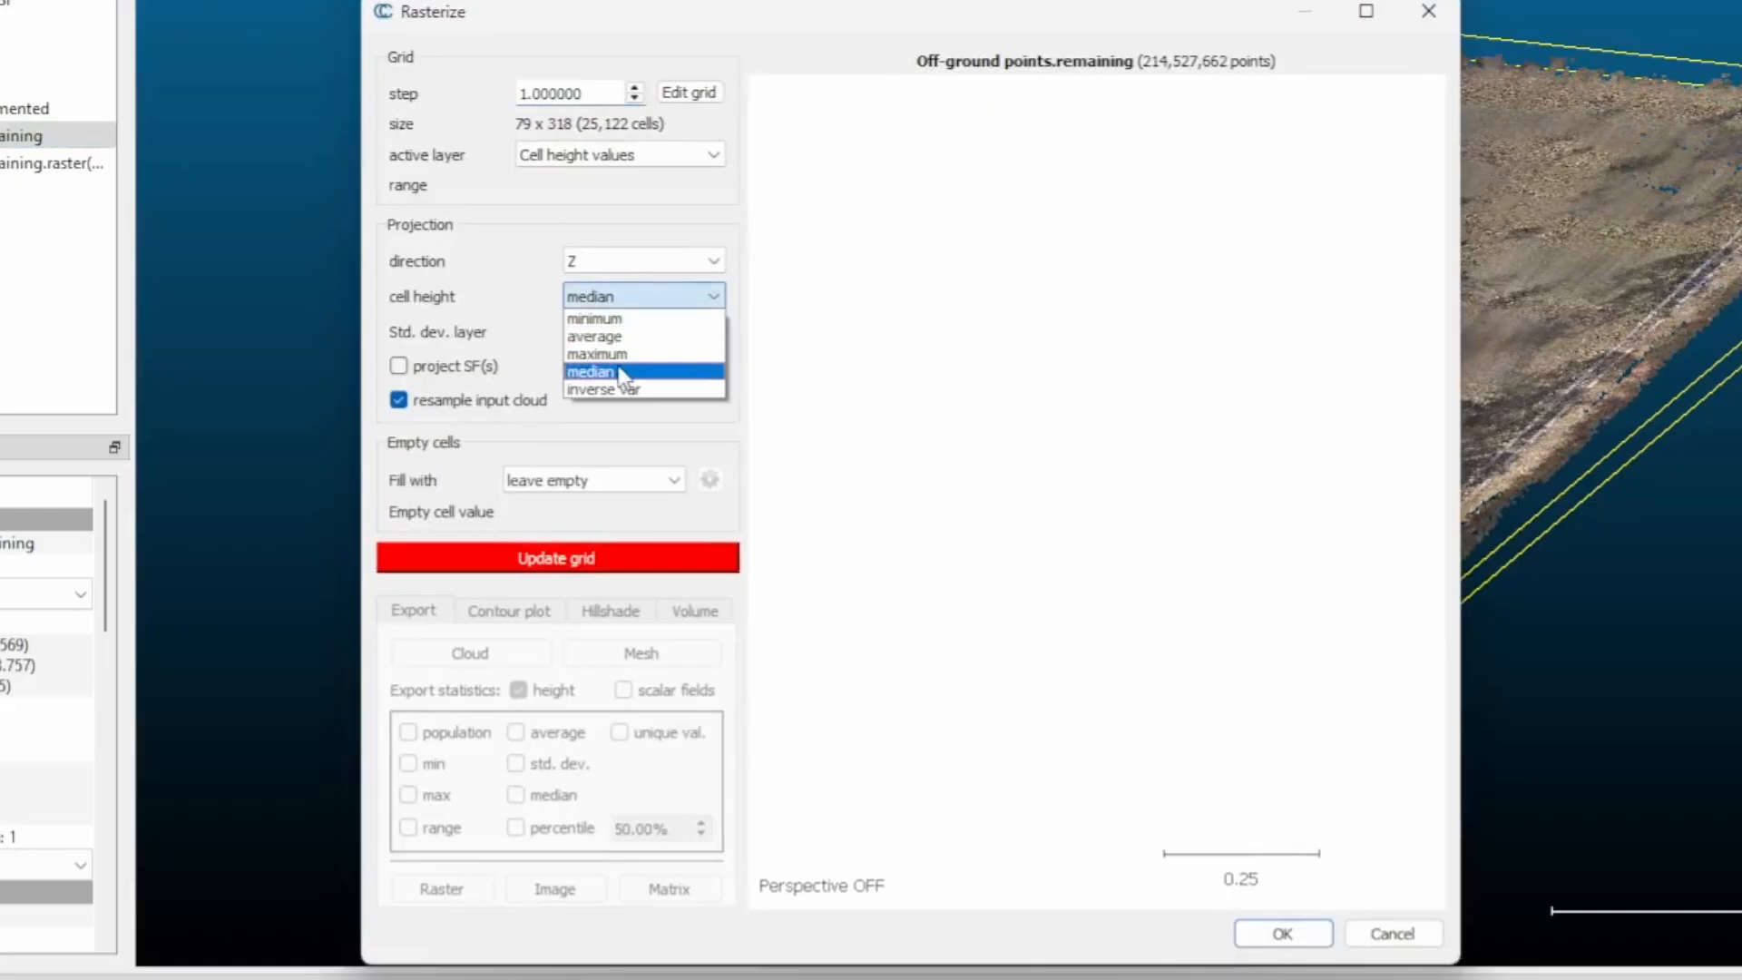
left_click(556, 557)
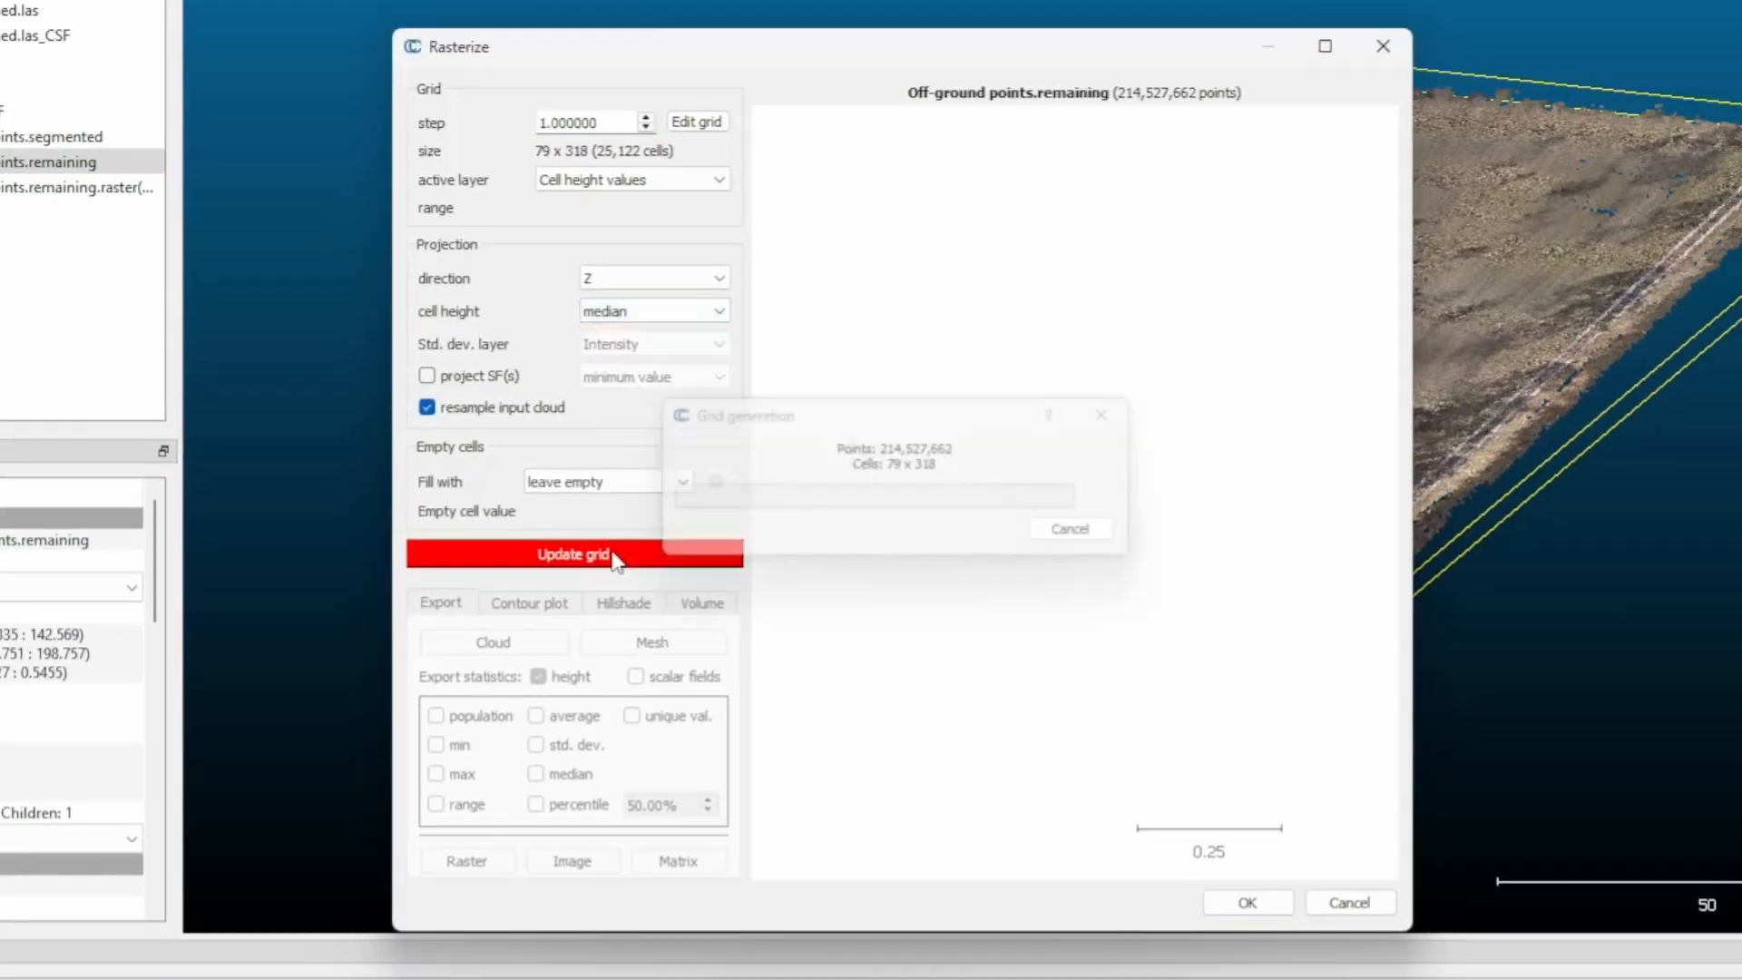